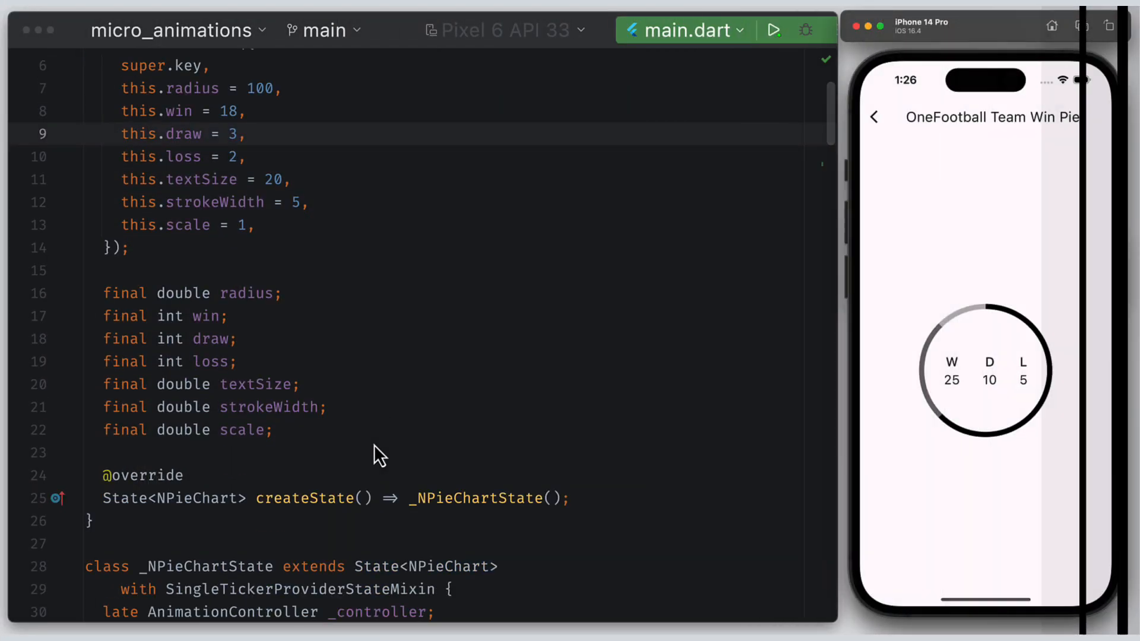
- Scroll through NPieChart and _ProgressPainter, dropping the win, draw and loss parameters and progress fields
scroll("down", 3)
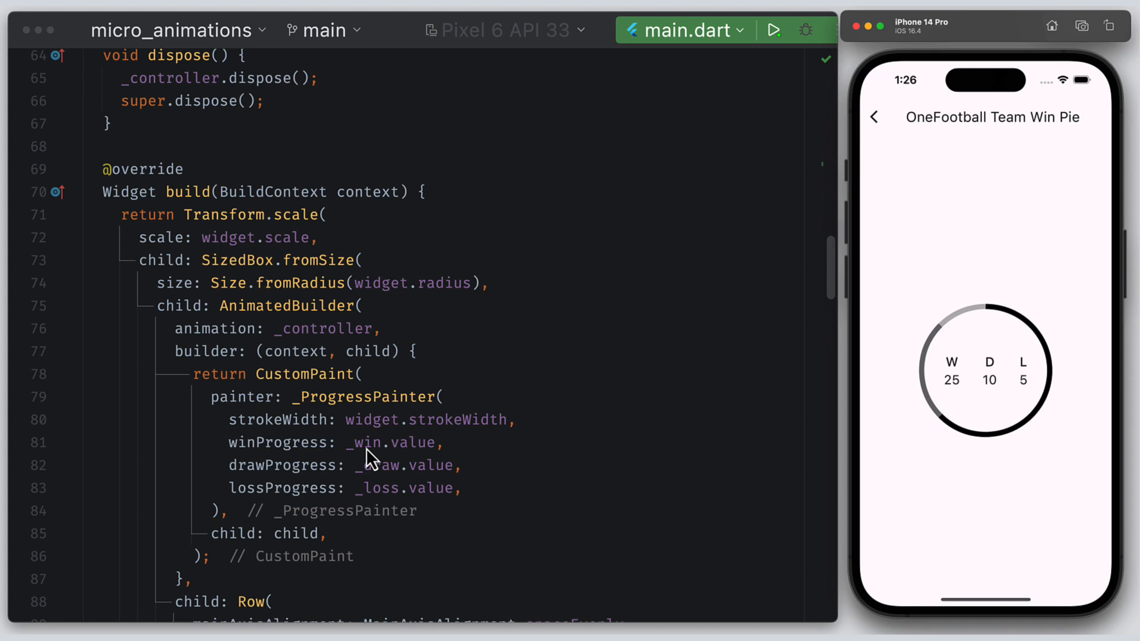
scroll("down", 3)
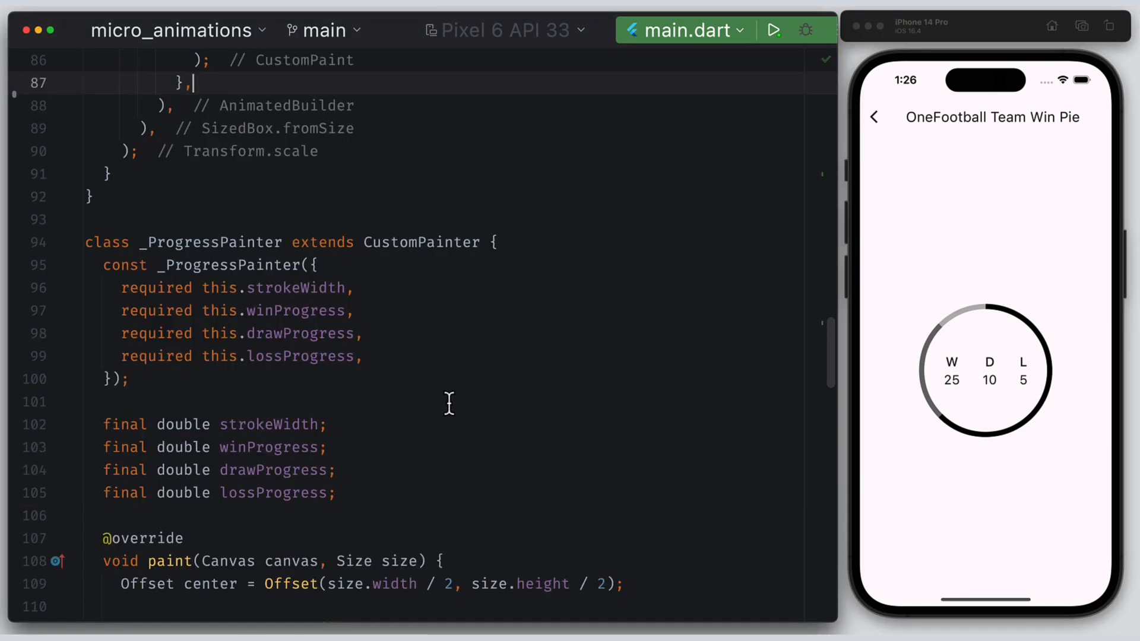
scroll("up", 3)
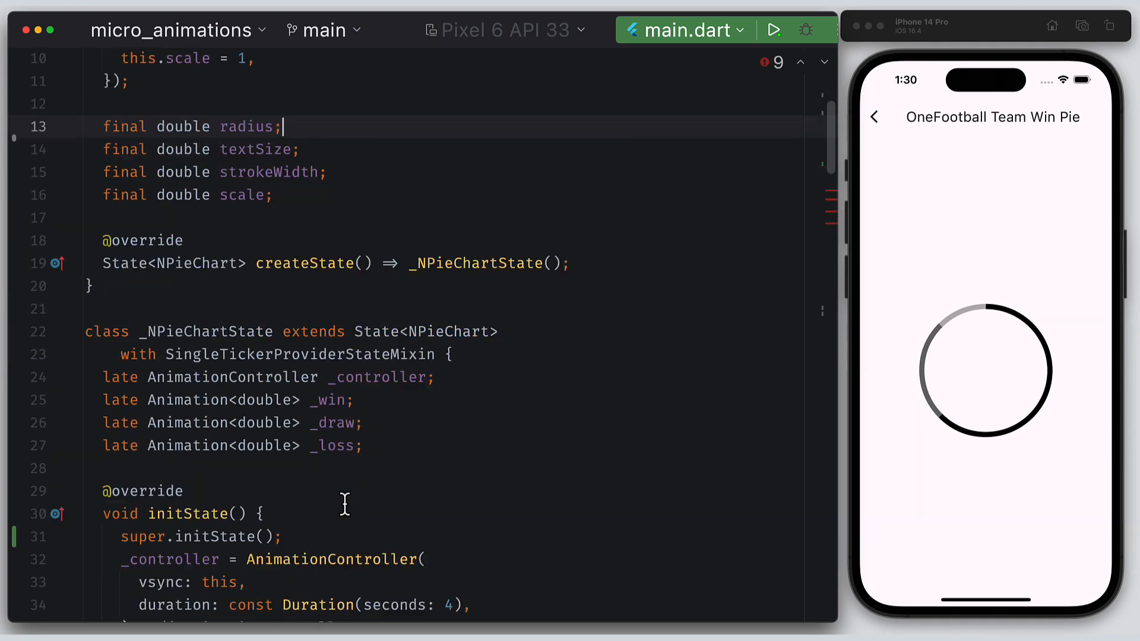
scroll("down", 3)
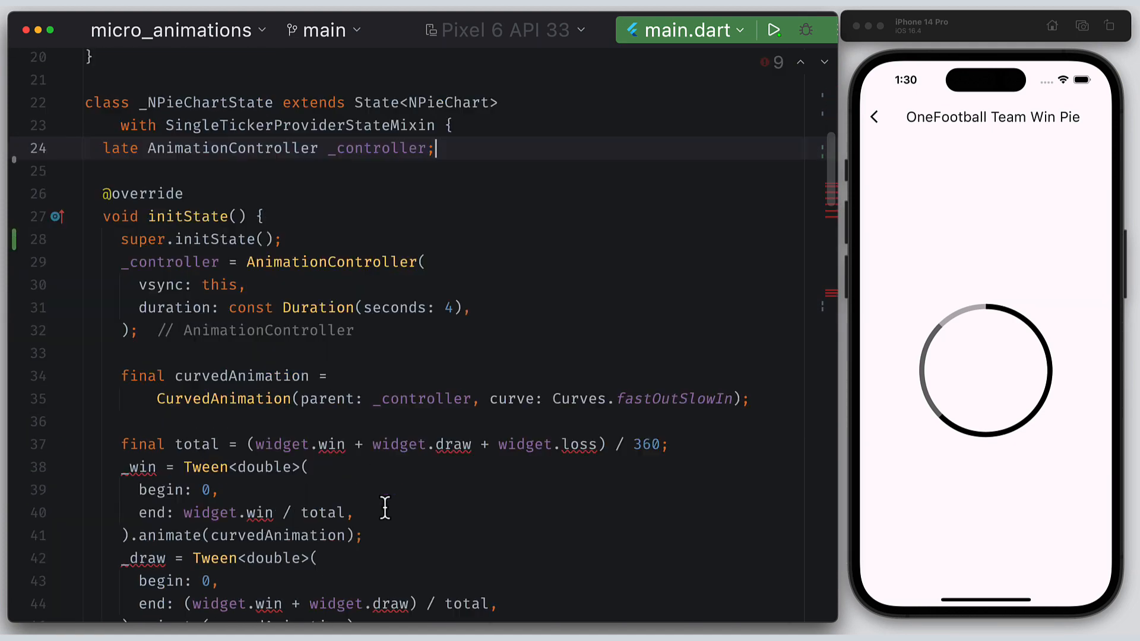
scroll("down", 3)
type("final double strokeWidth;")
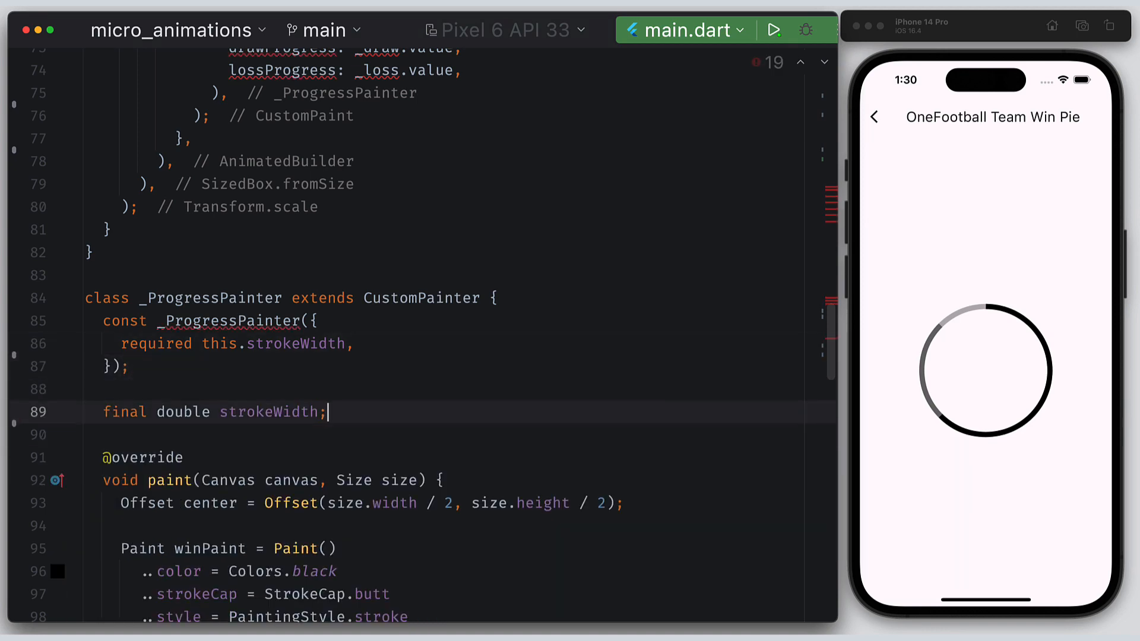
scroll("down", 3)
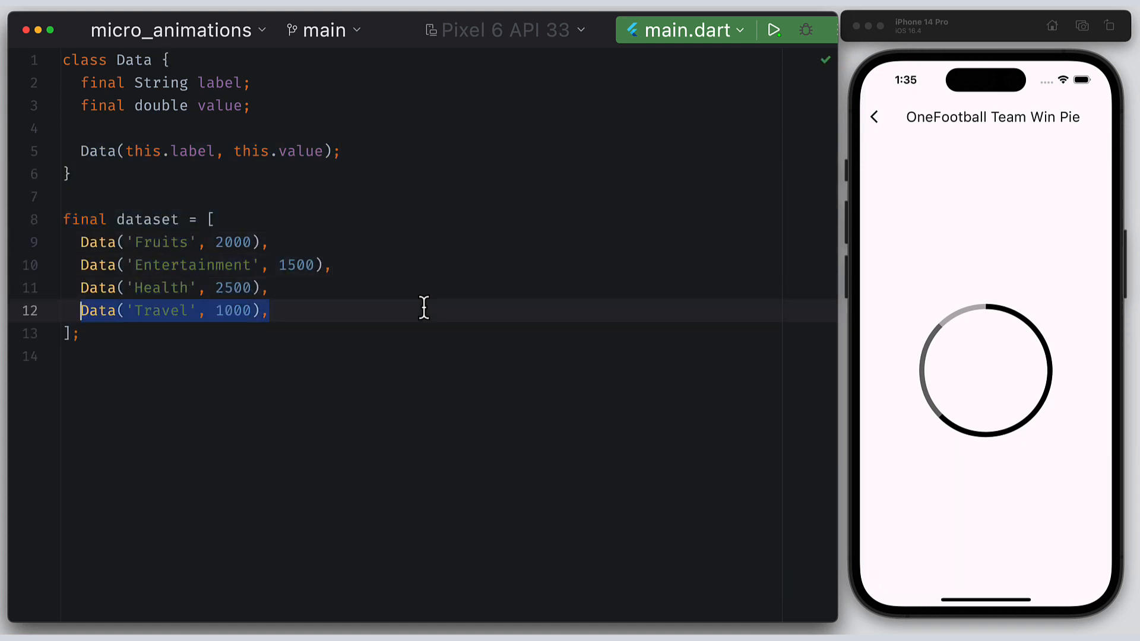
mouse_move(535, 337)
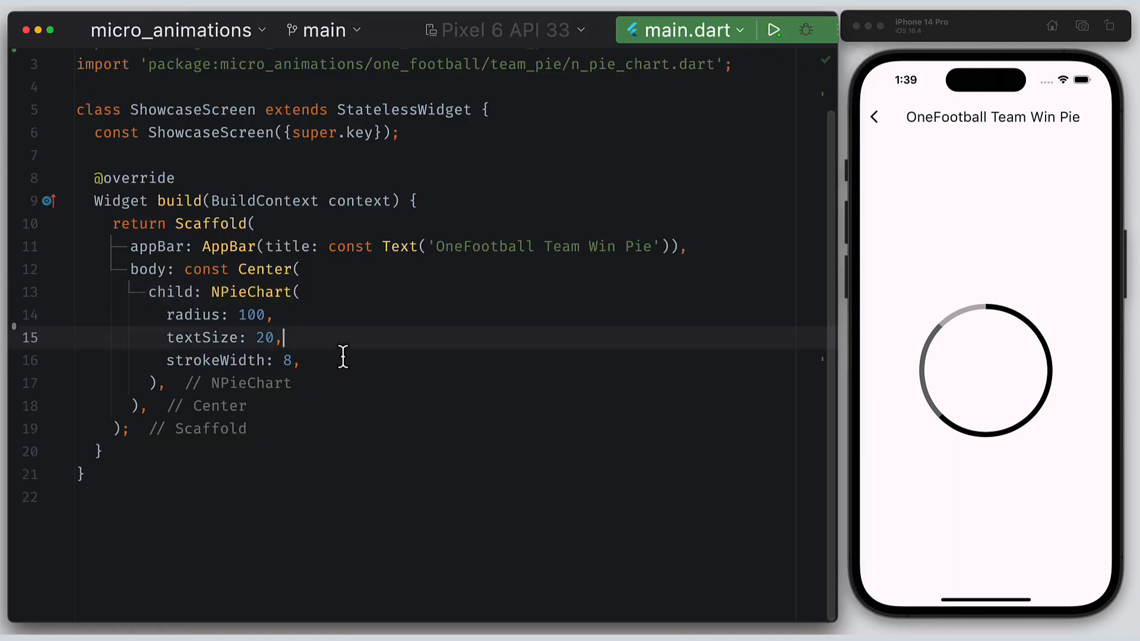
- Pass dataset: dataset to the pie chart in ShowcaseScreen
type("dataset: dataset,")
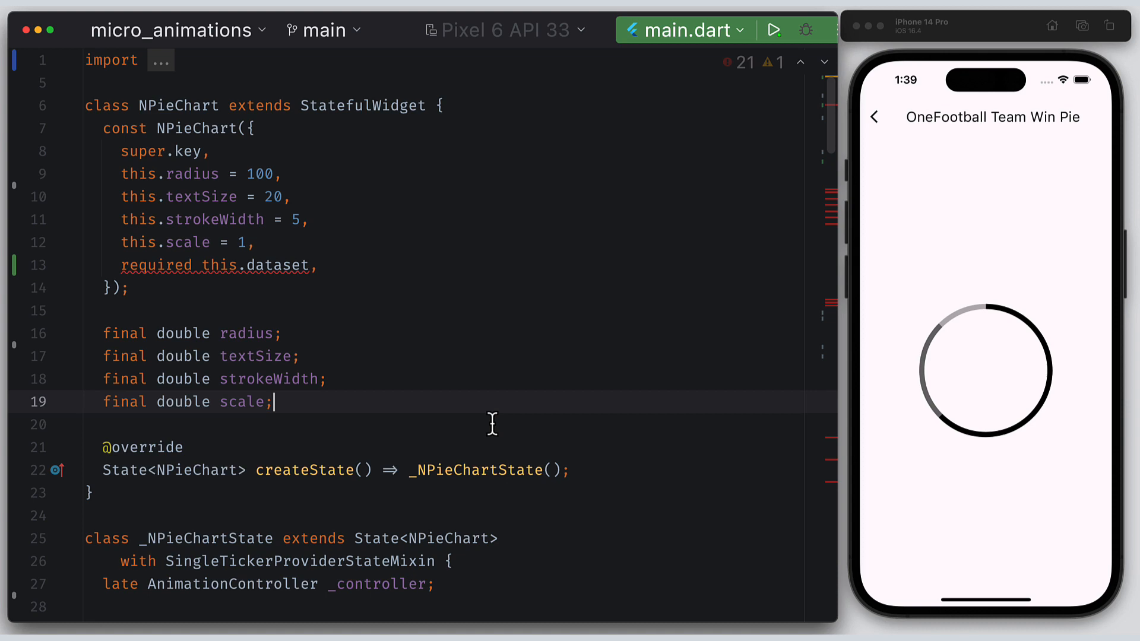
scroll("down", 3)
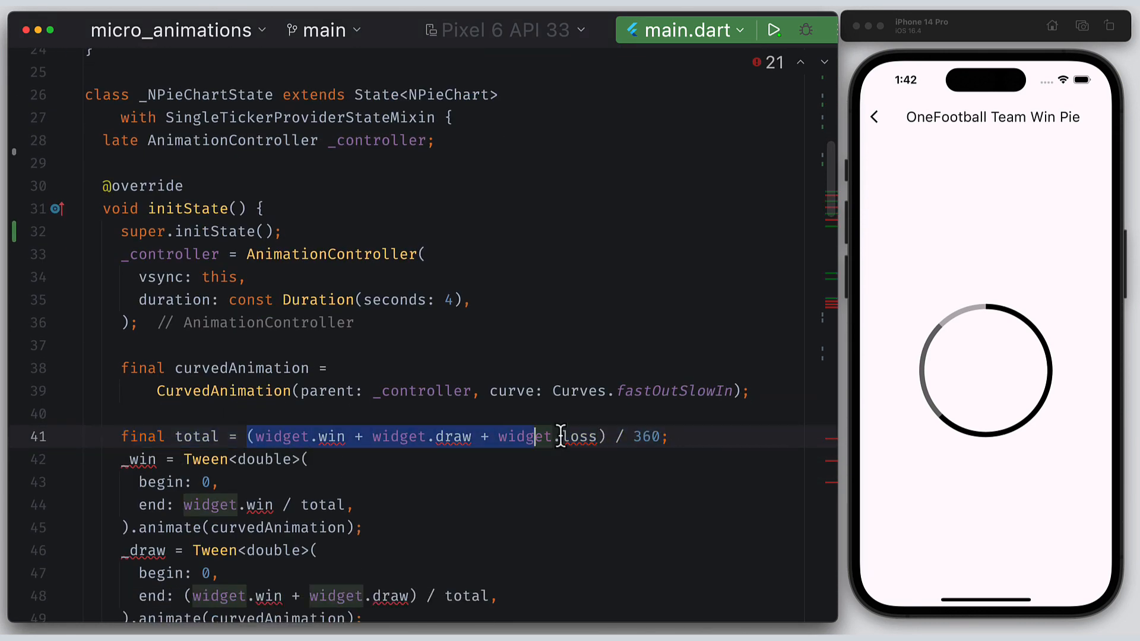
- Compute the total with widget.dataset.fold(0.0, ...) summing each data value
type("widget.dataset/;")
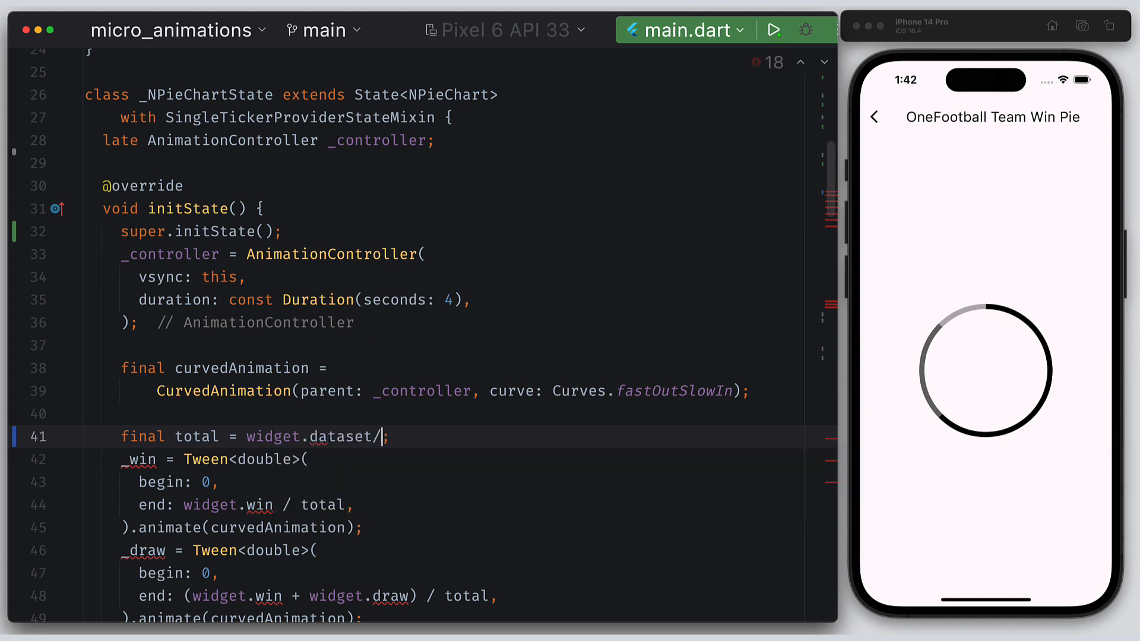
type(".fold(0.0,")
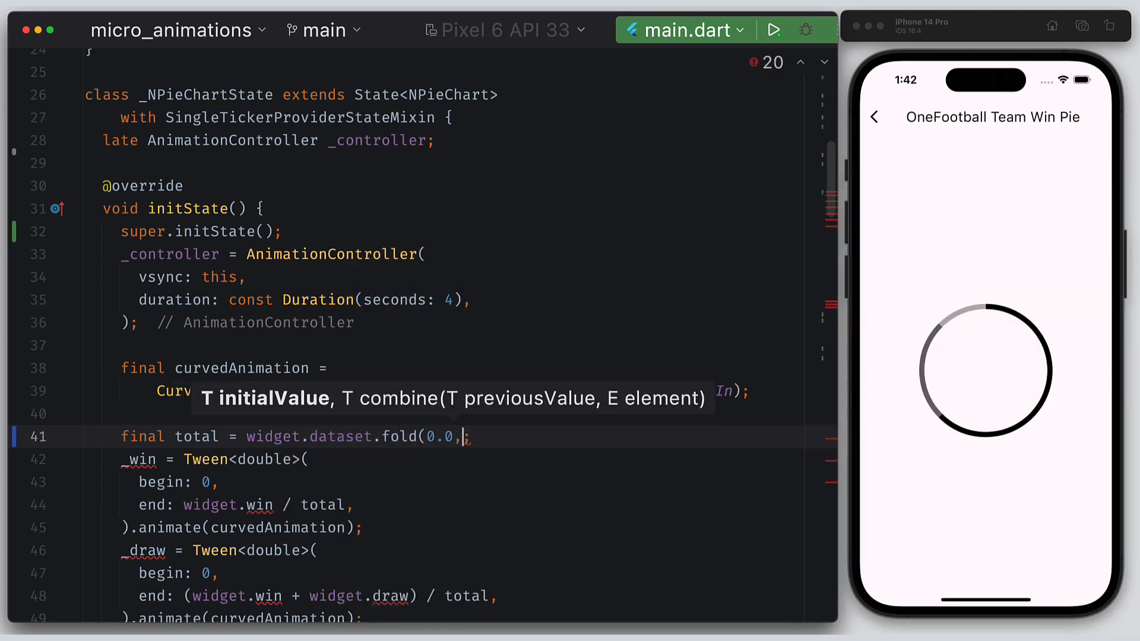
type("(a,b)")
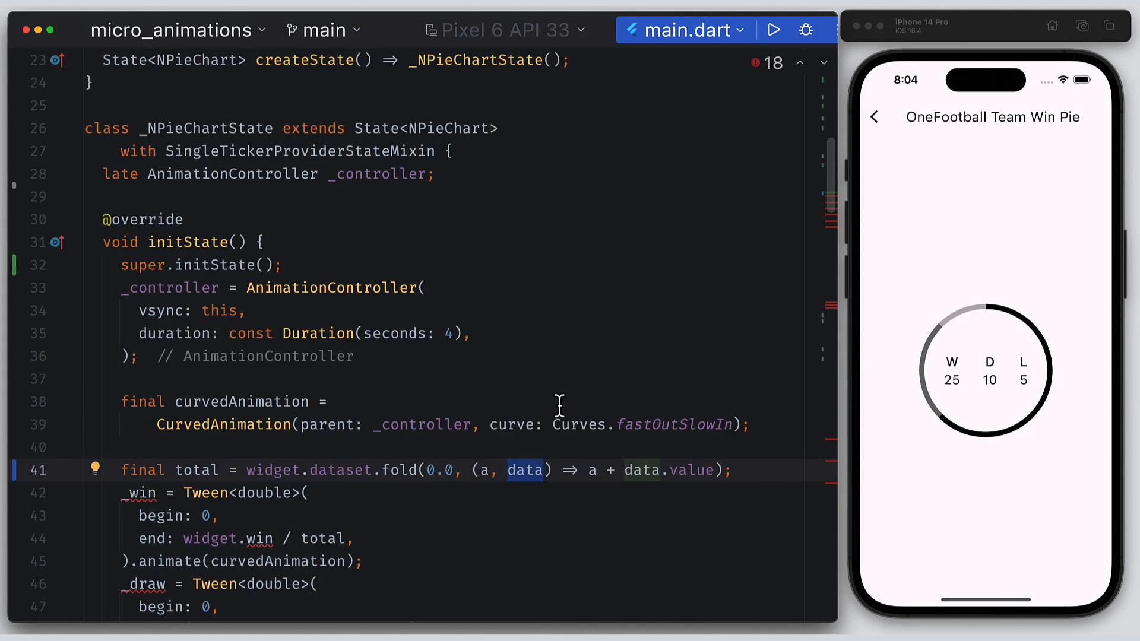
scroll("up", 3)
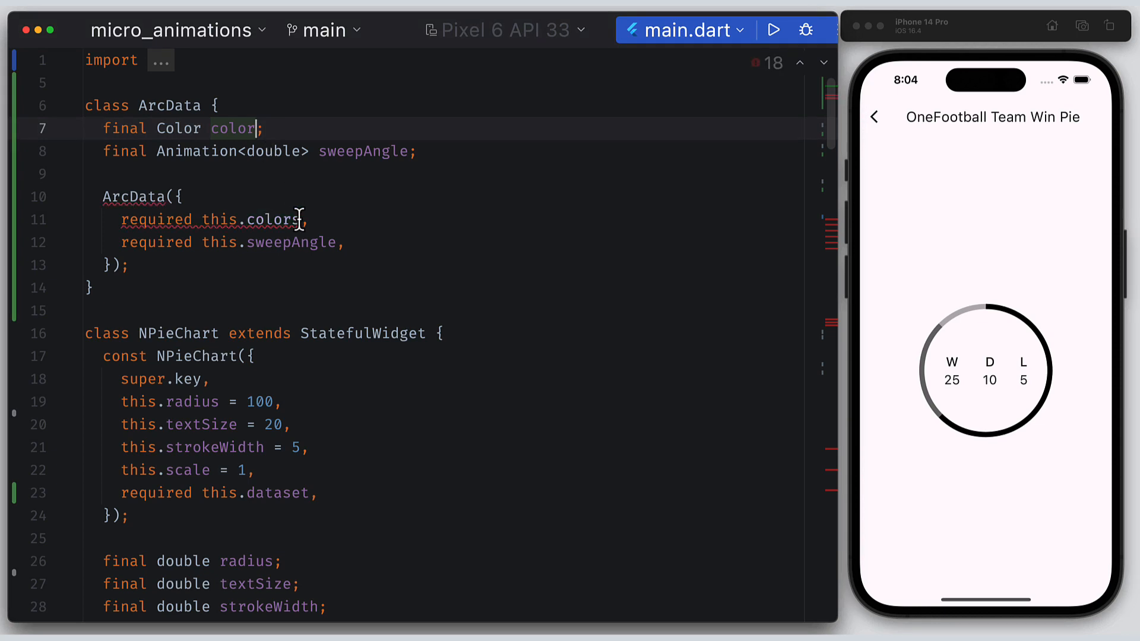
- Declare late List<ArcData> arcs and build it by mapping widget.dataset to ArcData objects
scroll("down", 3)
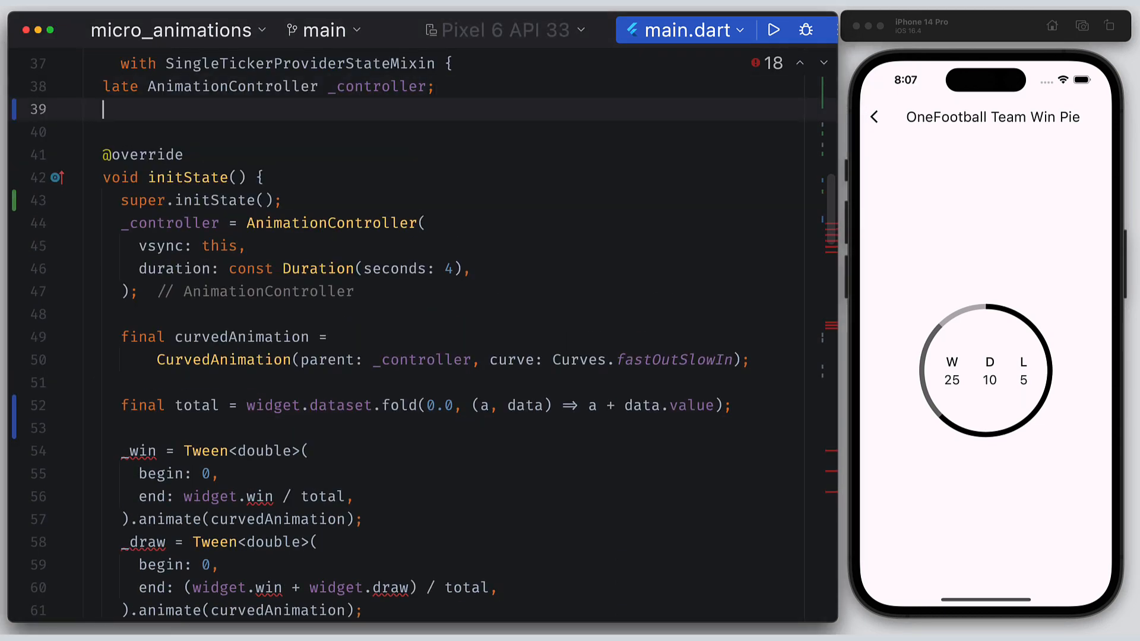
type("late List<ArcData> arcsl")
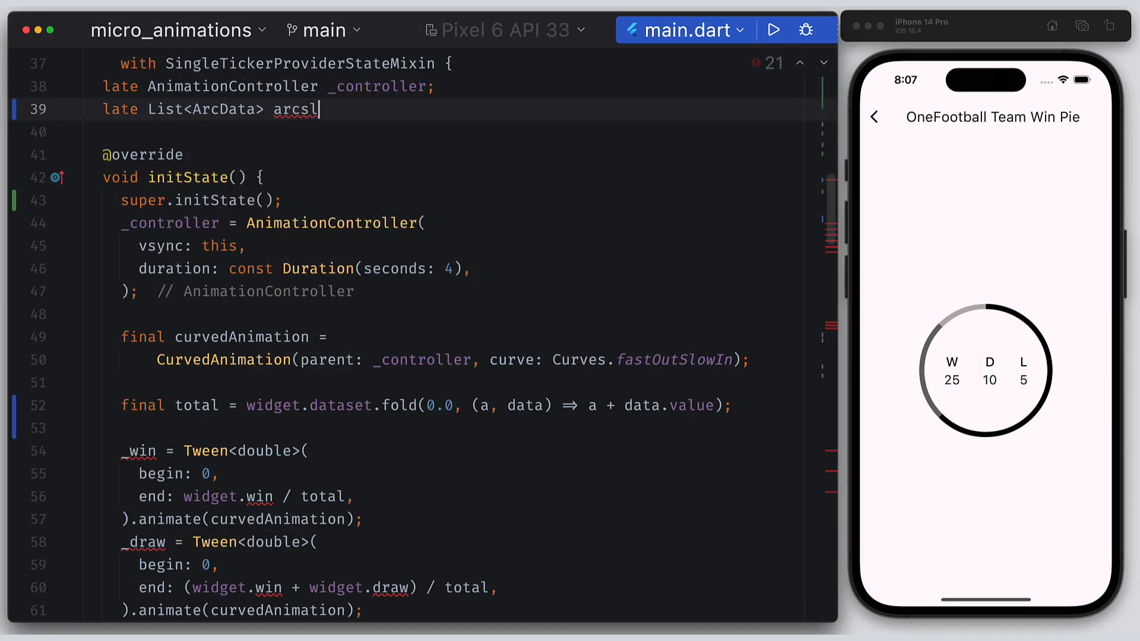
type("arcs = widget.dataset.map((item) {")
type("return")
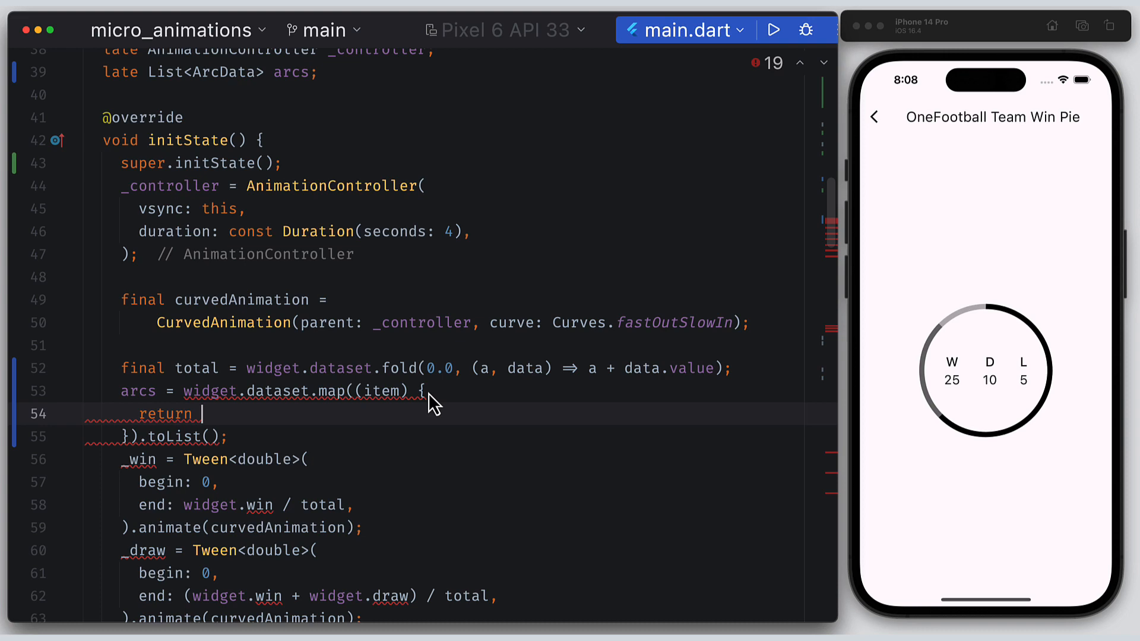
type("ArcData(color:,")
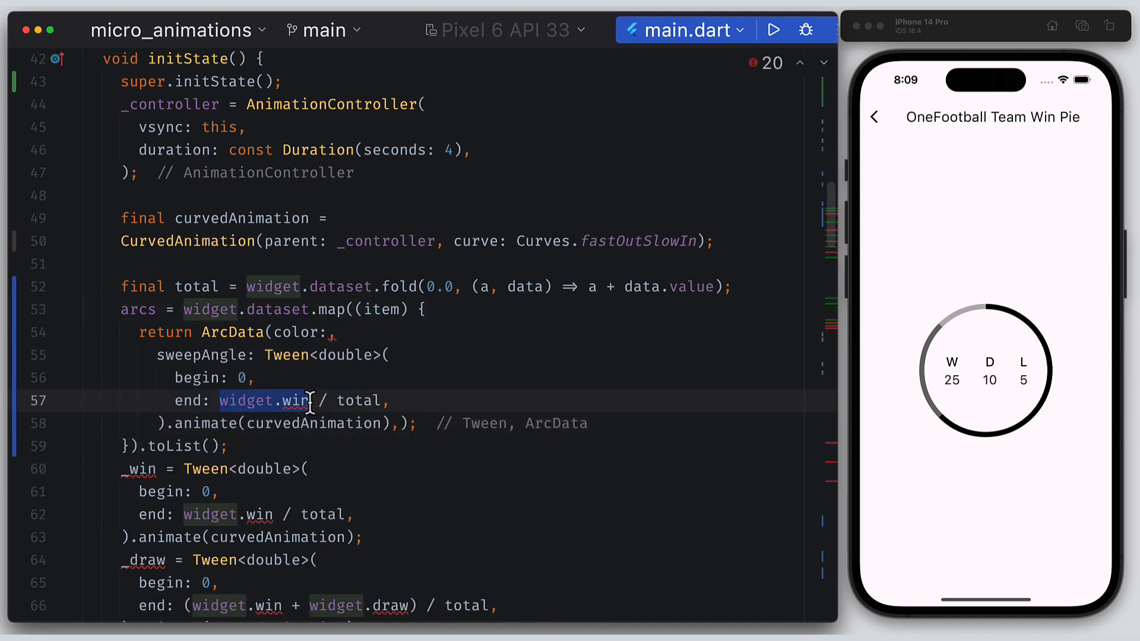
scroll("up", 3)
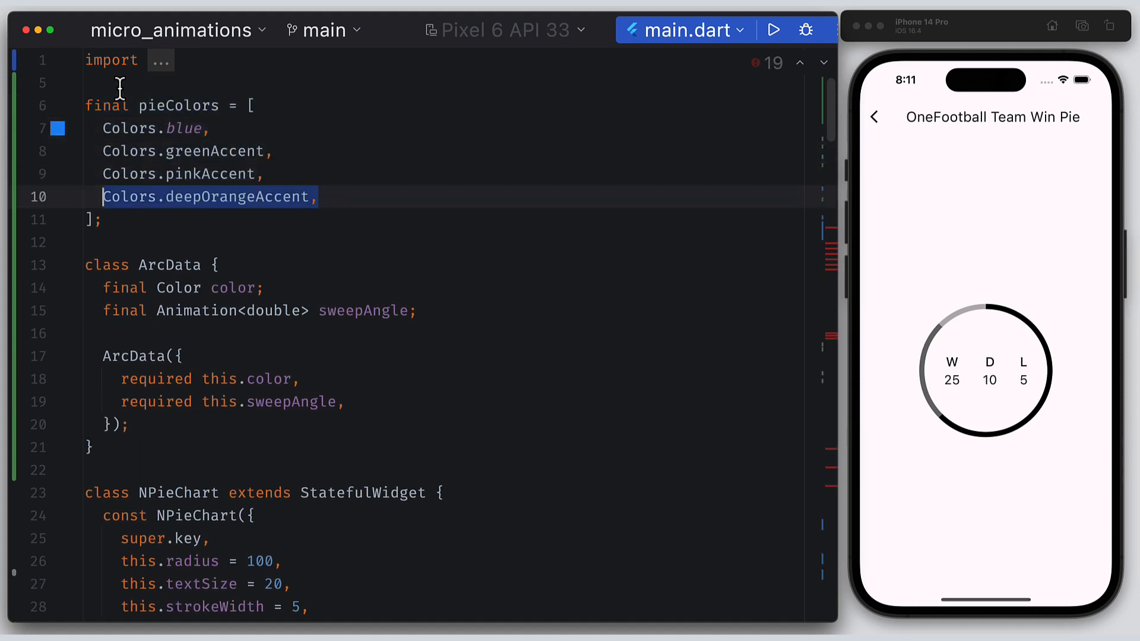
- Map over dataset.indexed, destructuring (index, data) to pick pieColors[index] and the sweep value
scroll("down", 3)
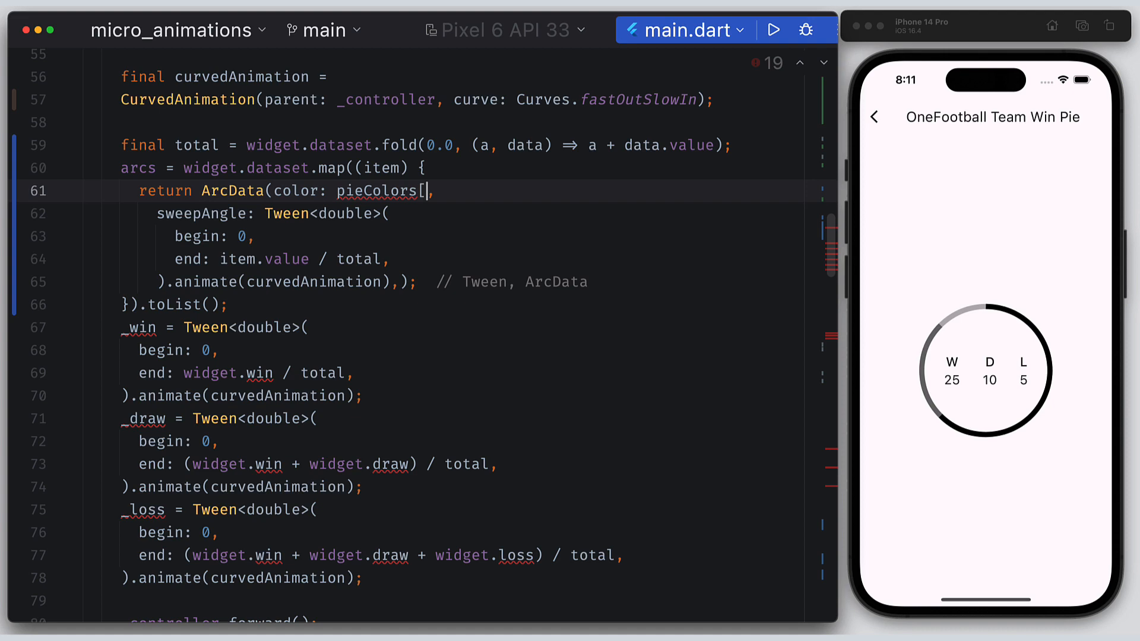
type("index]")
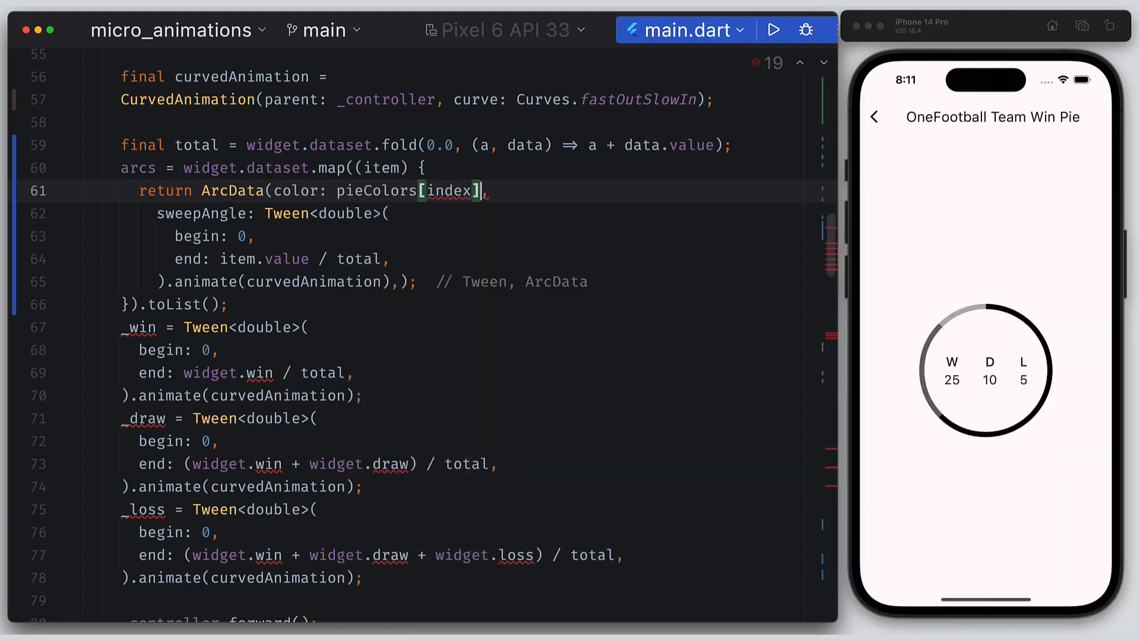
double_click(450, 191)
type("inde")
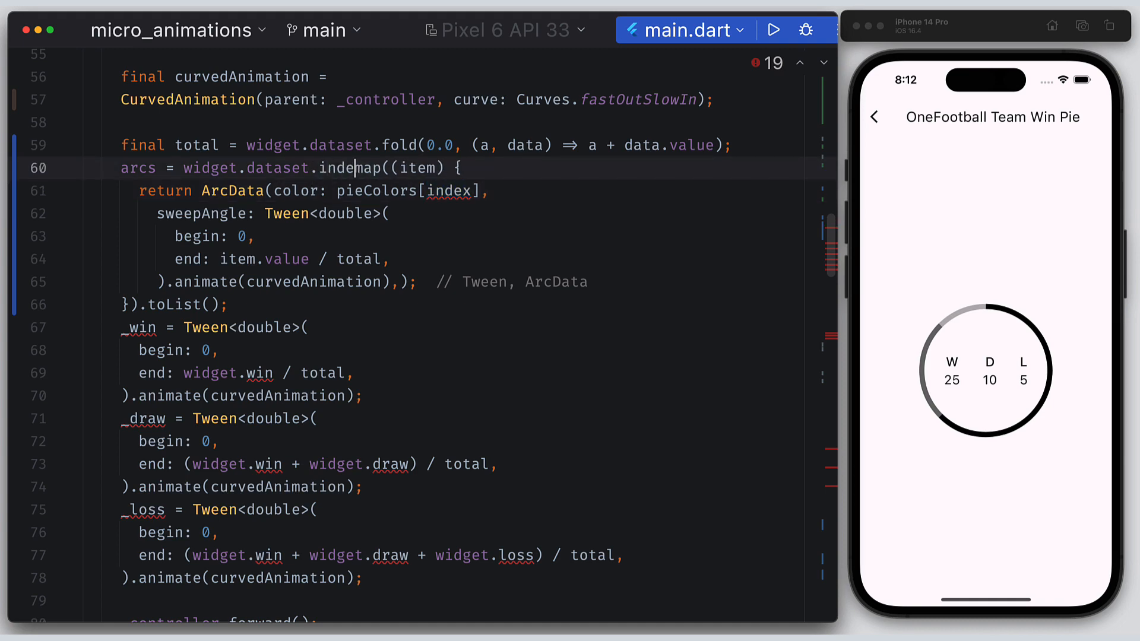
type("xed.")
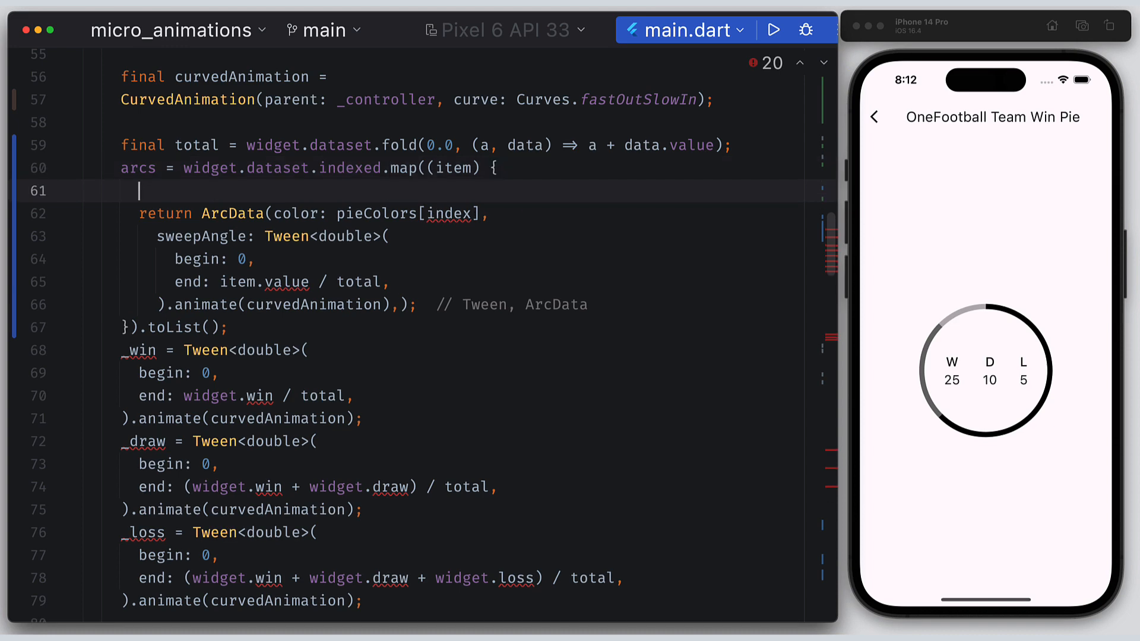
type("final")
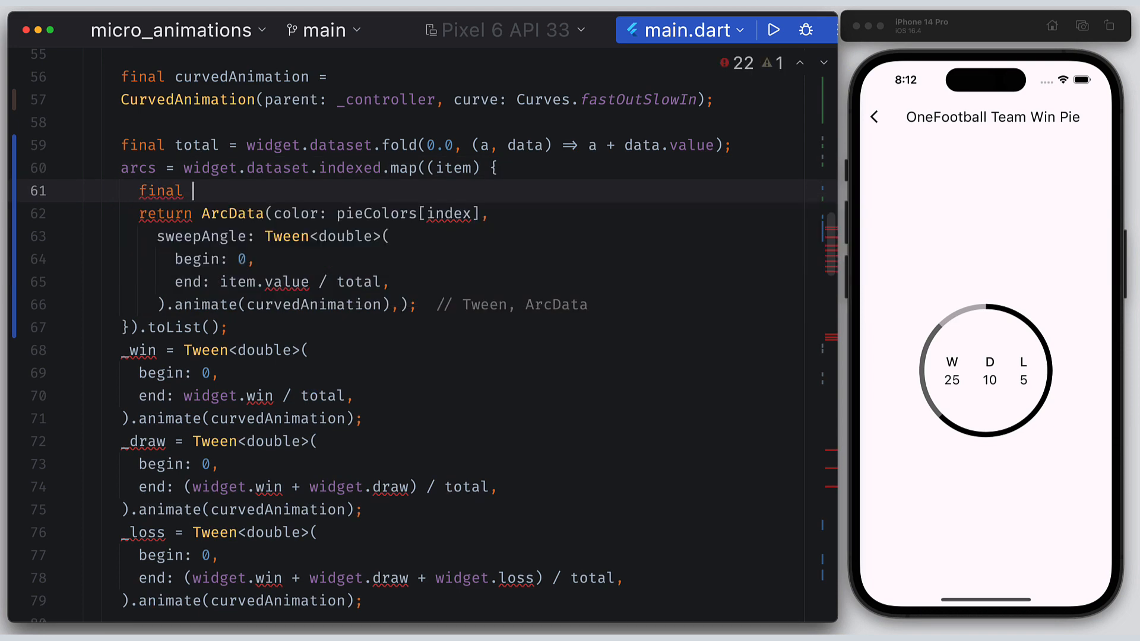
type("()")
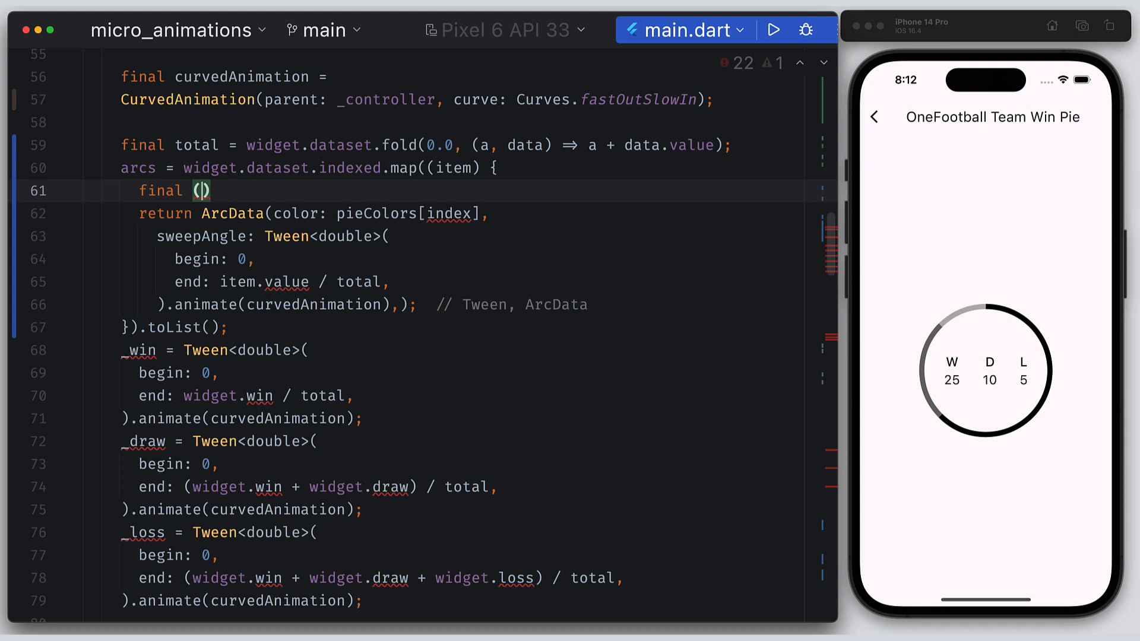
type("index, data")
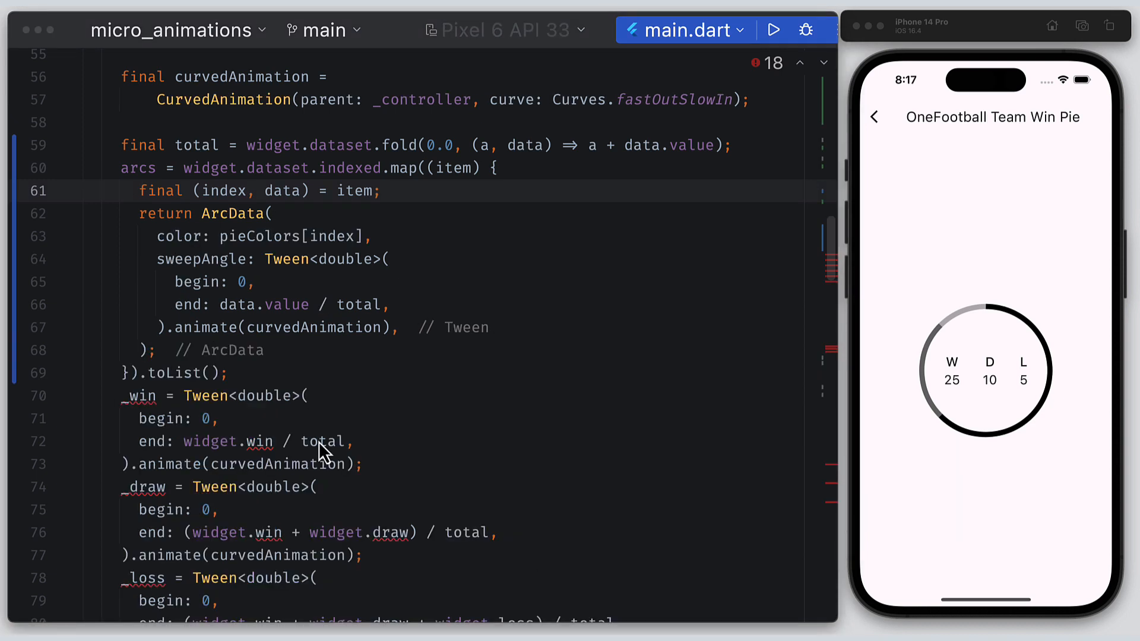
- Add a currentSum accumulator and use currentSum / total as each arc's sweep end
scroll("down", 3)
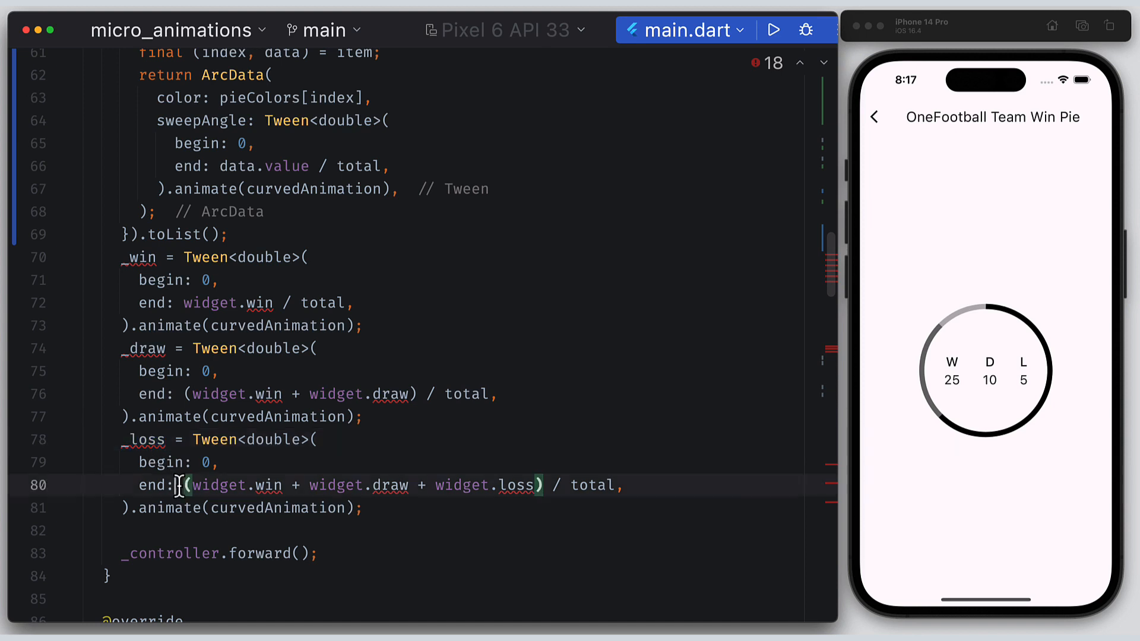
double_click(389, 485)
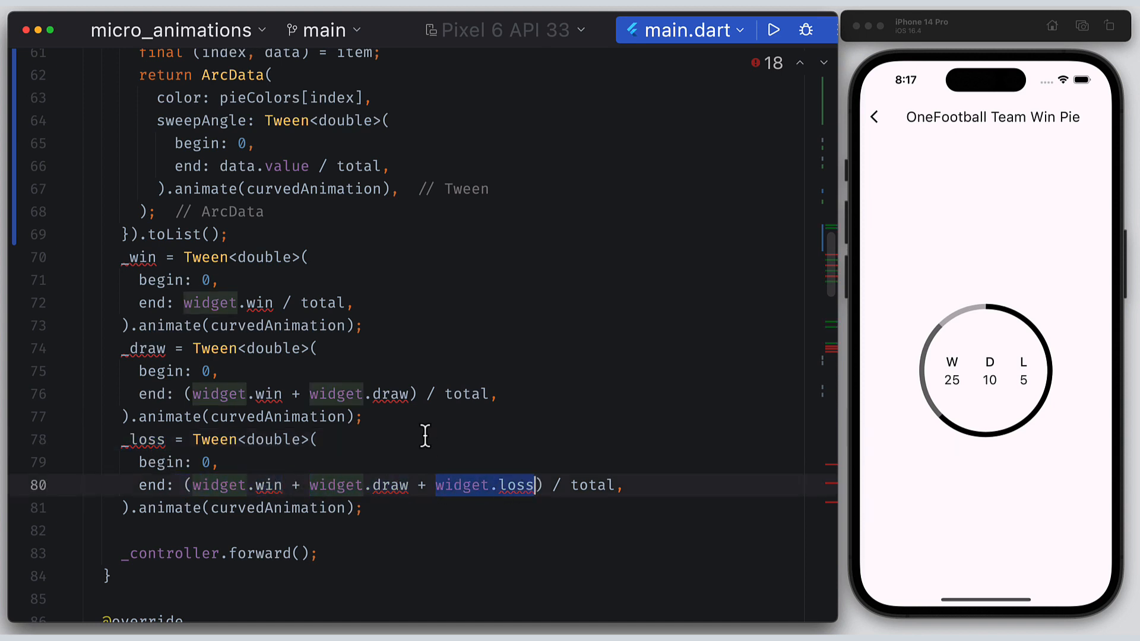
scroll("up", 3)
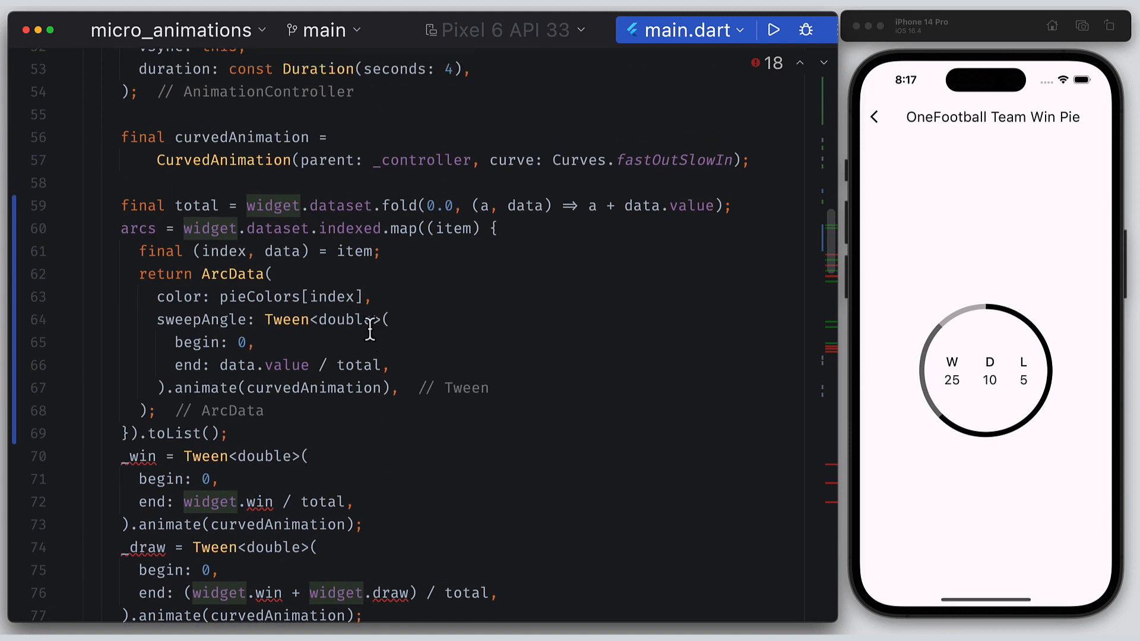
double_click(240, 365)
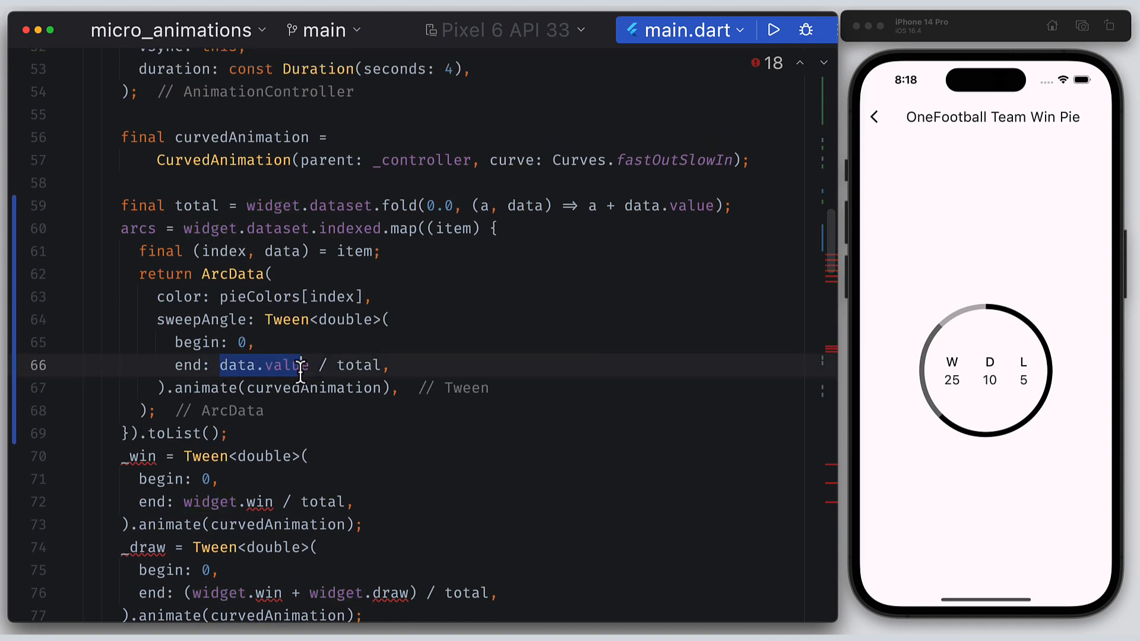
left_click(383, 251)
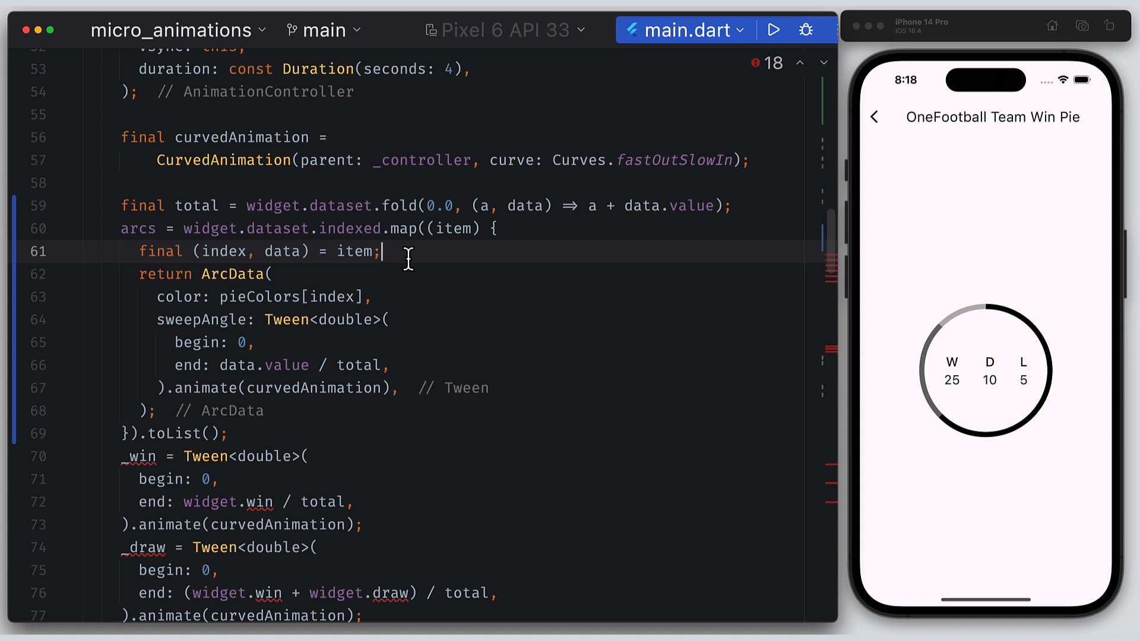
key("Return")
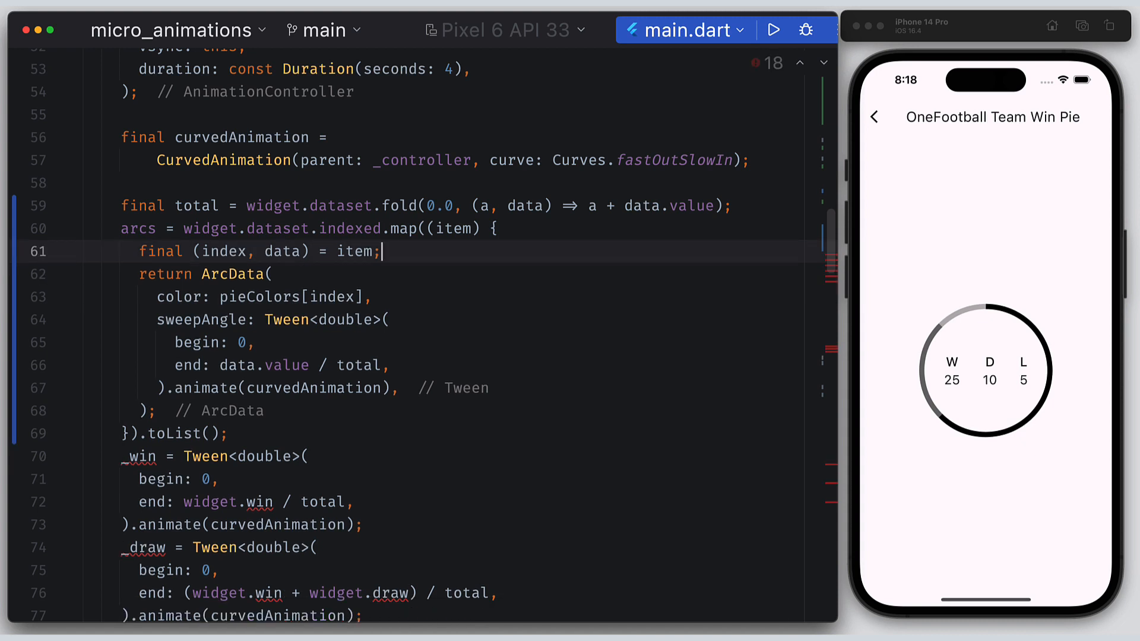
key("Return")
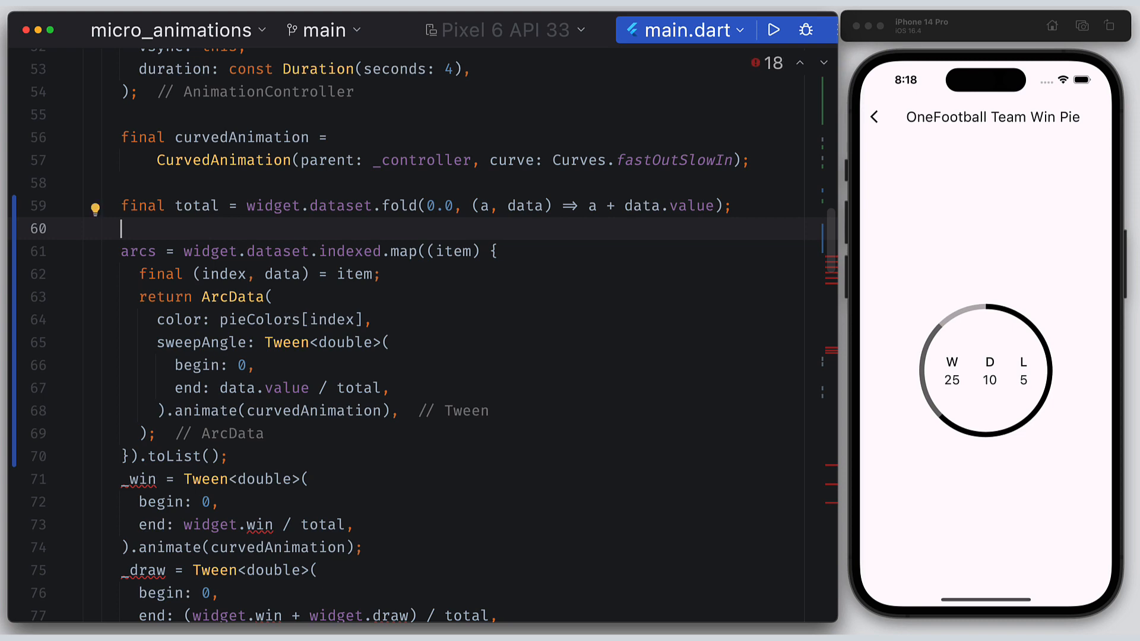
type("double currentSum")
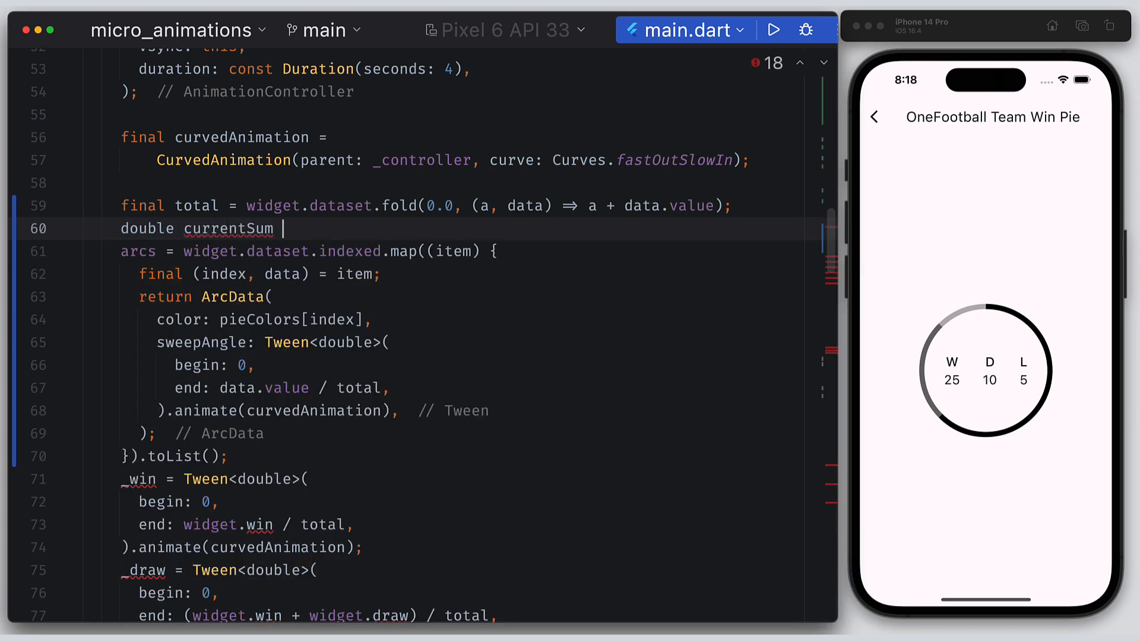
type("= 0.0;")
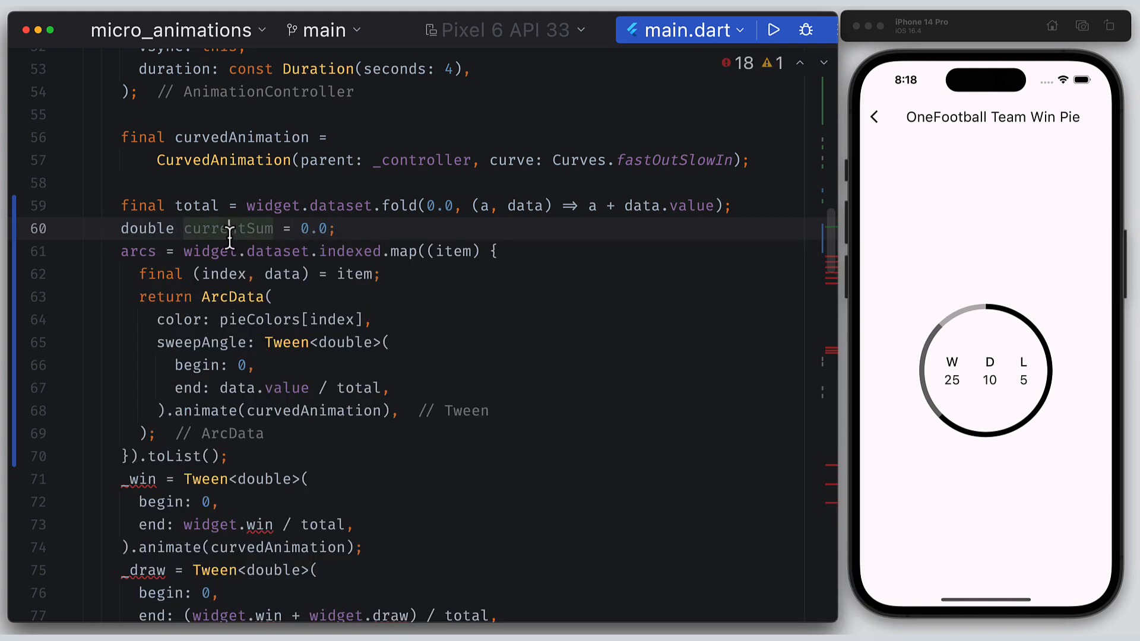
type("currentSum +=")
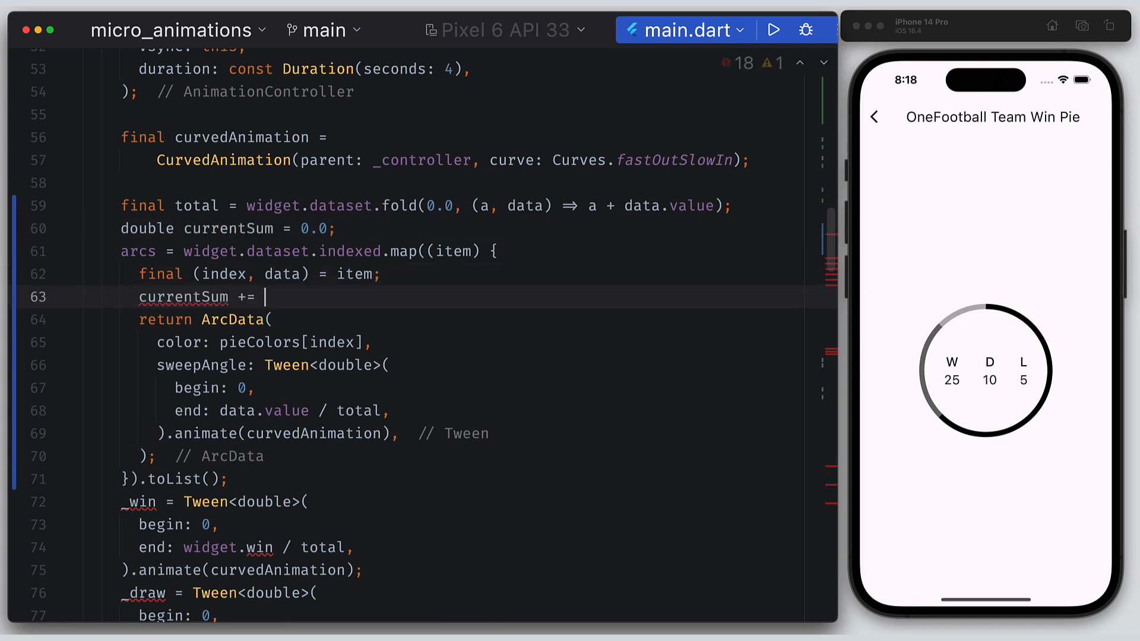
type("data.value;")
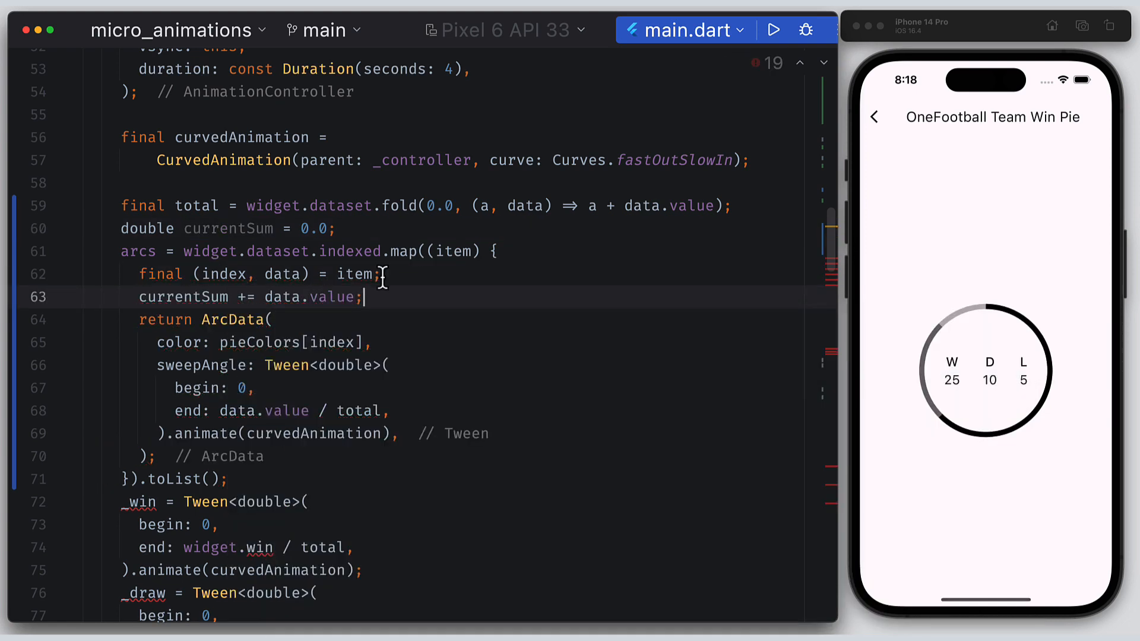
double_click(263, 411)
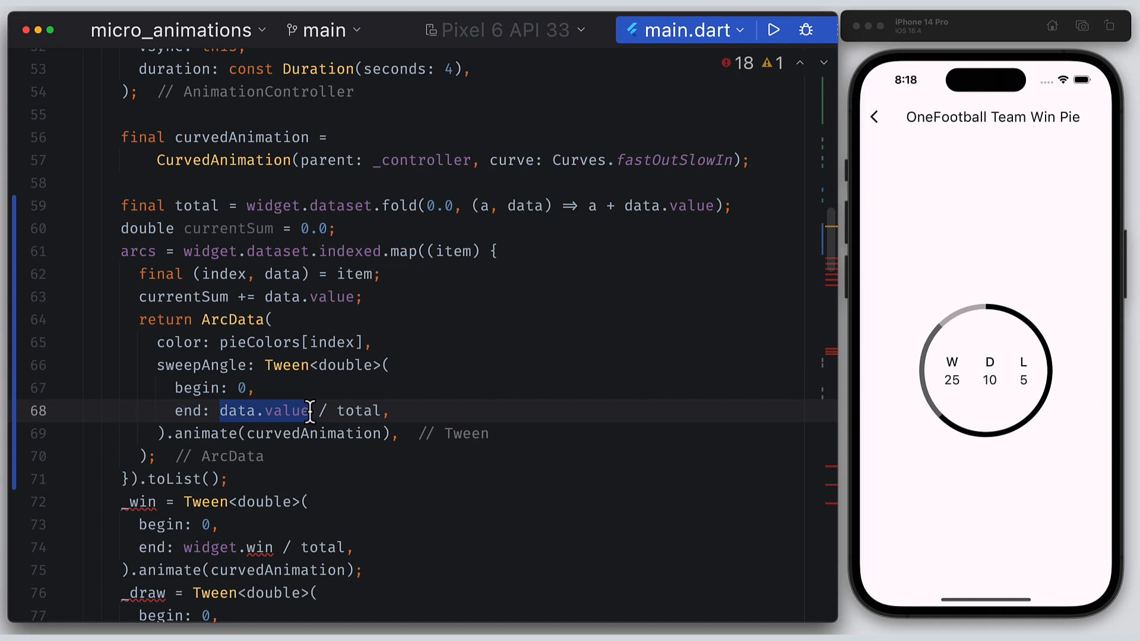
type("currentSum")
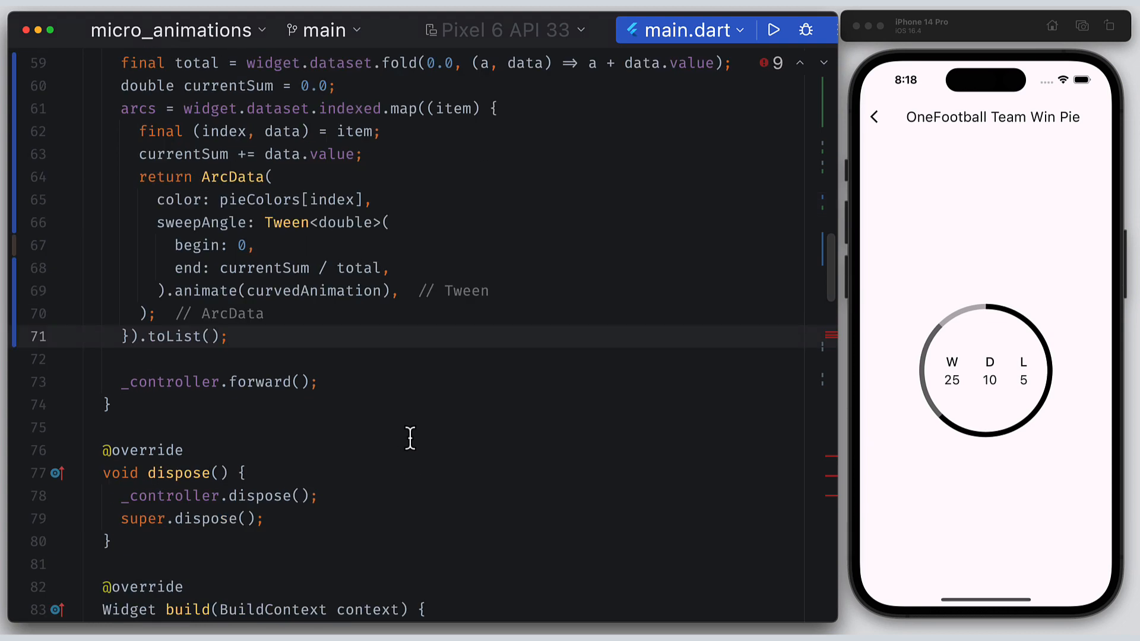
- Pass arcs to _ProgressPainter via a required List<ArcData> field and a List<Paint> paints getter
scroll("down", 3)
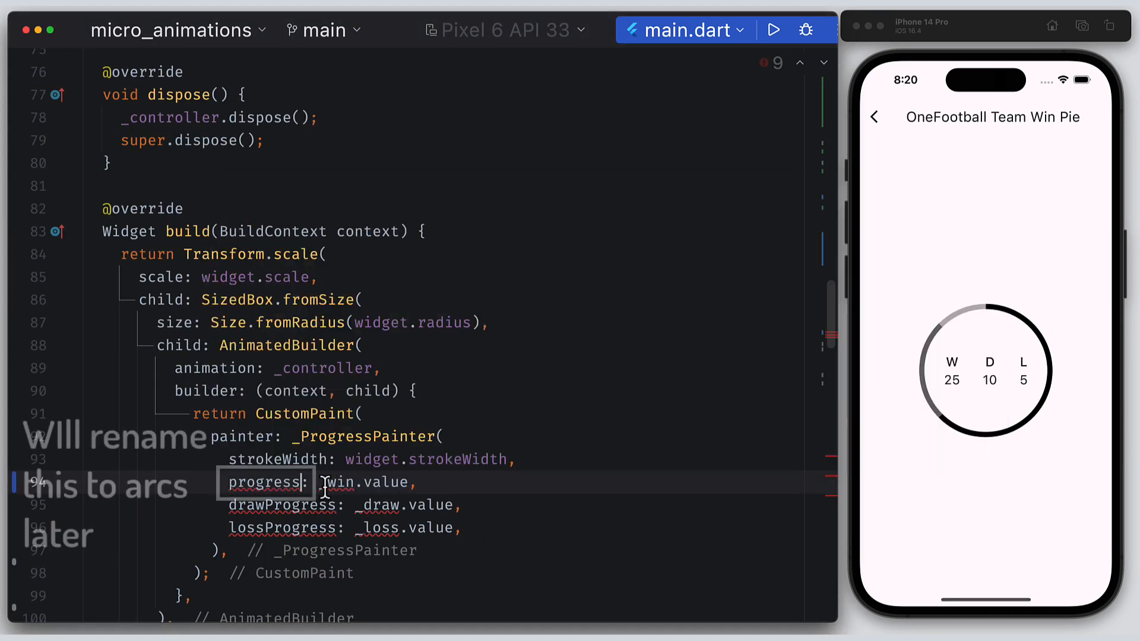
type("arcs")
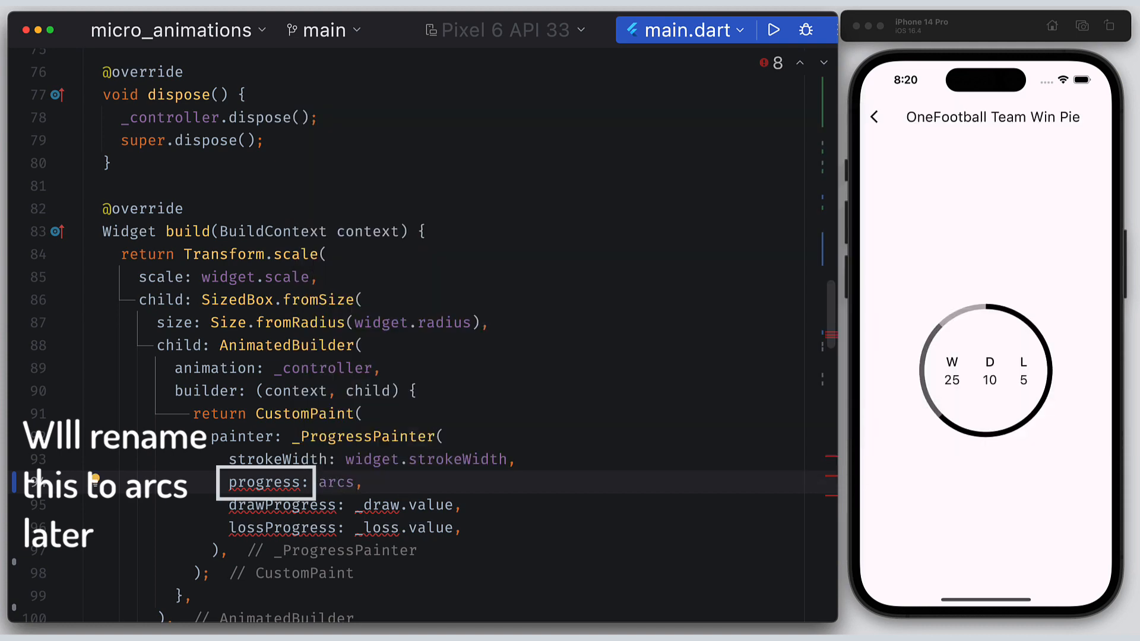
type("Lis")
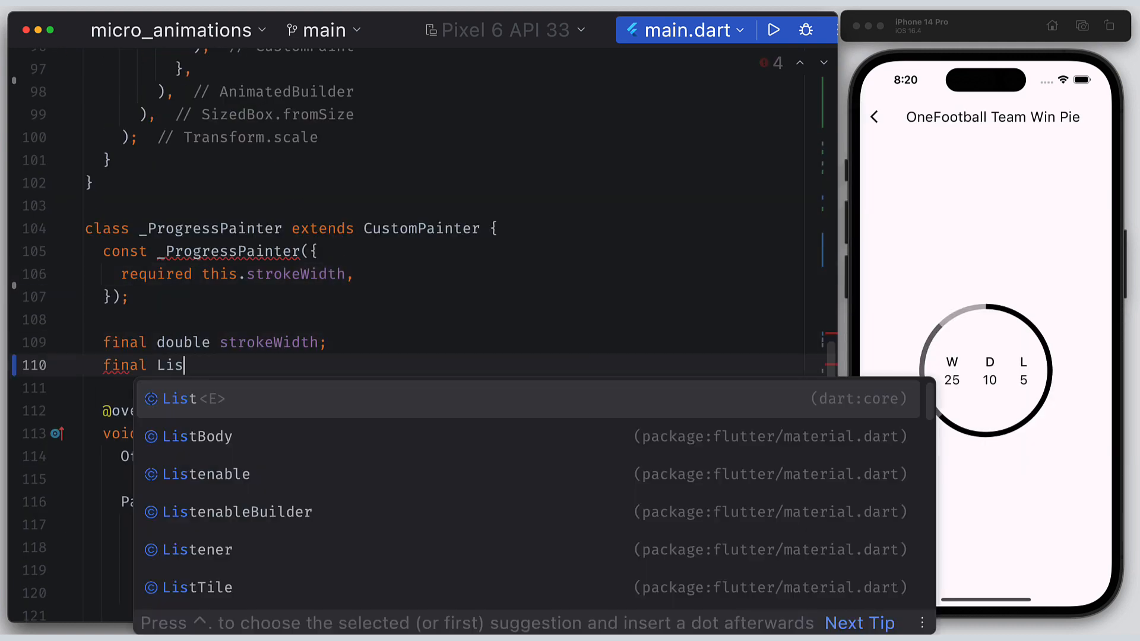
type("required this.arcs,")
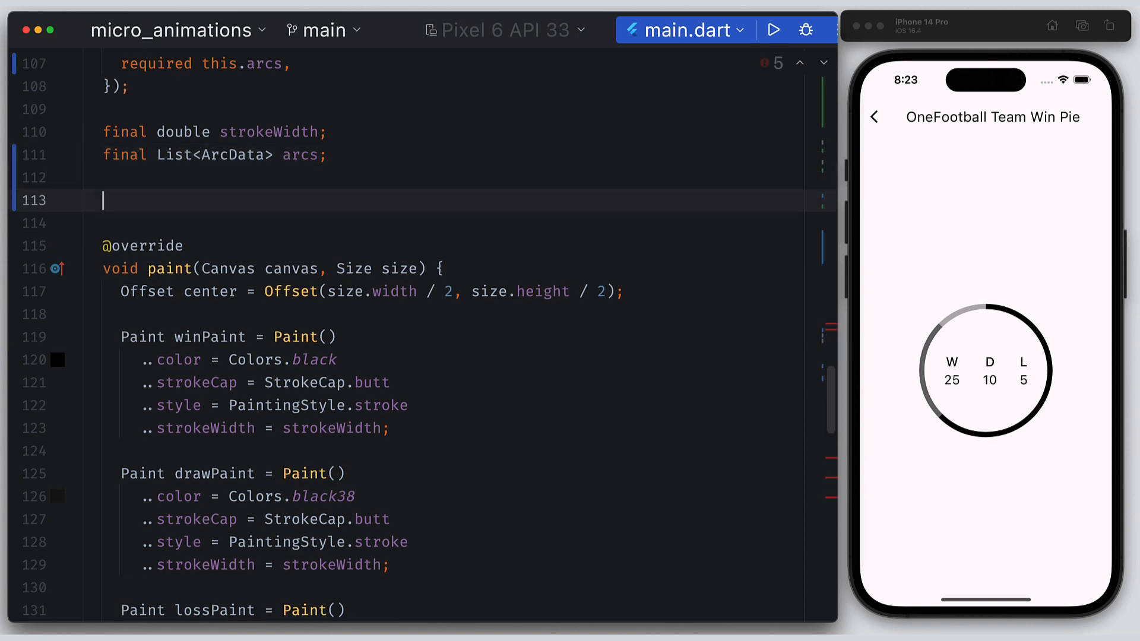
type("List<Paint> get paints ⇒ arcs")
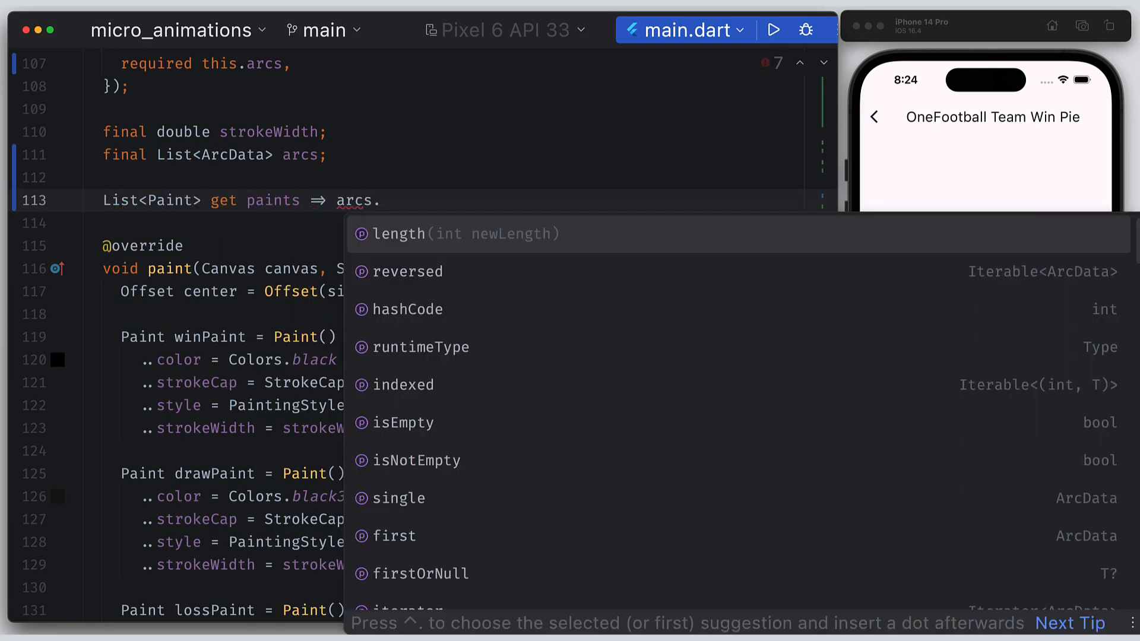
type(".map((arc) {}")
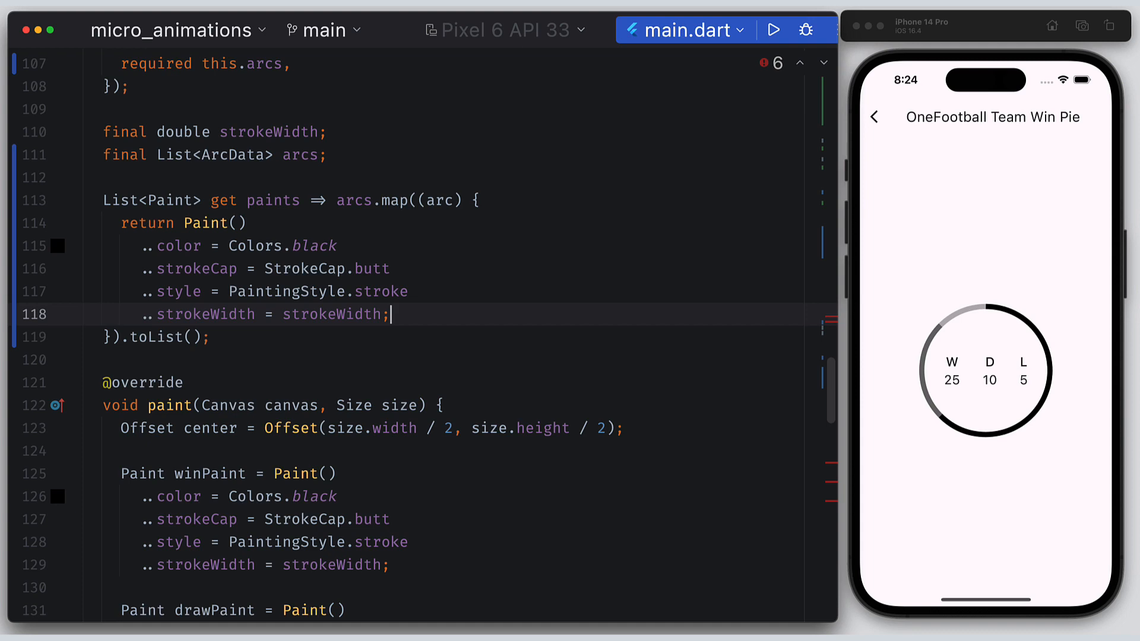
type("arc.color")
type("arcs.indexed.map((")
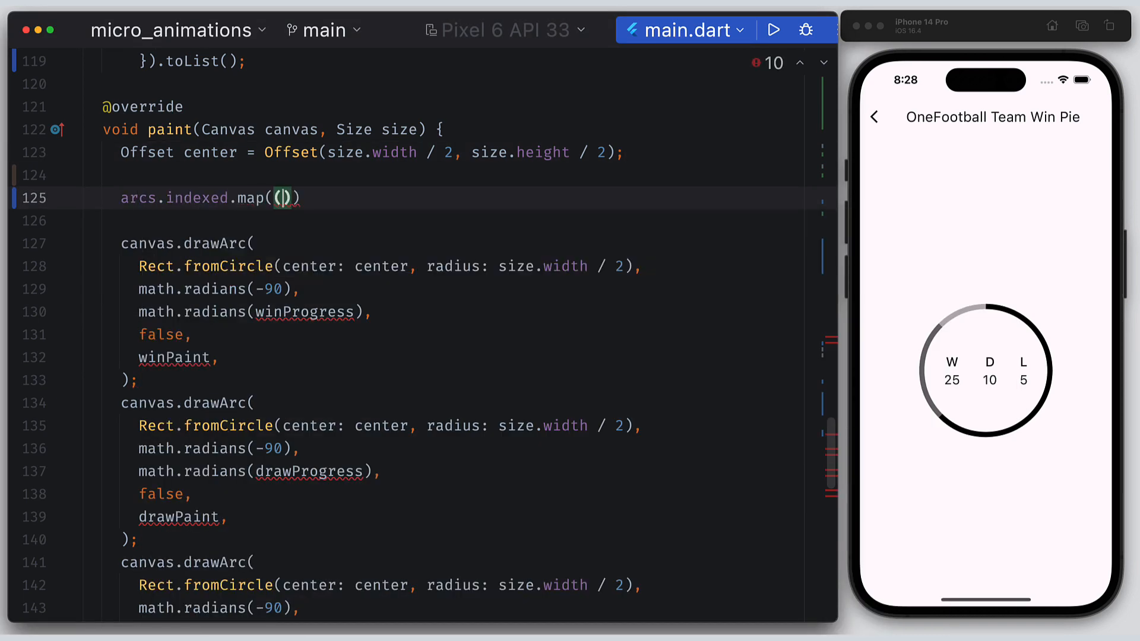
- Map the indexed arcs in paint() and draw each with arc.sweepAngle.value
type("(item) {}).to")
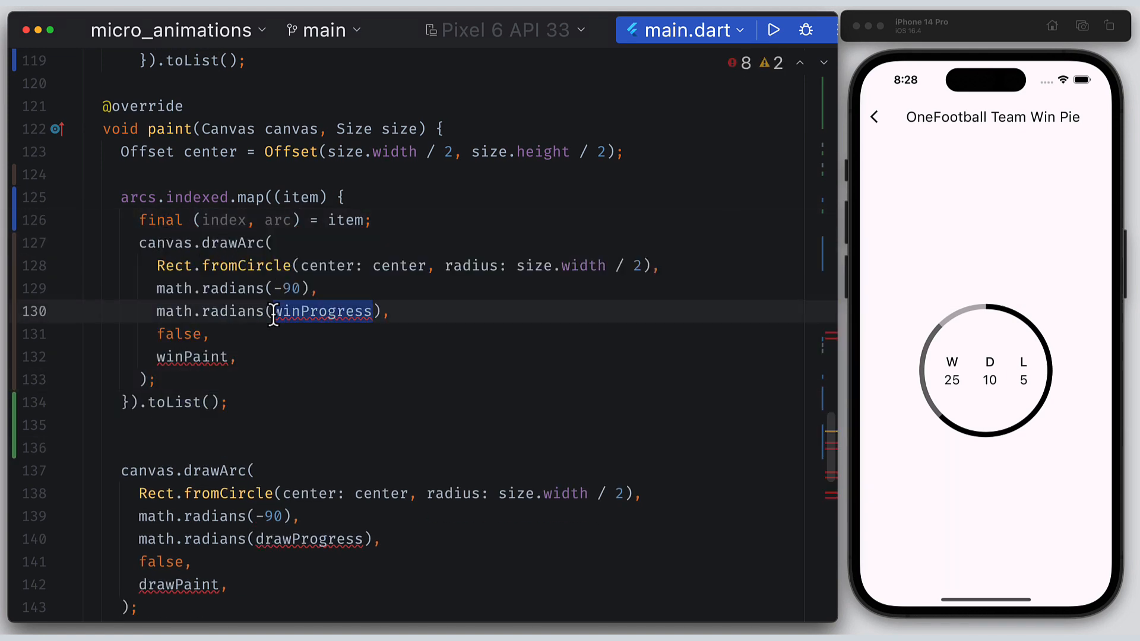
type("arc.sweepAngle.value")
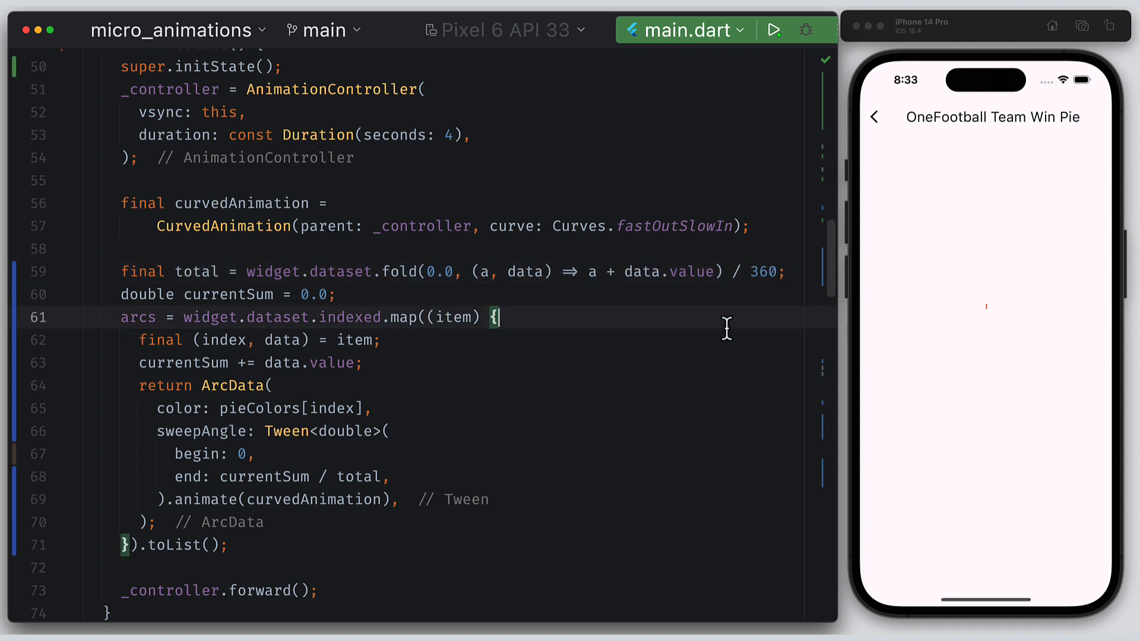
- Go back to Micro Animations and reopen OneFootball Team Win Pie in the simulator
left_click(875, 116)
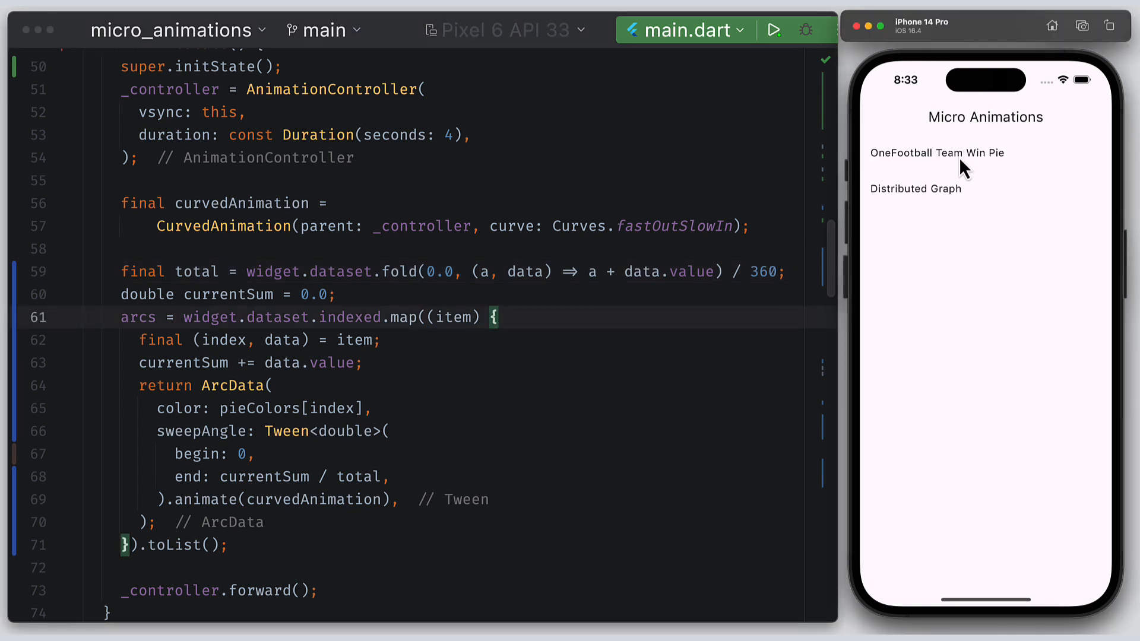
left_click(936, 153)
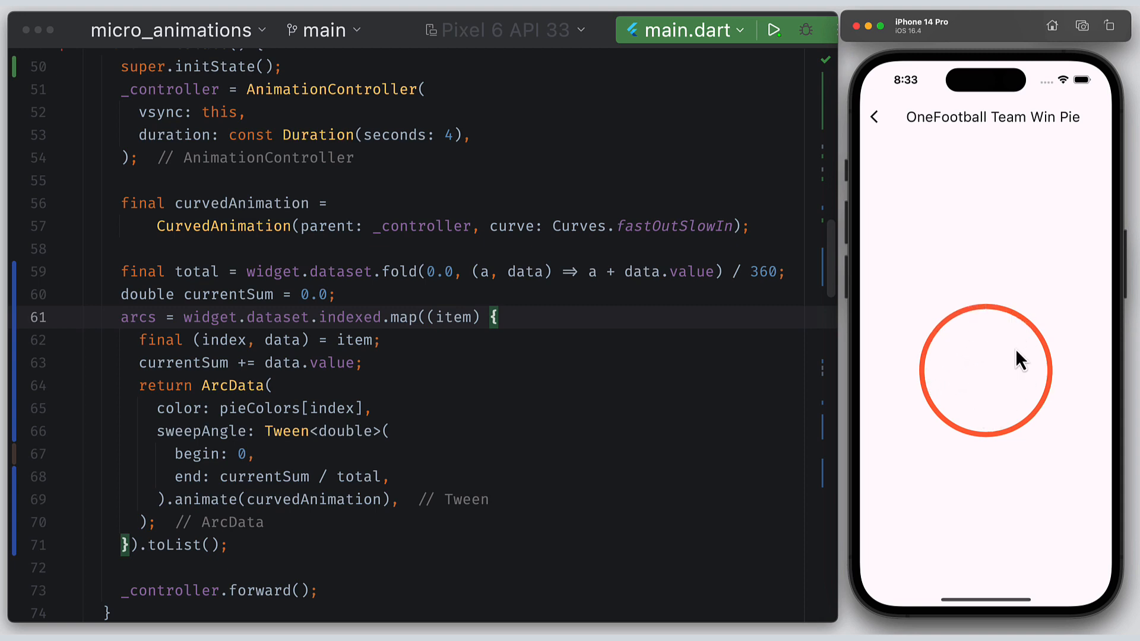
scroll("up", 3)
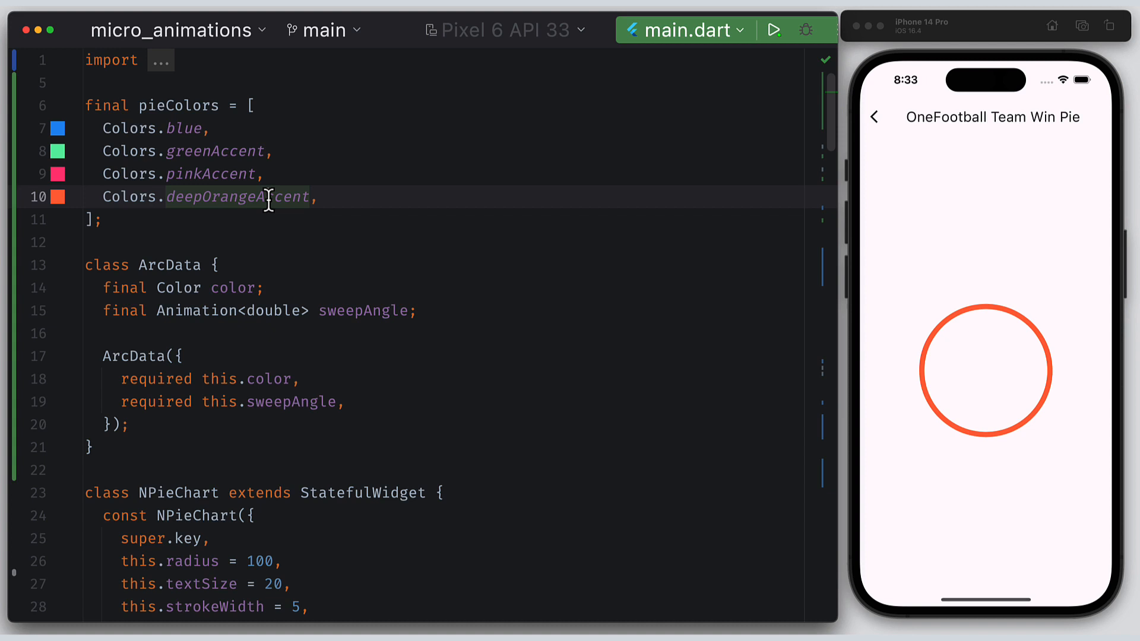
- Set pieColors to black, black38, black26 and black12, then reopen the Win Pie screen
type("black")
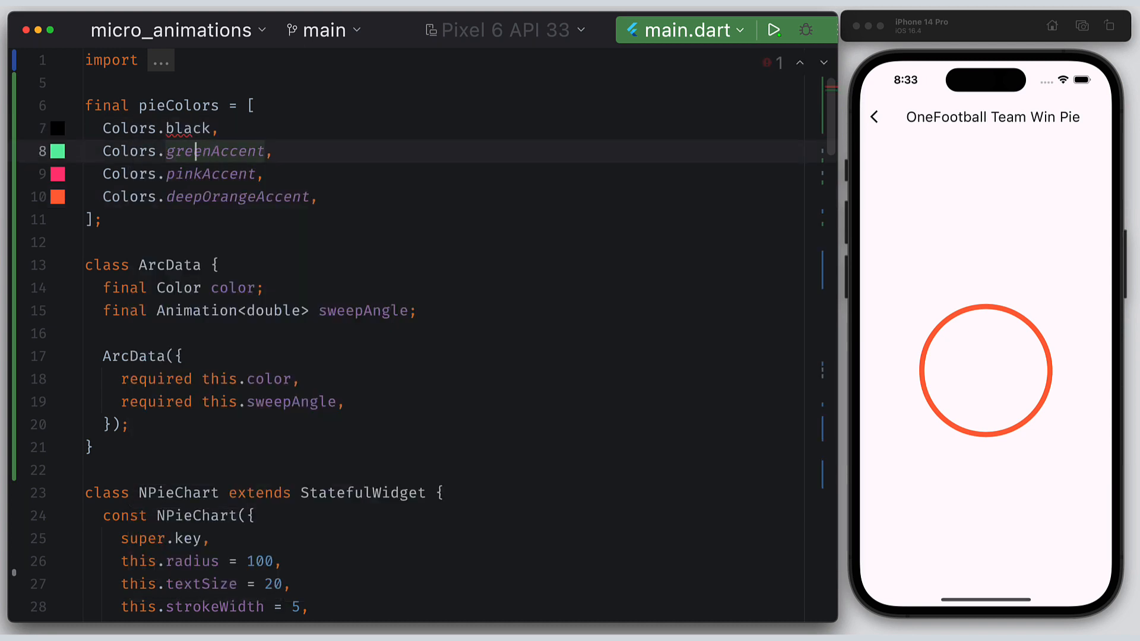
type("black38,")
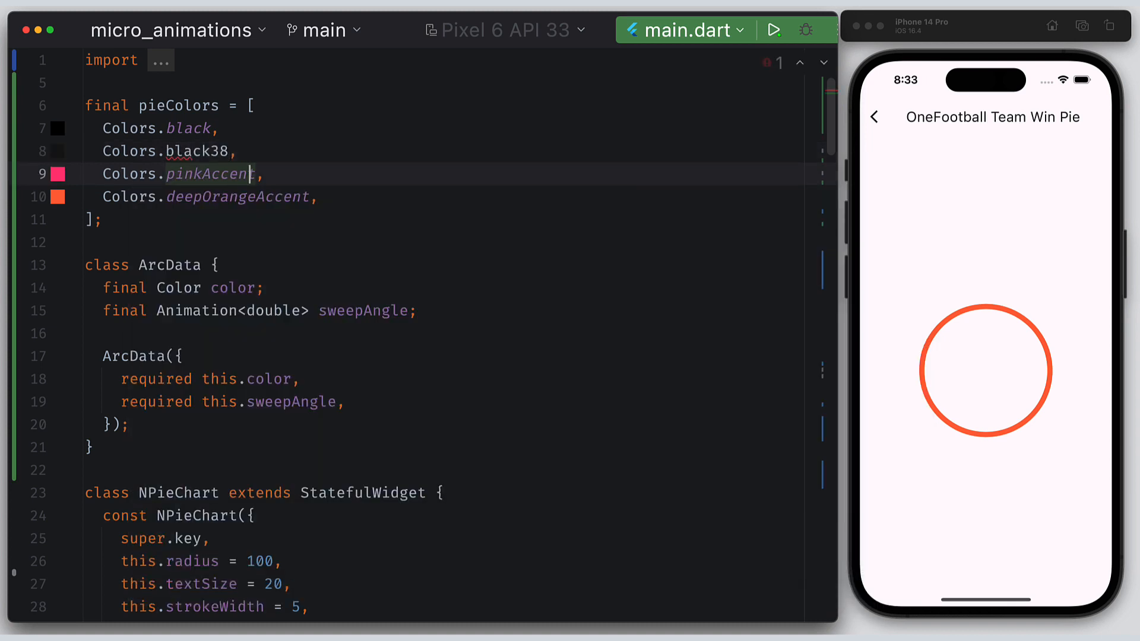
type("black26")
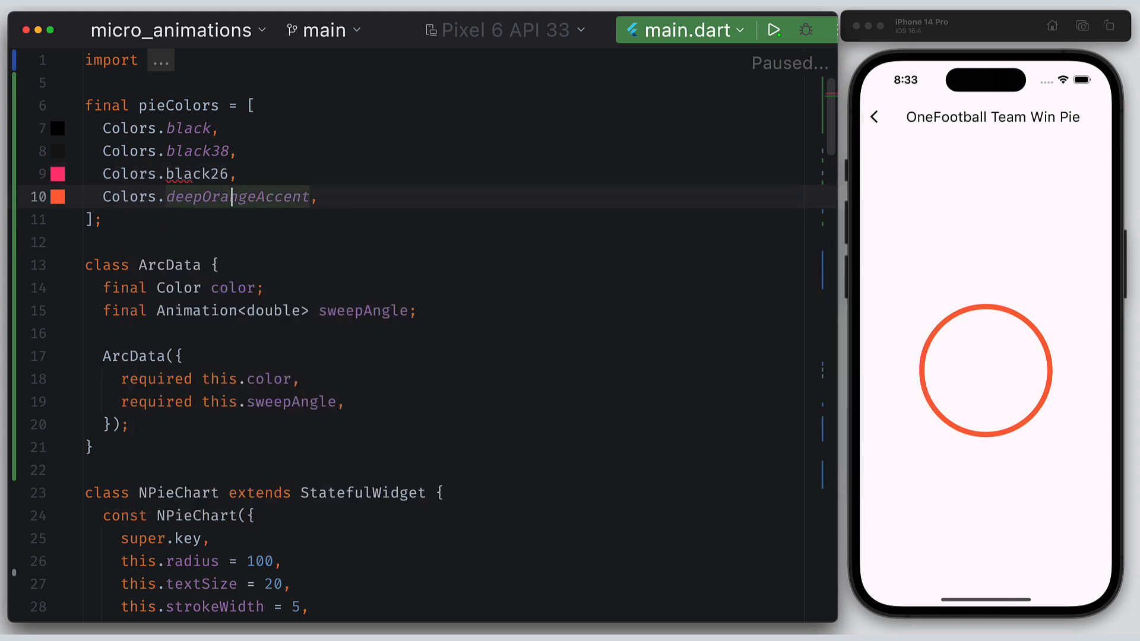
double_click(237, 197)
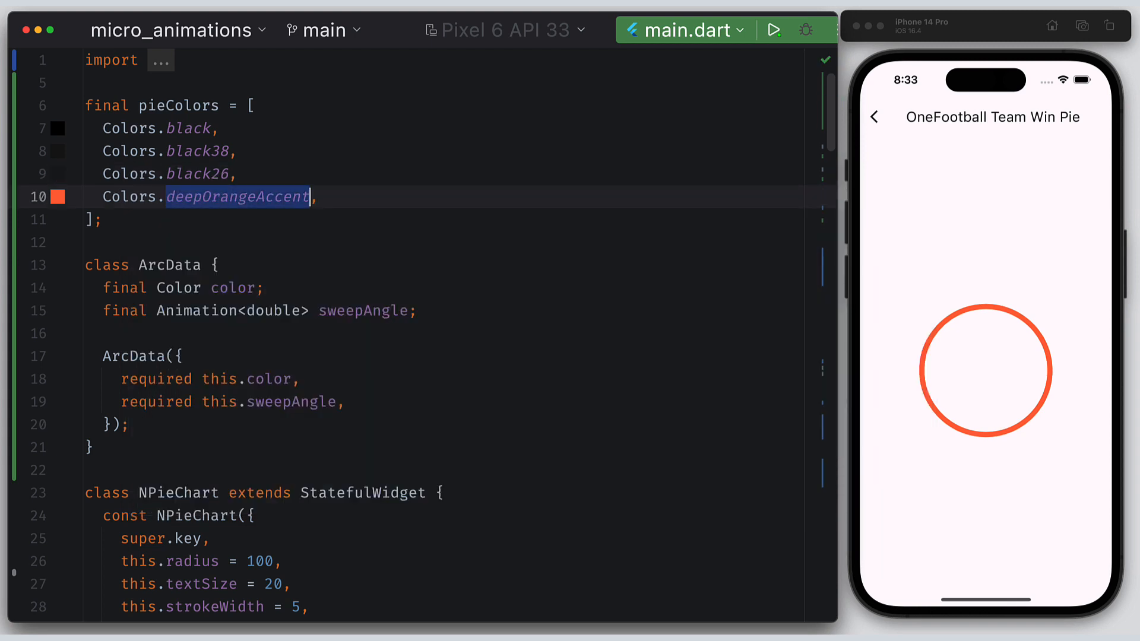
type("black12,")
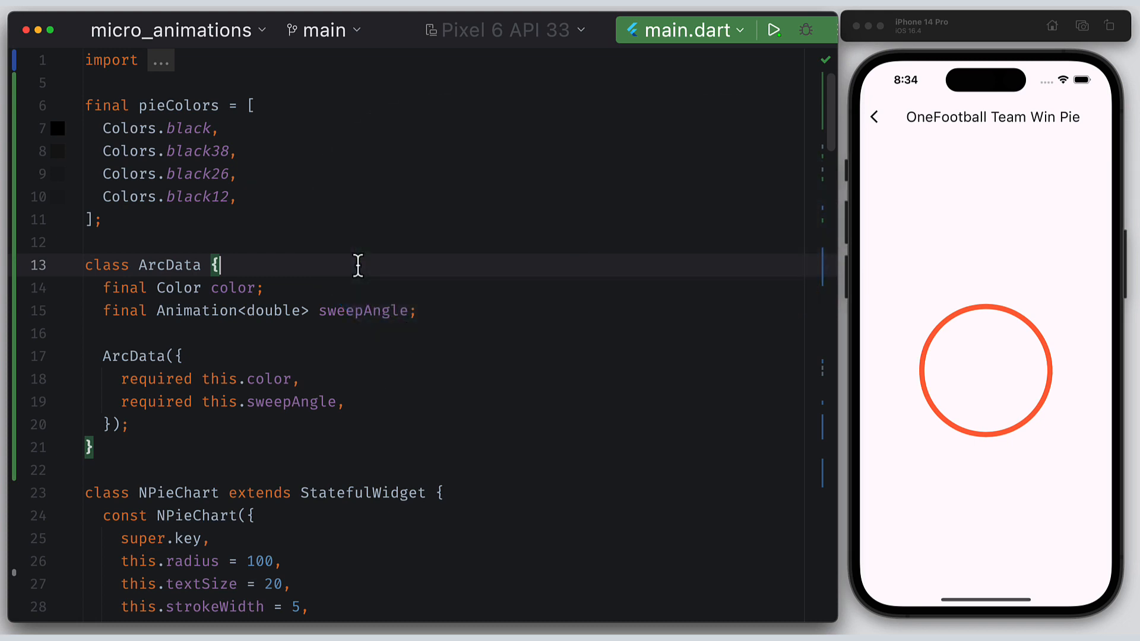
left_click(873, 116)
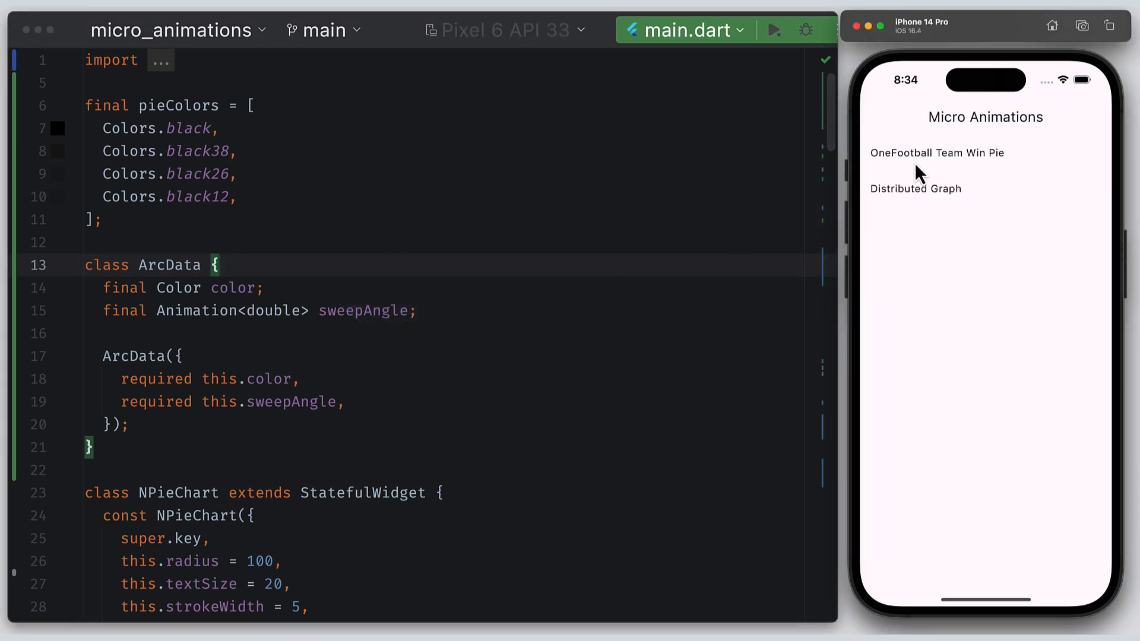
left_click(936, 153)
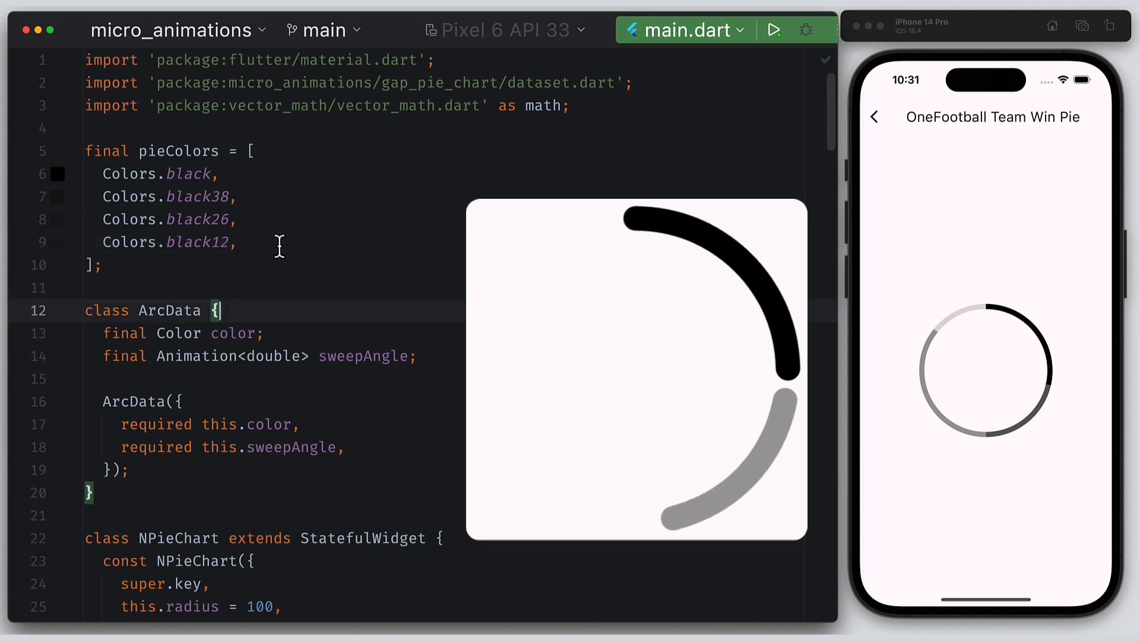
- Add this.gapDegrees to the constructor and jump to GapPieChart's declaration
scroll("down", 3)
type("required")
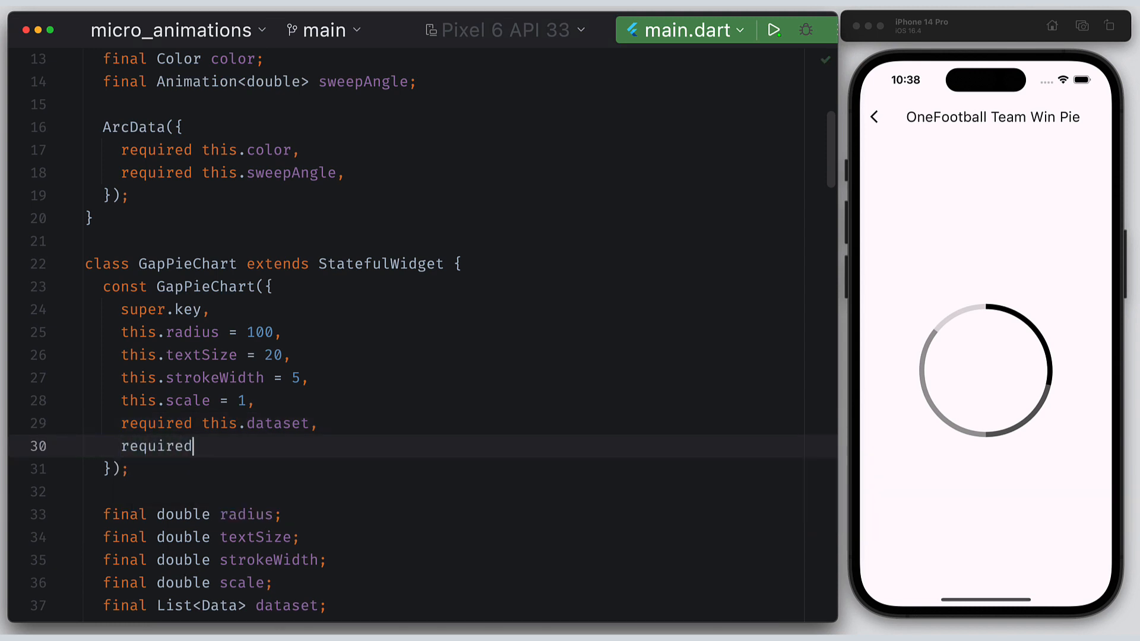
type("this.gapDegrees,")
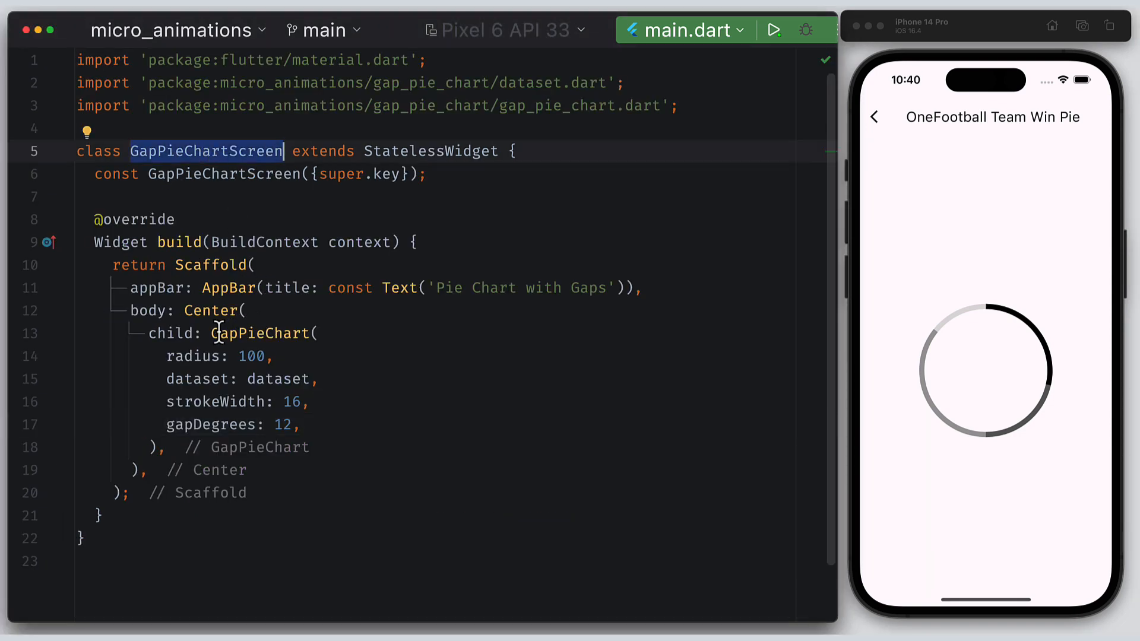
double_click(258, 333)
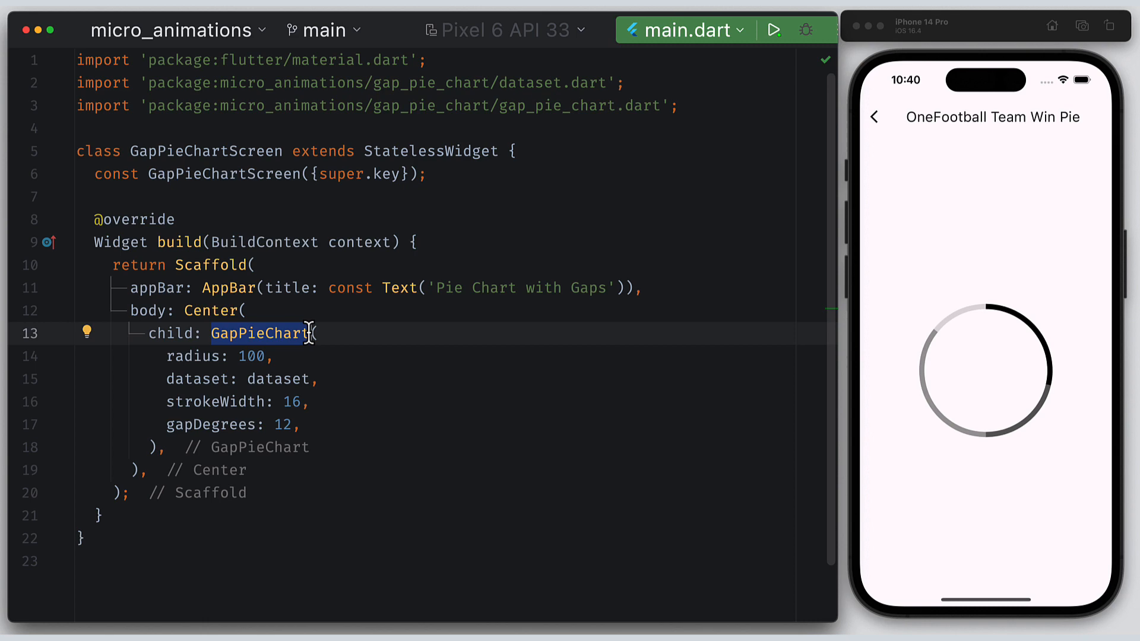
left_click(280, 425)
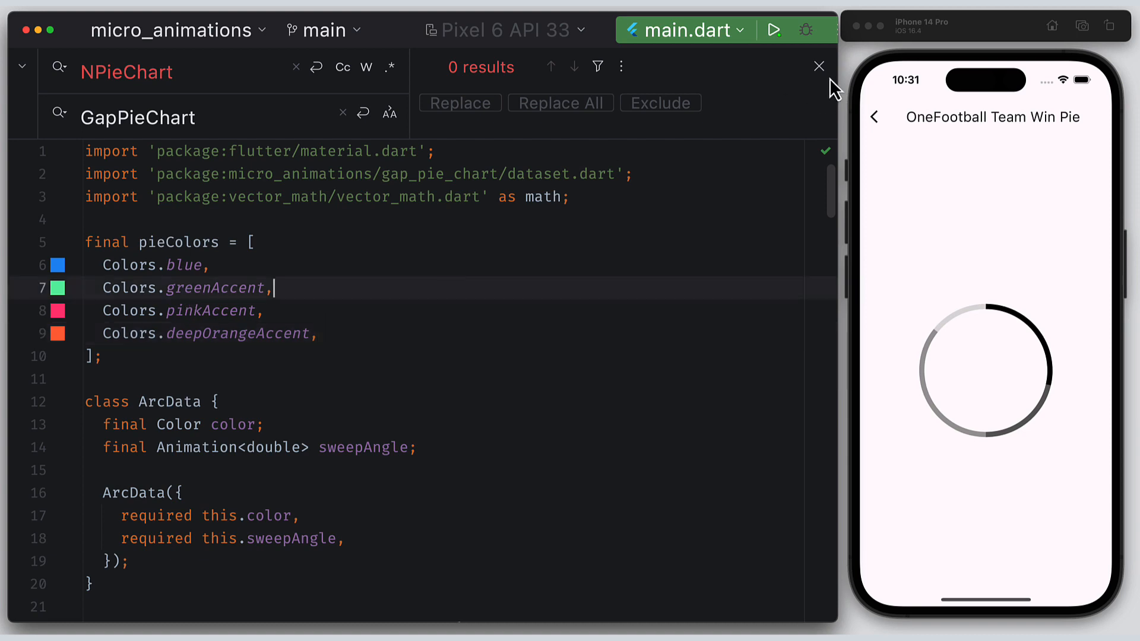
- Close the Find/Replace bar and change the arc paint's StrokeCap.butt to StrokeCap.round
left_click(820, 65)
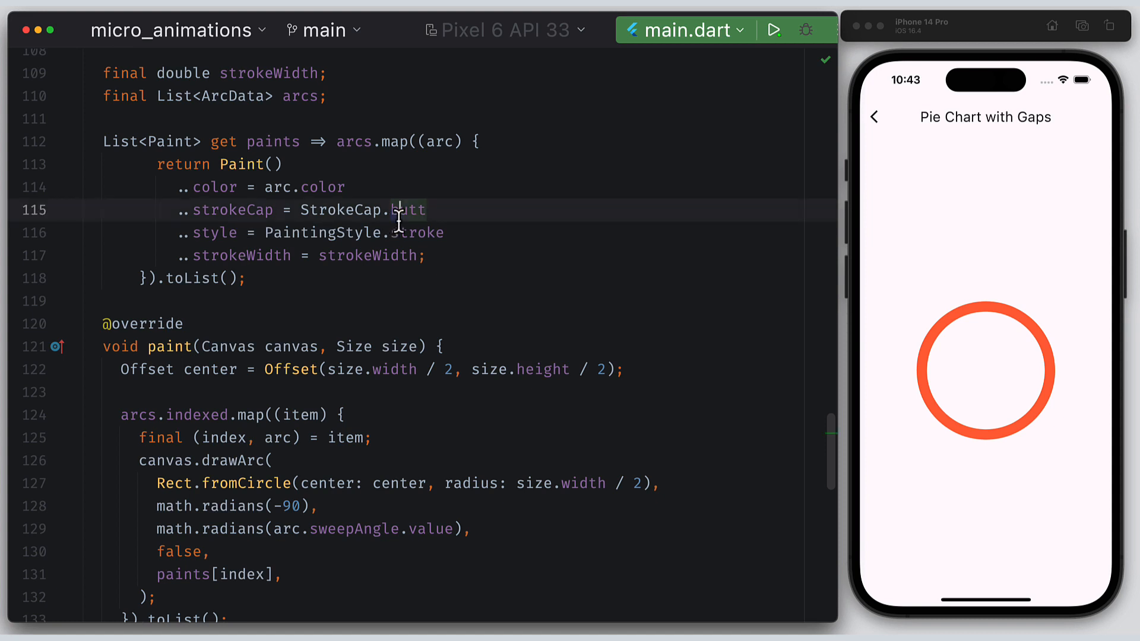
type("to")
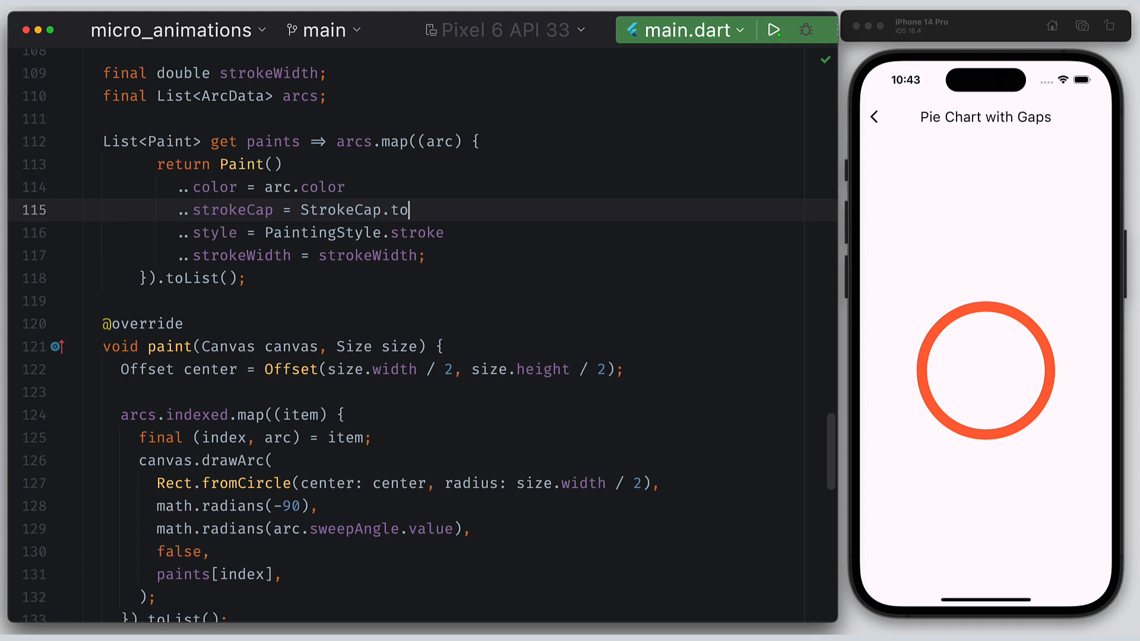
type("round")
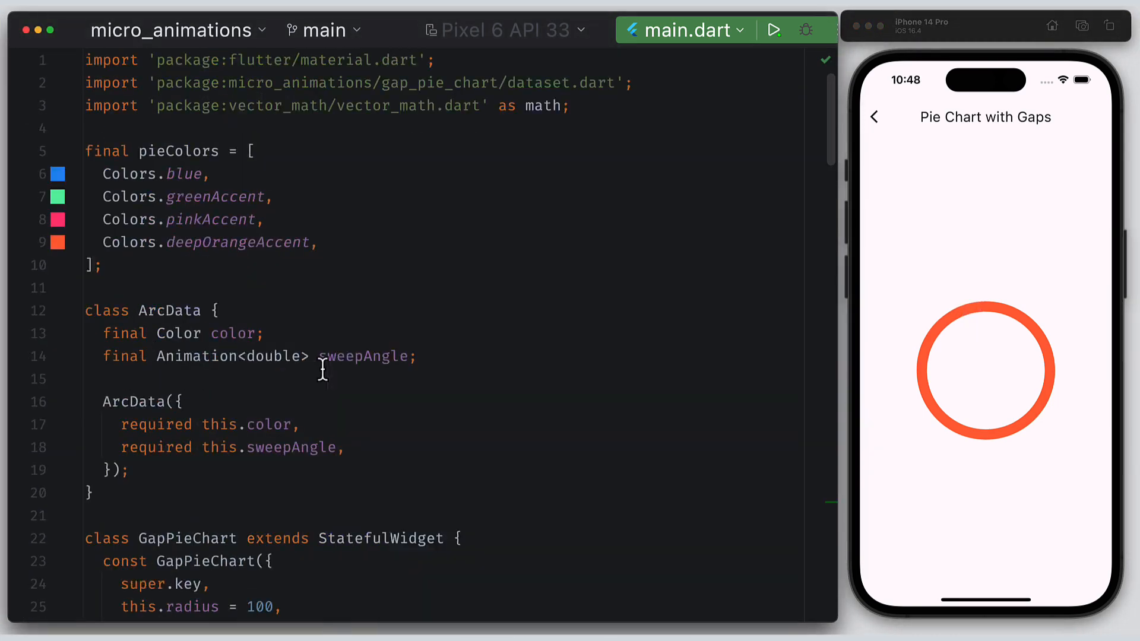
- Add a startAngle field to ArcData, set from currentSum, with each sweep ending at data.value / total
type("final double startAn")
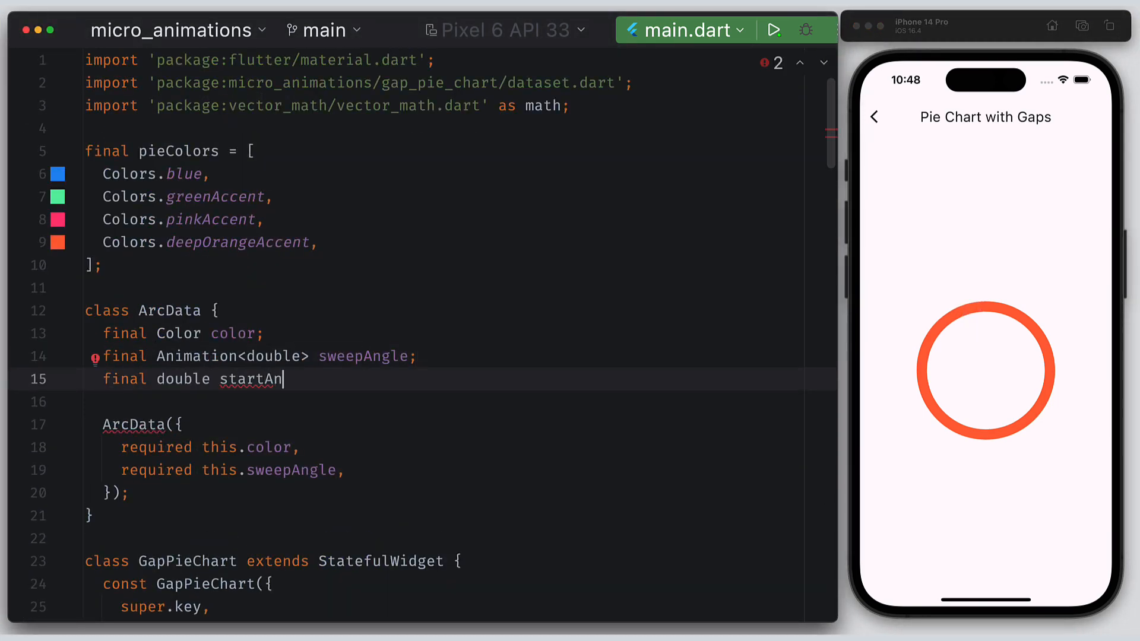
type("gle;")
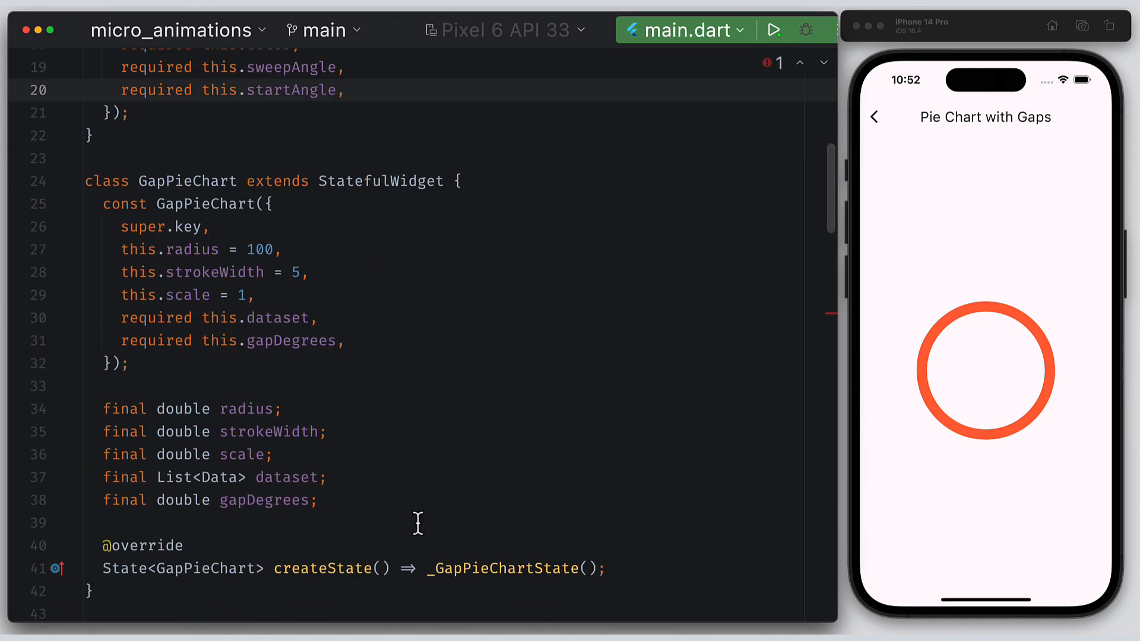
scroll("down", 3)
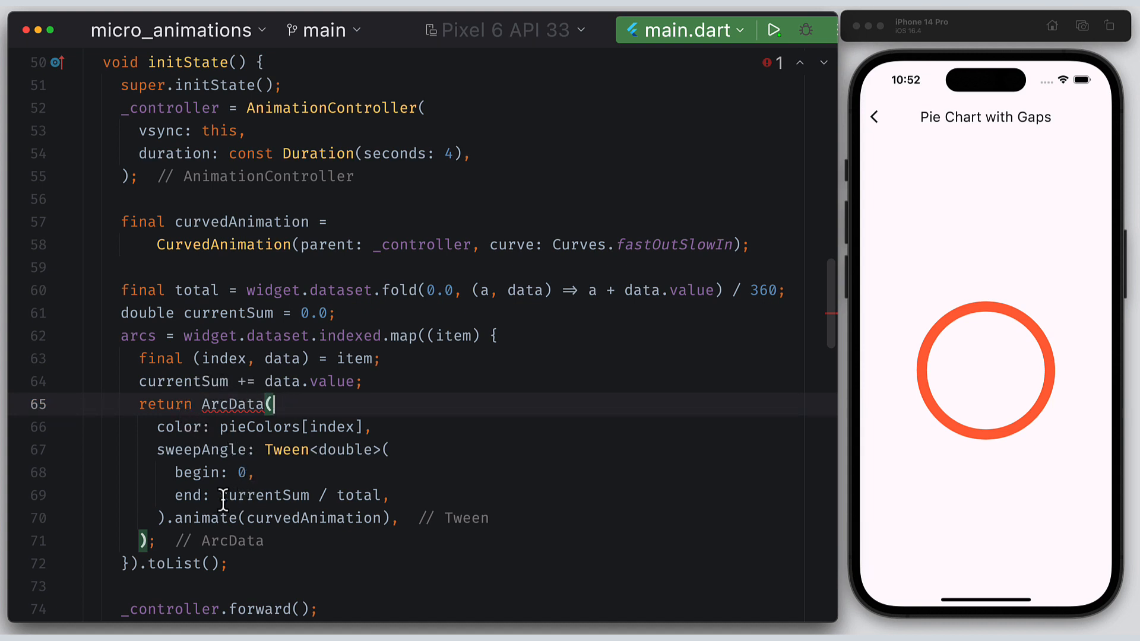
type("data")
type("startAngle: start")
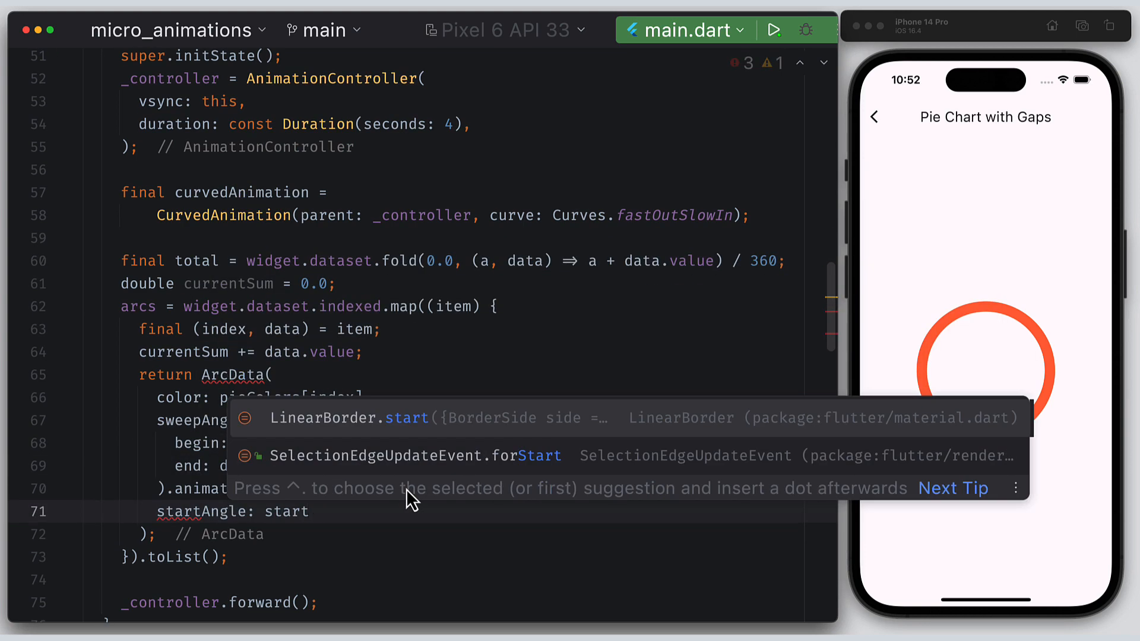
type("final startAngle = currentSum;")
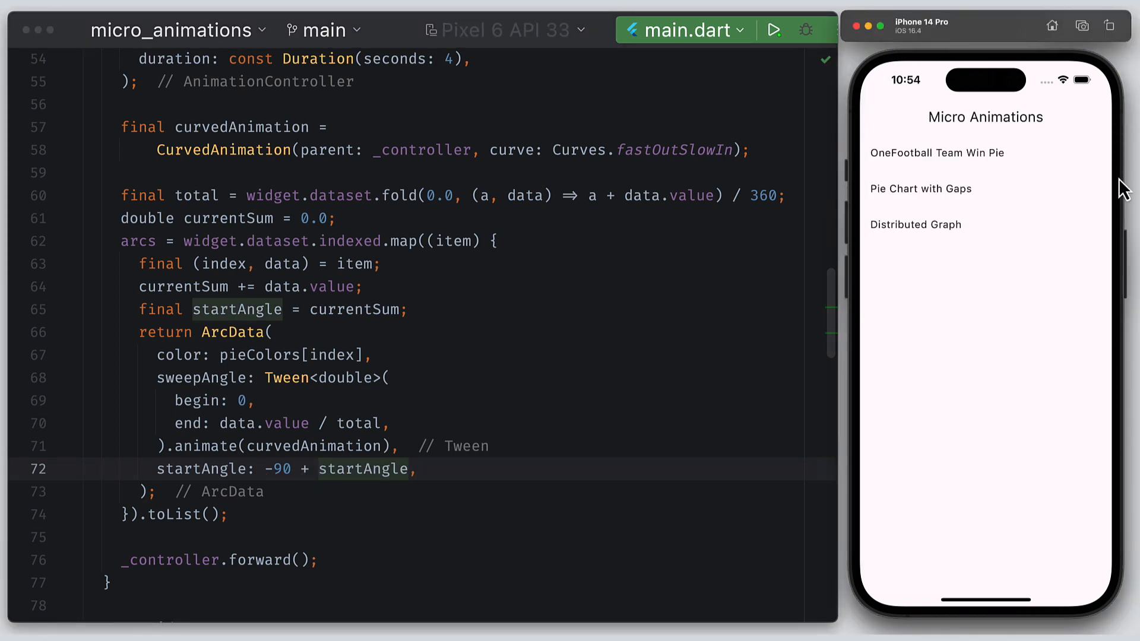
left_click(919, 188)
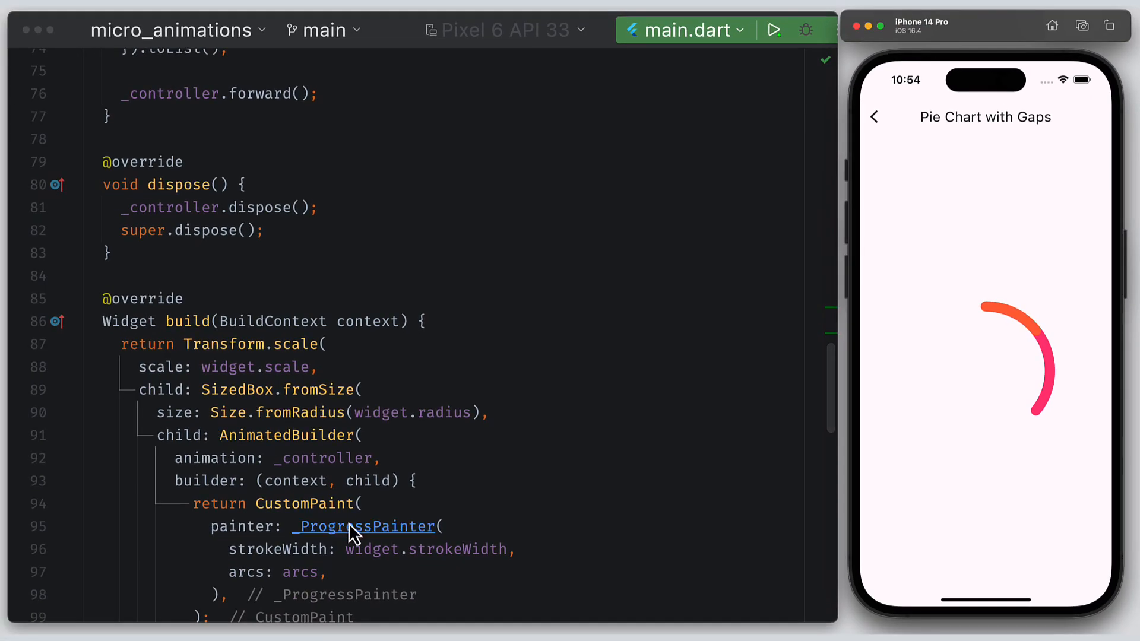
- Replace the fixed -90 start angle in paint() with arc.startAngle
scroll("down", 3)
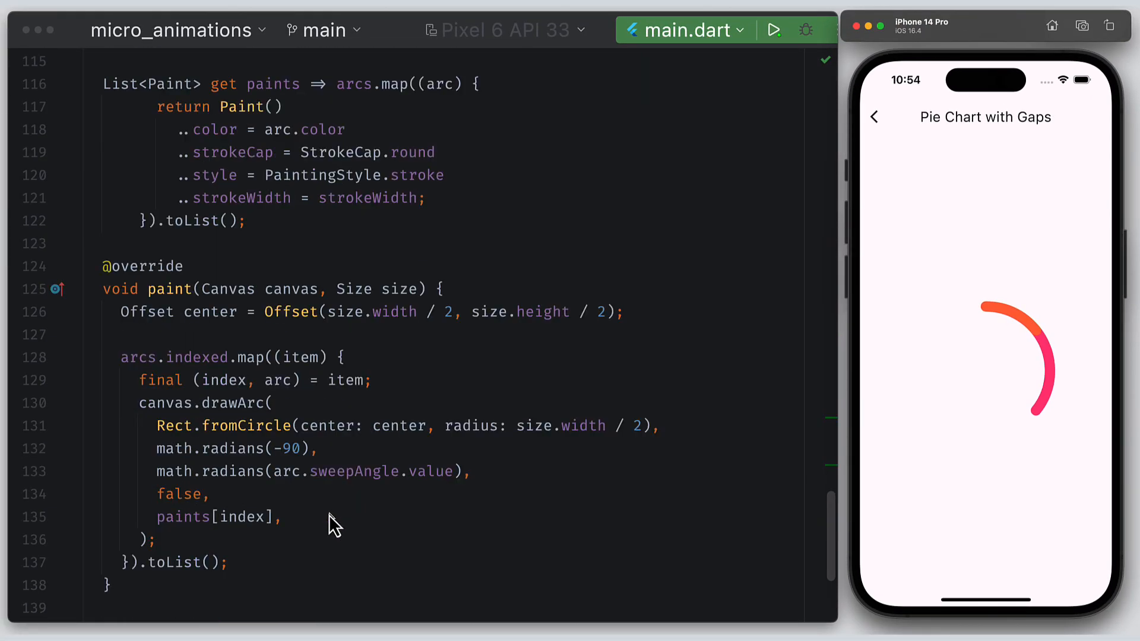
double_click(288, 449)
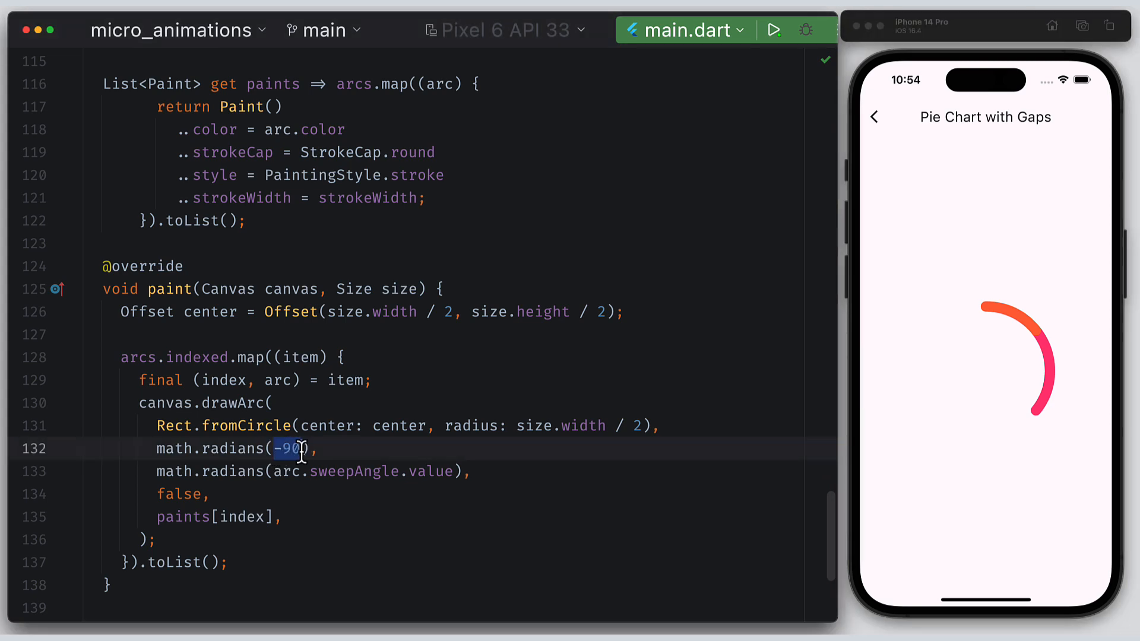
type("arc.")
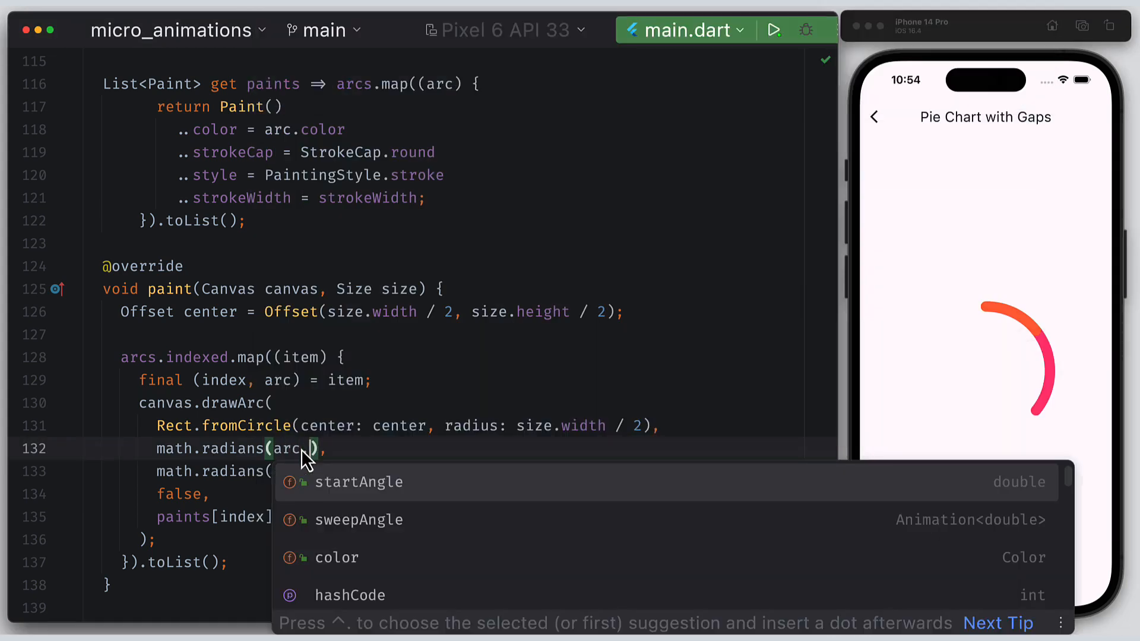
left_click(357, 482)
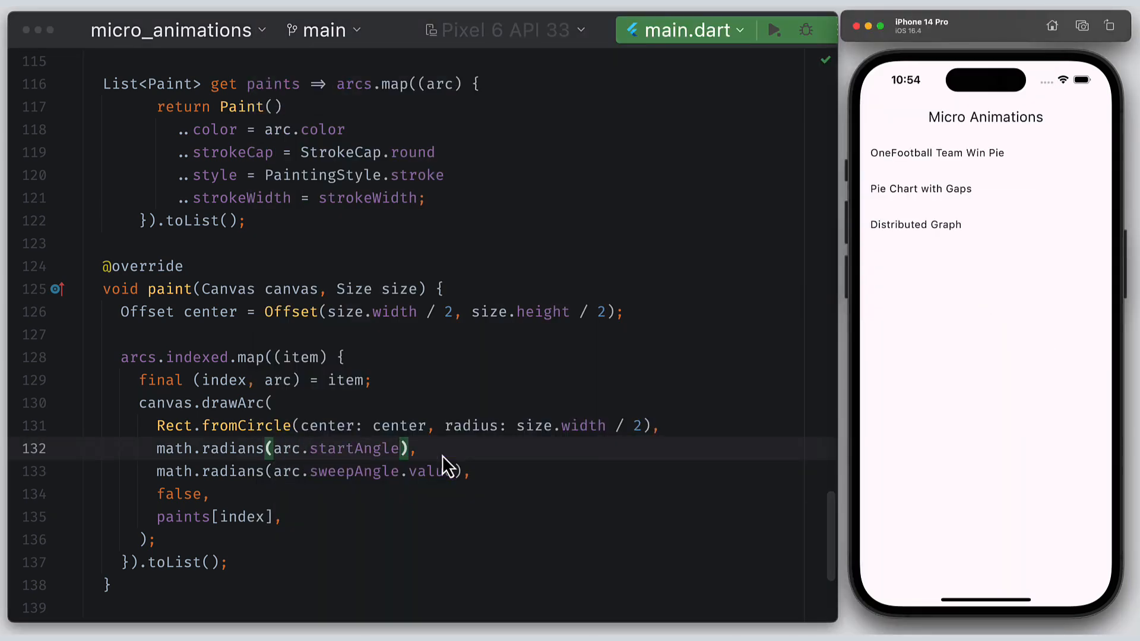
- Reopen the Pie Chart with Gaps demo to view the pink, blue and orange segments
left_click(920, 188)
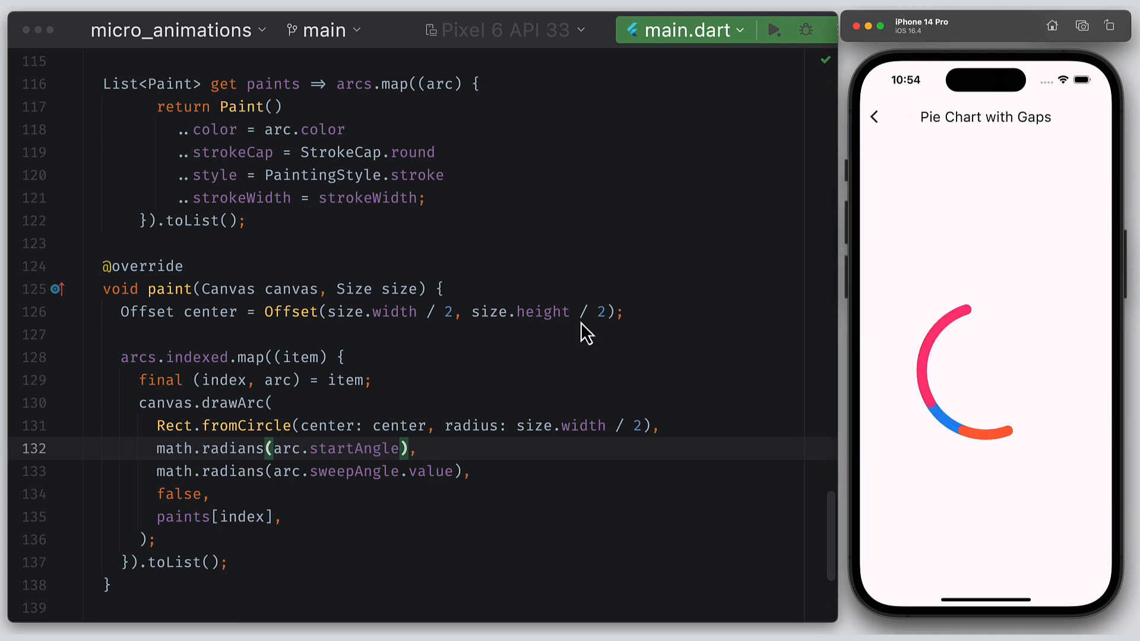
left_click(875, 116)
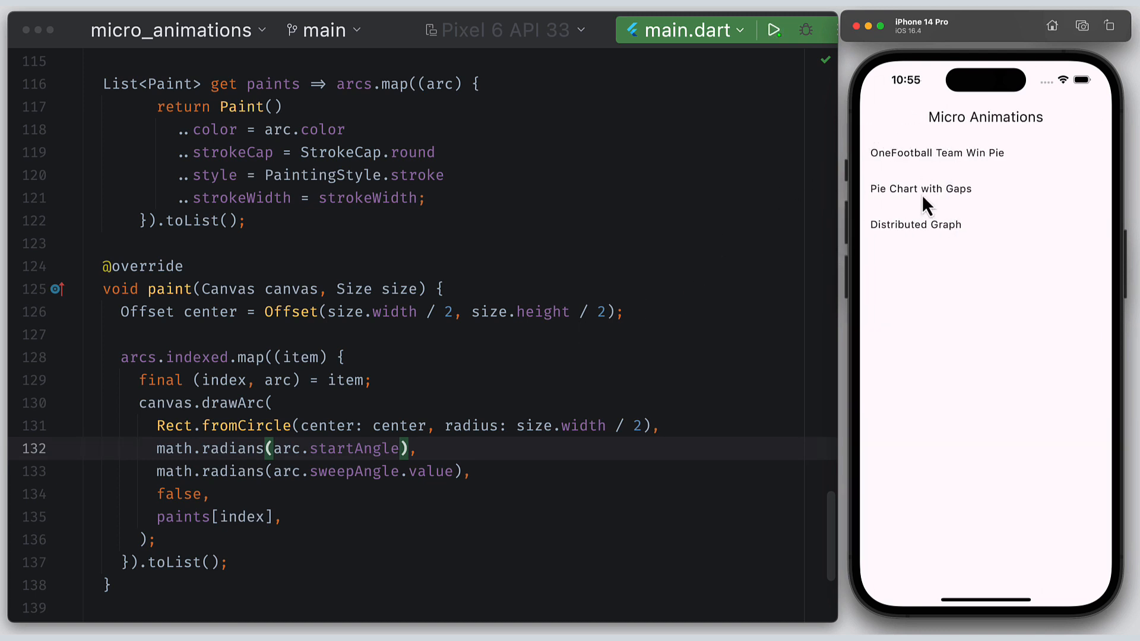
left_click(920, 188)
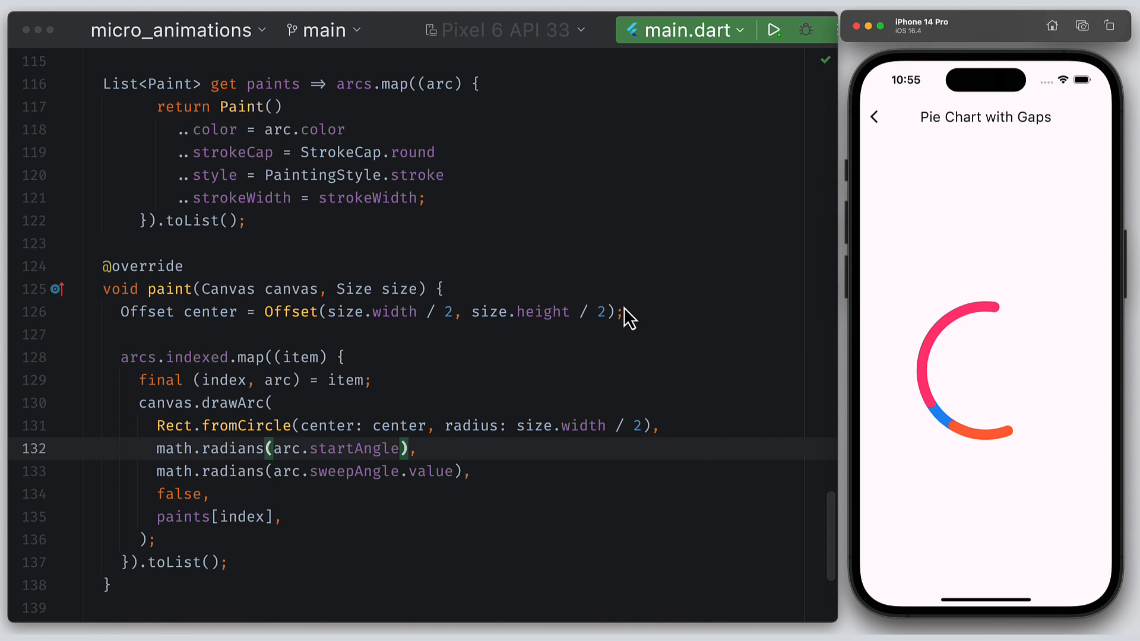
scroll("up", 3)
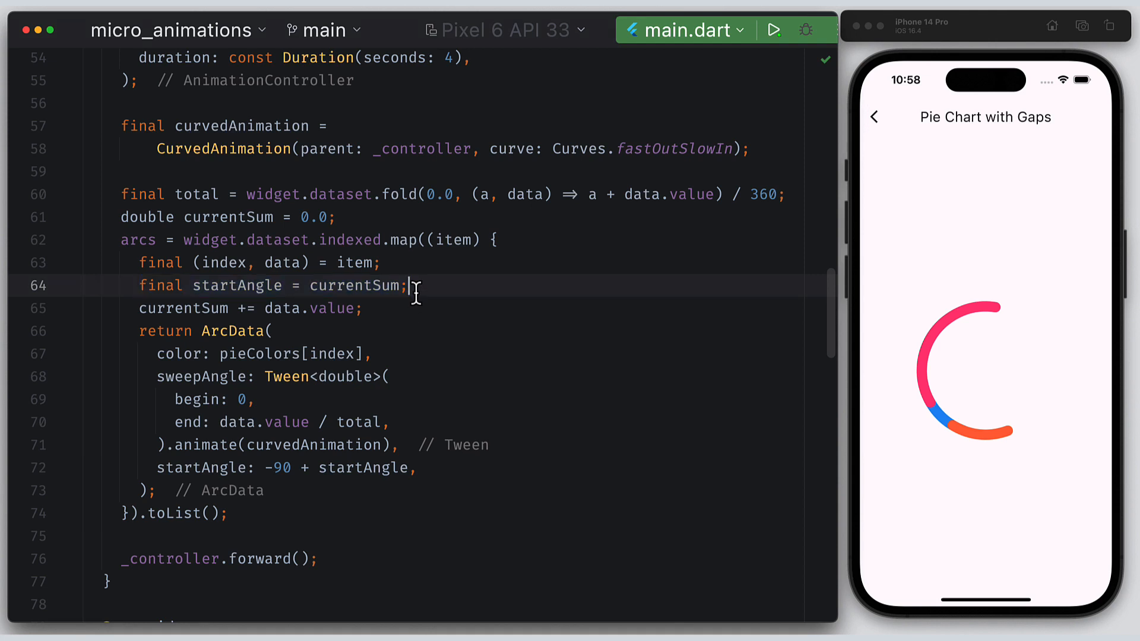
left_click(874, 116)
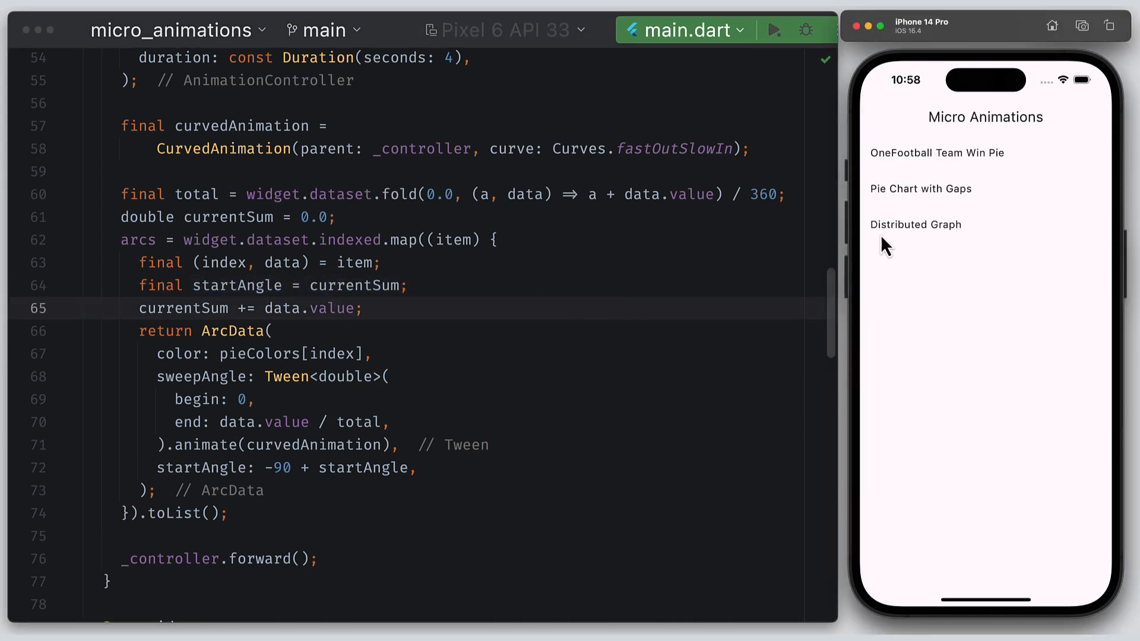
left_click(921, 188)
type("final remainingDegrees = 360 - (widget.dataset.length * widget.gapDegrees);")
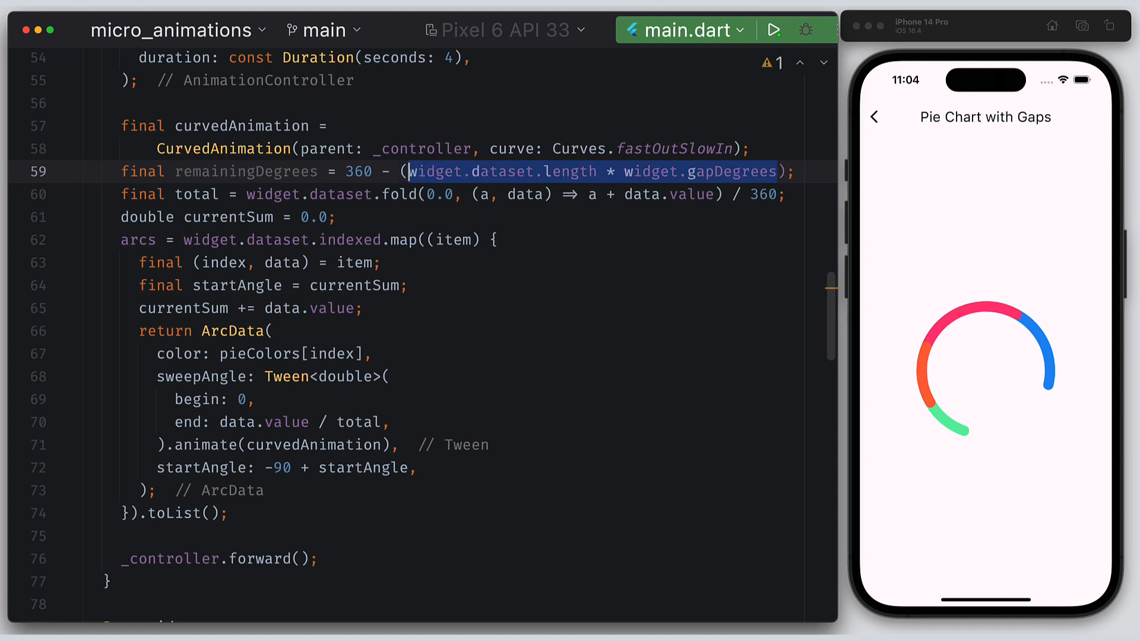
- Go back and reopen Pie Chart with Gaps to check the remainingDegrees change
left_click(874, 117)
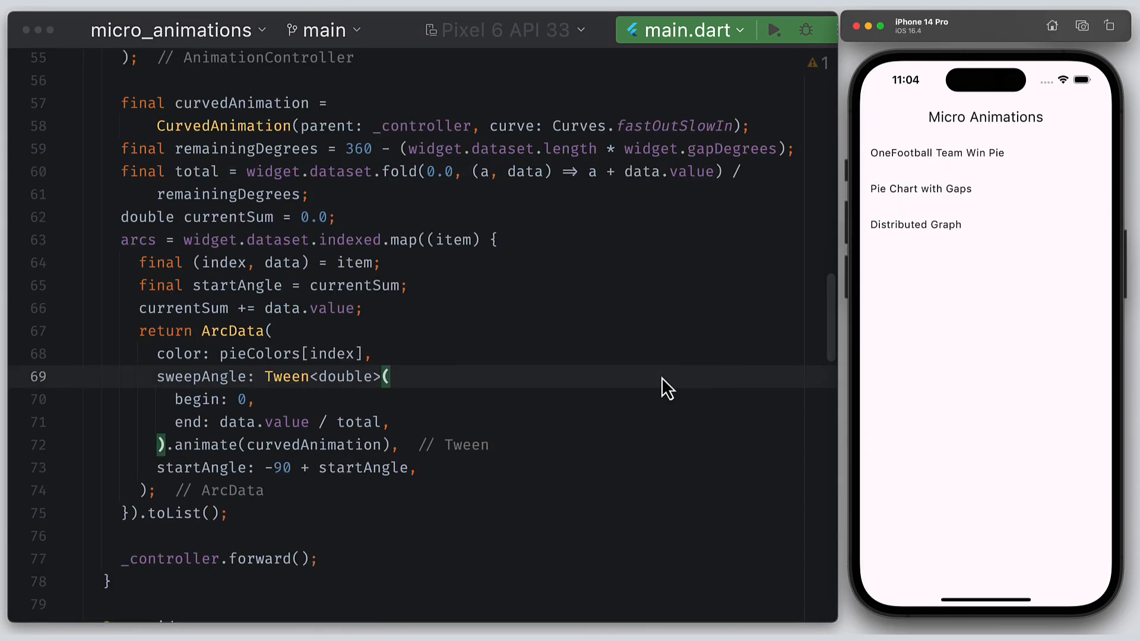
left_click(921, 188)
type(" + widget.gapDegrees")
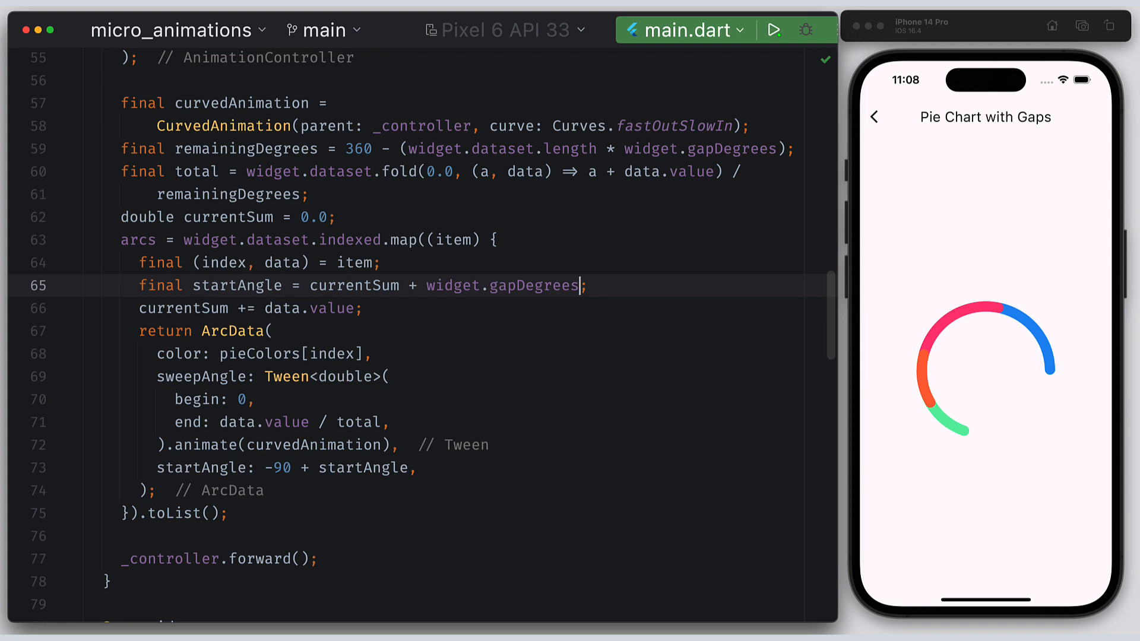
- Reopen the Pie Chart with Gaps demo to view arcs offset by gapDegrees
left_click(875, 117)
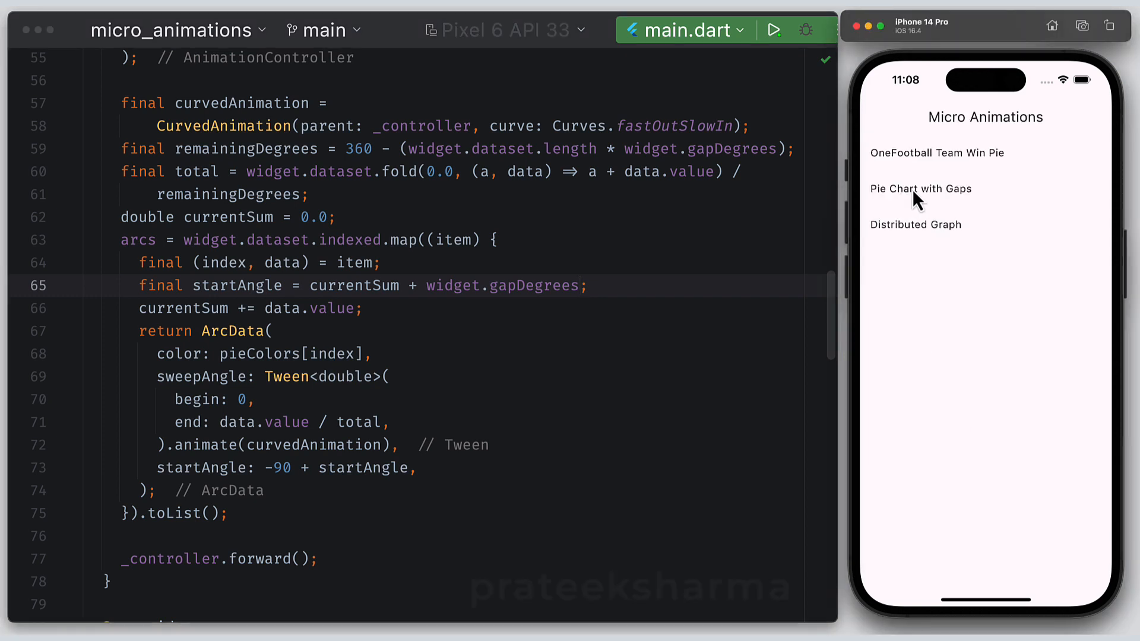
left_click(920, 188)
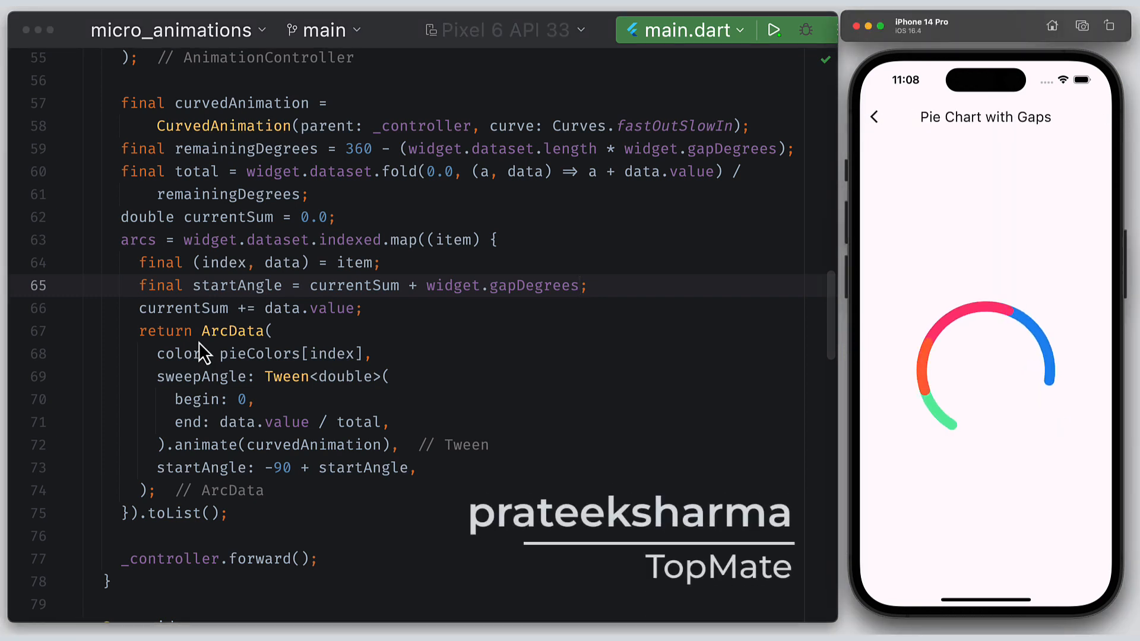
mouse_move(320, 447)
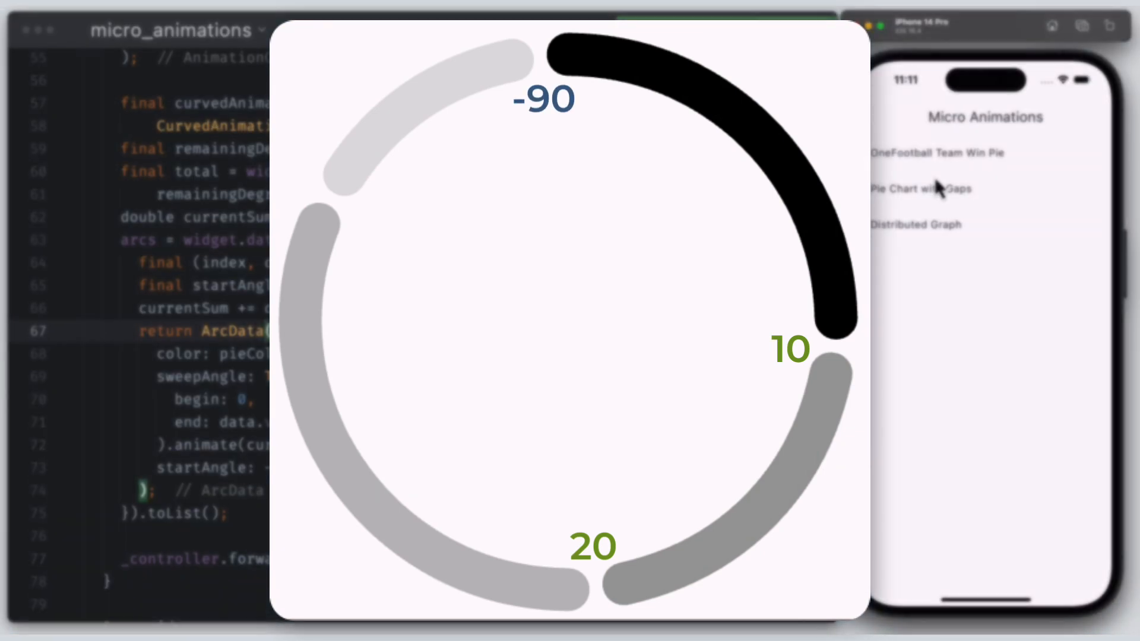
left_click(918, 189)
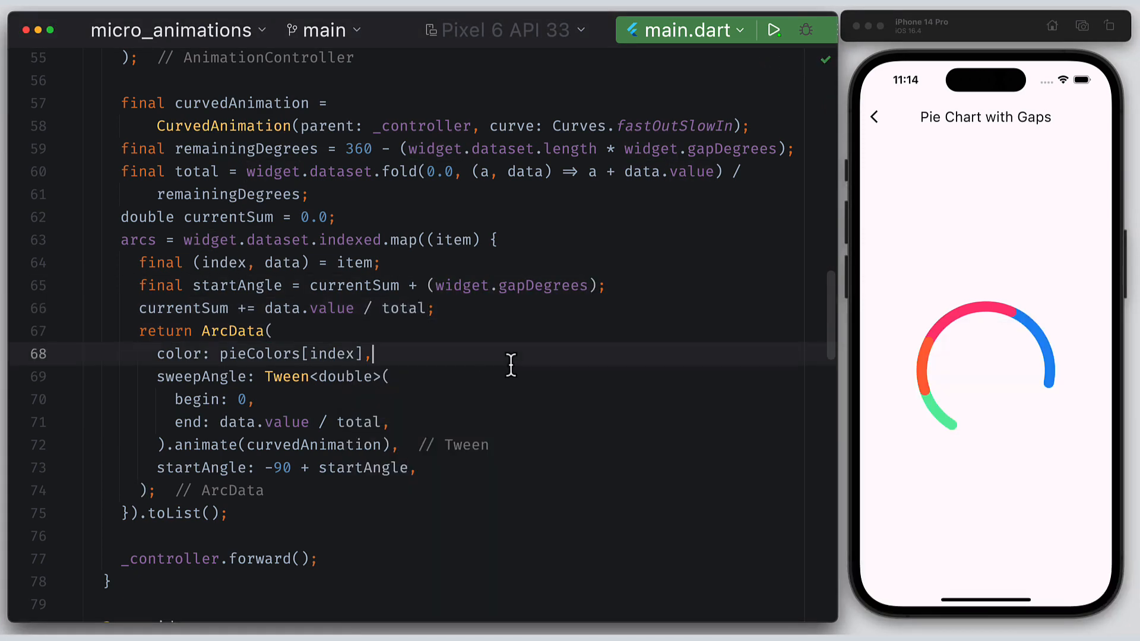
- Replay the Pie Chart with Gaps demo twice to inspect the gapped start angles
left_click(874, 117)
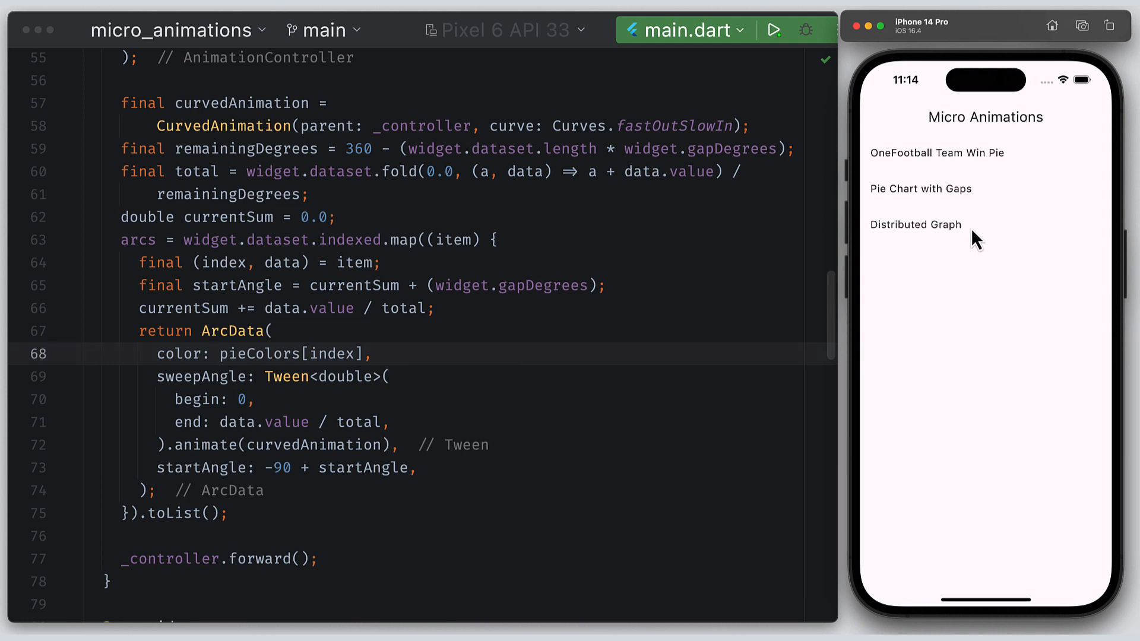
left_click(919, 188)
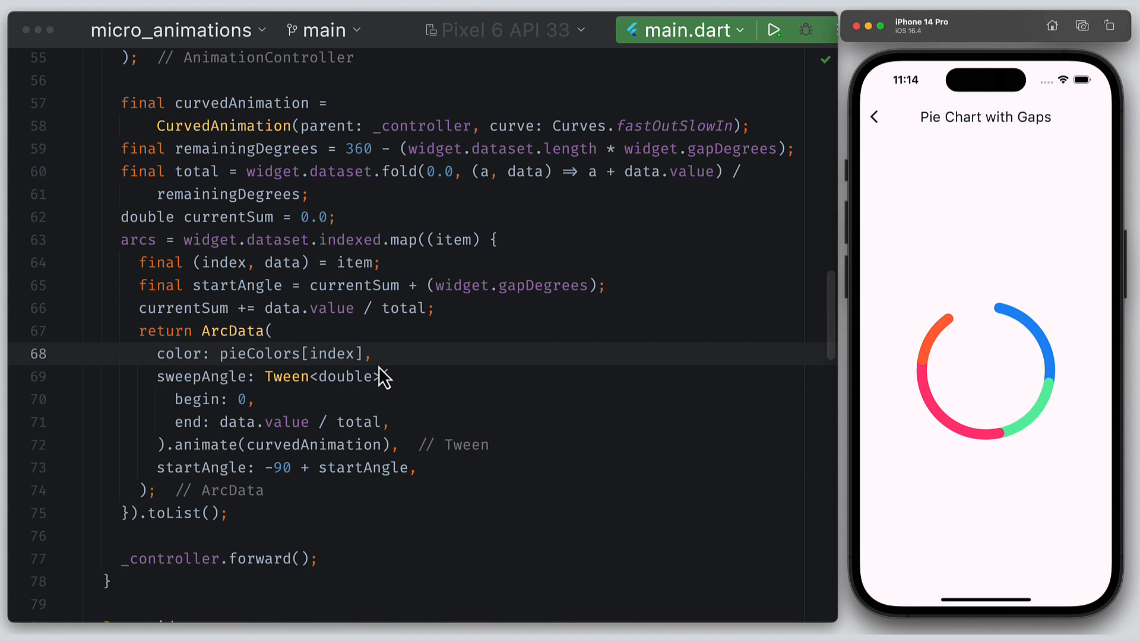
left_click(875, 116)
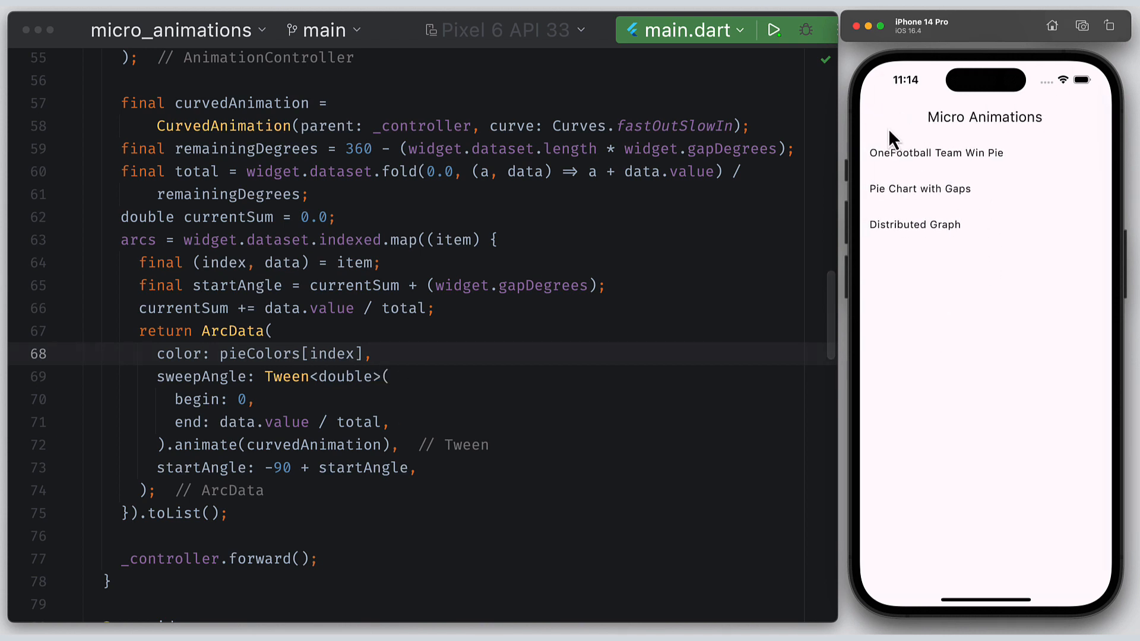
left_click(920, 188)
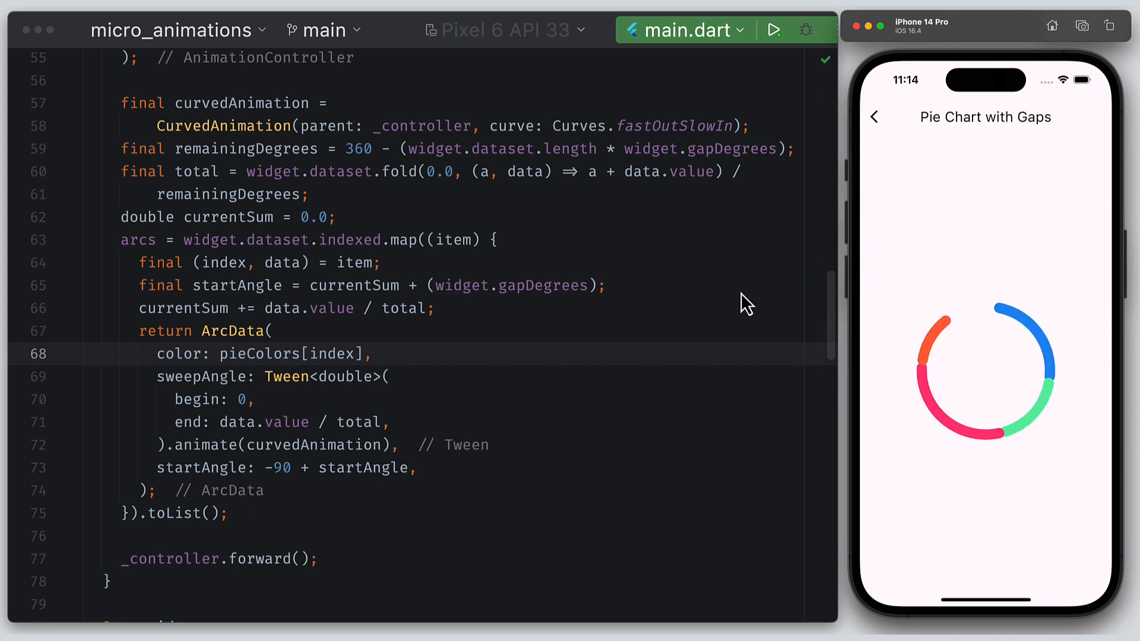
scroll("up", 3)
type("index * ")
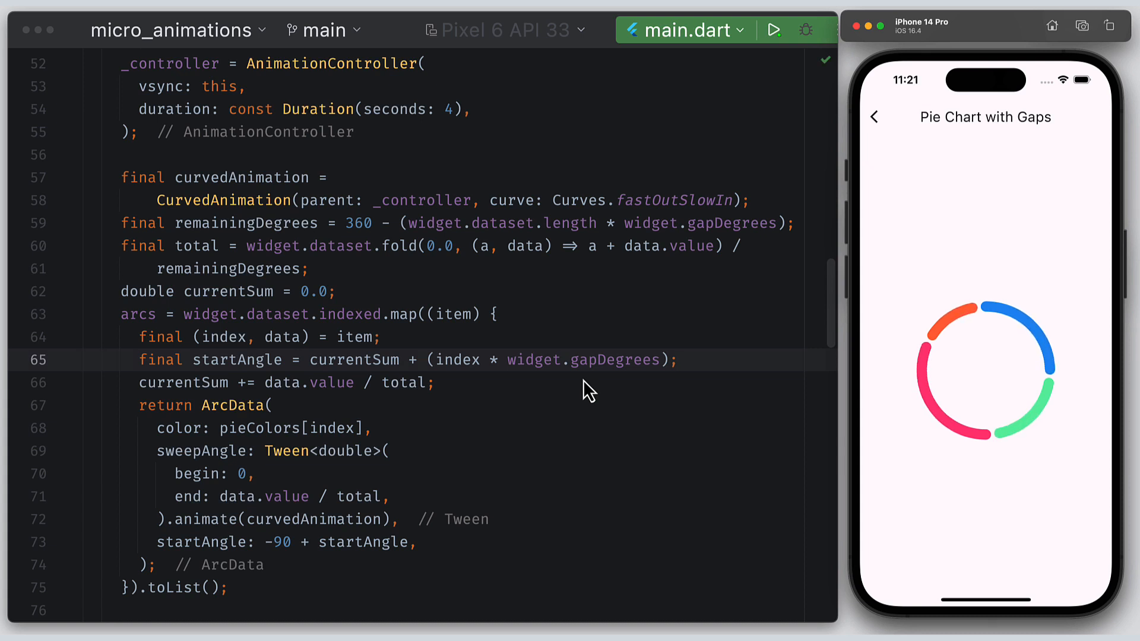
- Replay Pie Chart with Gaps twice to see arcs offset by index * gapDegrees
left_click(875, 117)
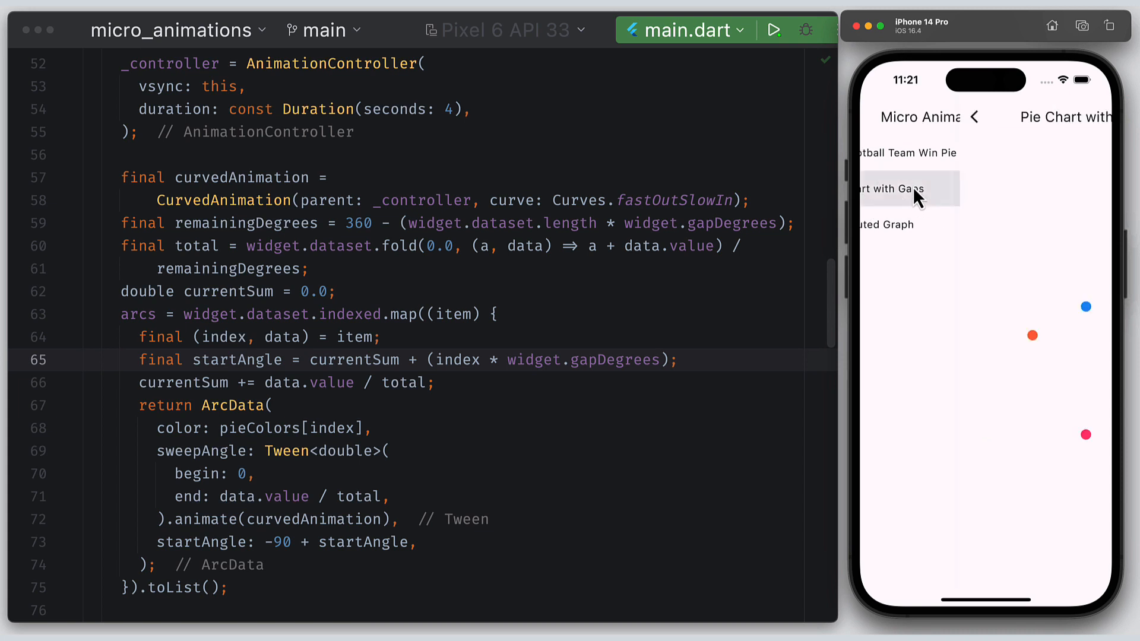
left_click(907, 189)
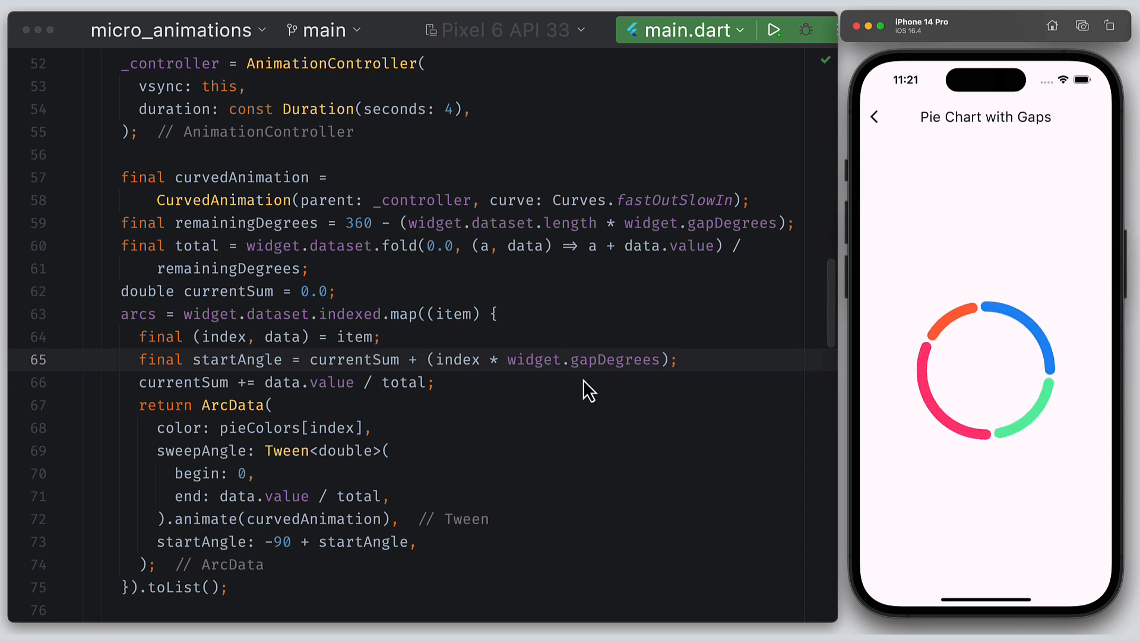
left_click(875, 117)
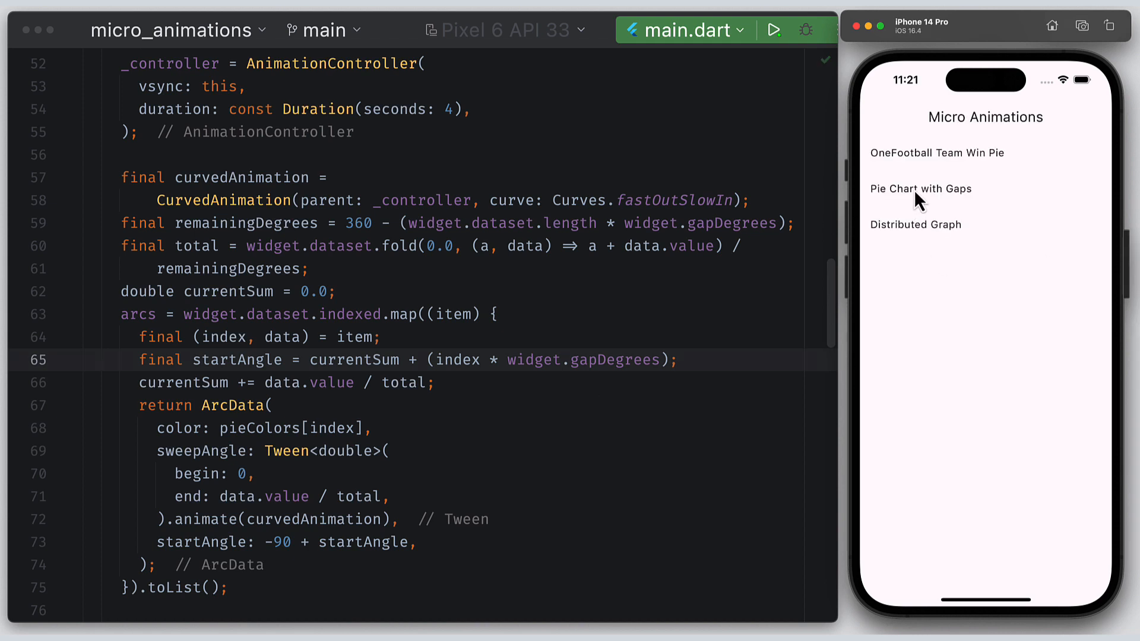
left_click(921, 189)
type("final intervalGap")
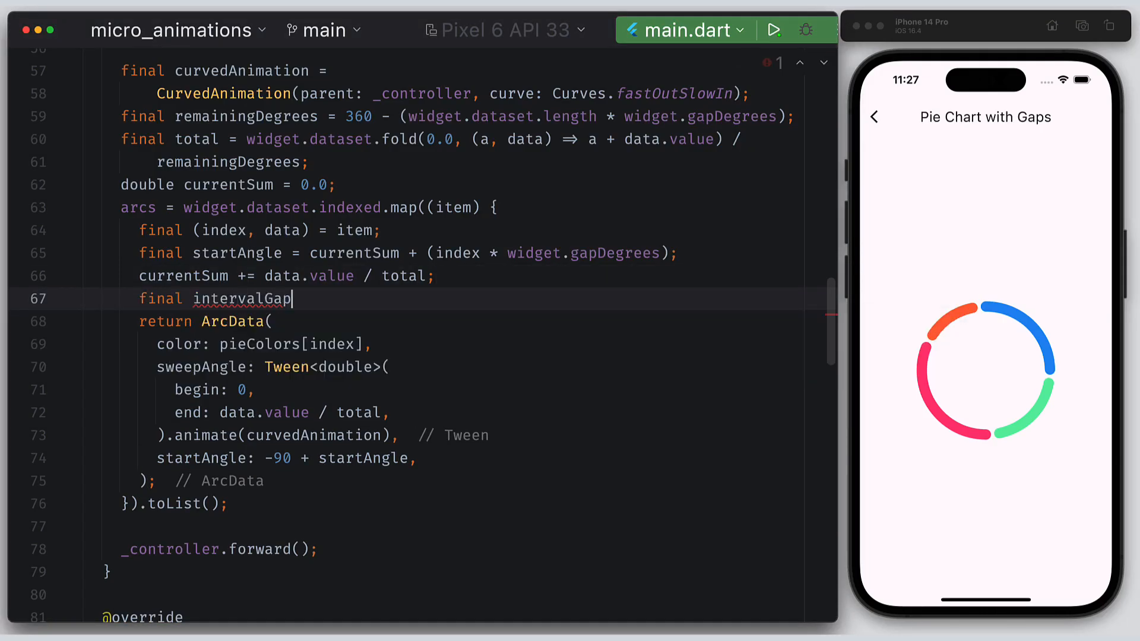
- Add intervalGap = 1 / dataset length and animate each arc over Interval(index * intervalGap, (index + 1) * intervalGap)
type("= 1 / widget.dataset.length;")
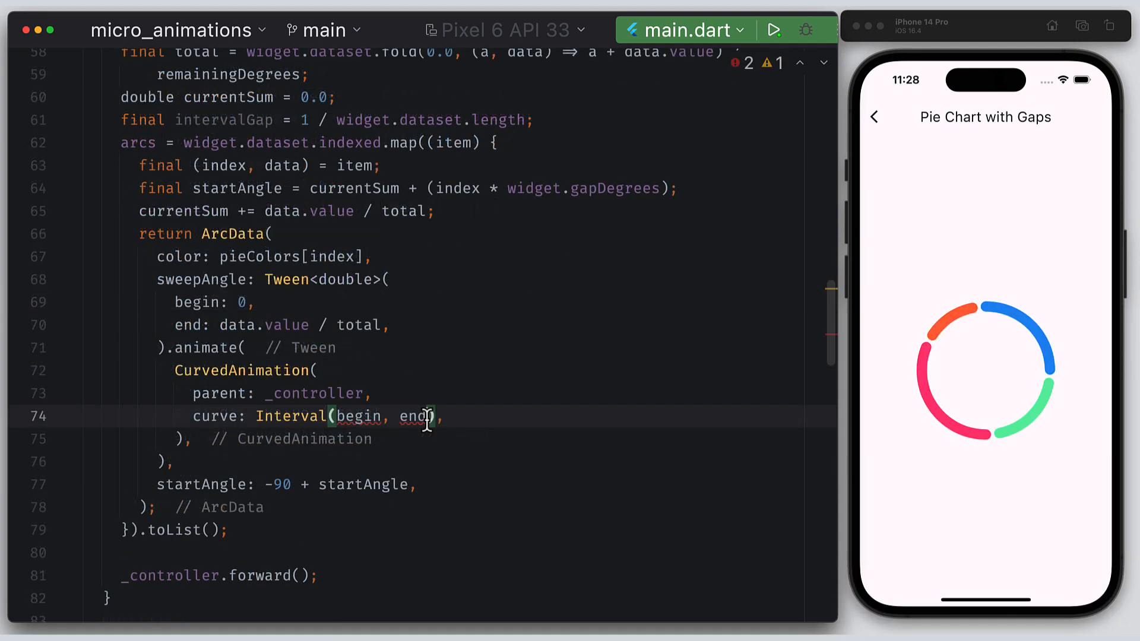
type("index * intervalGap,")
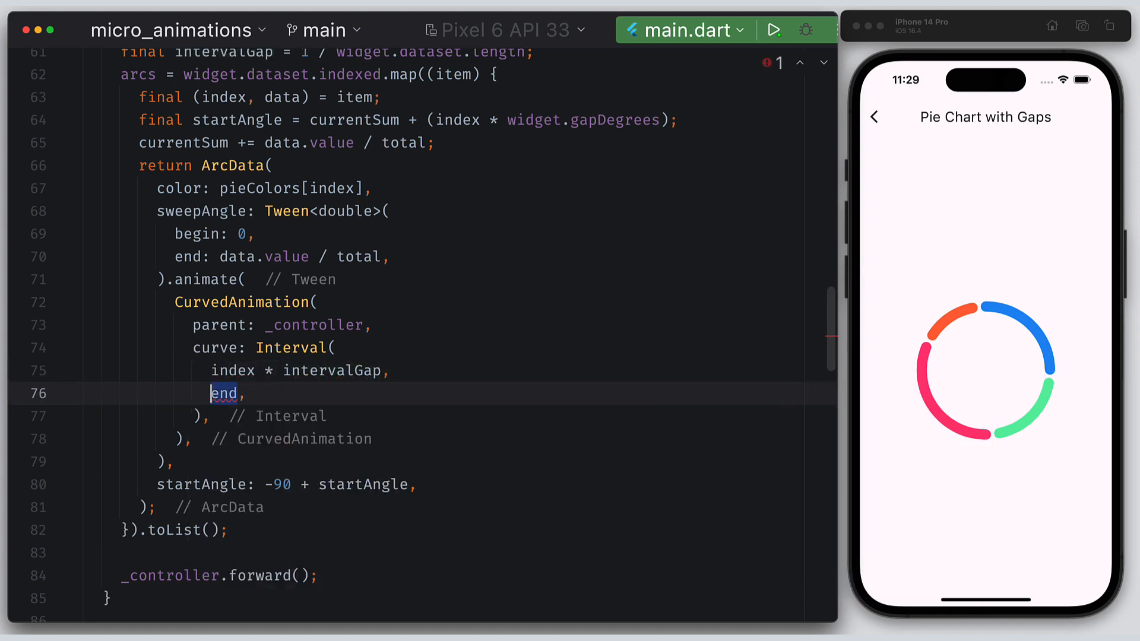
type("index + 1) * intervalGap")
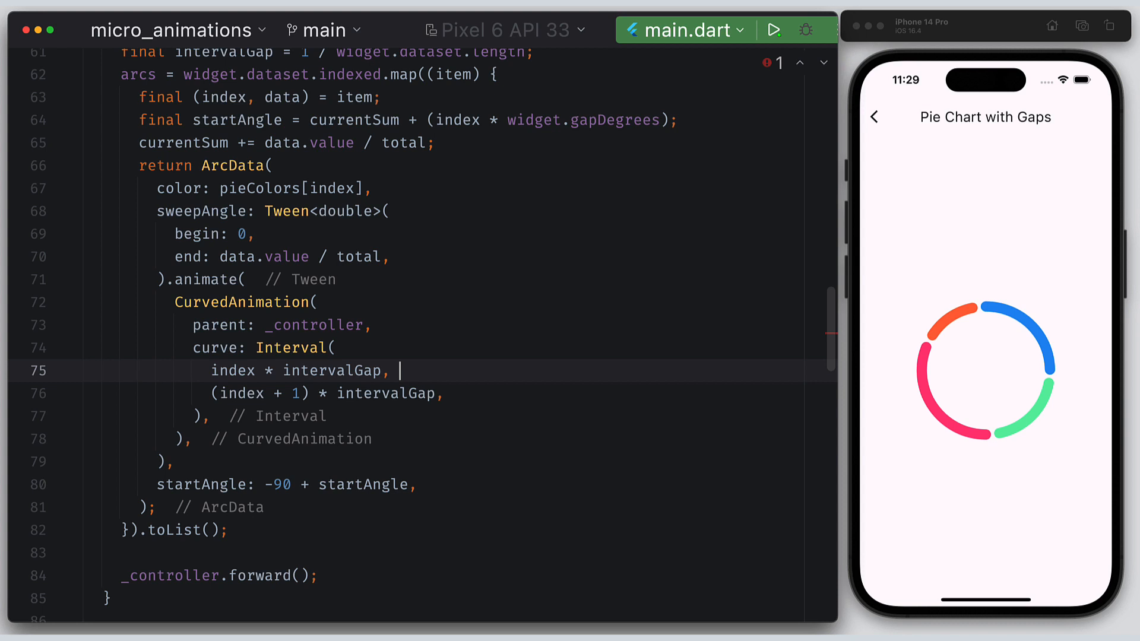
type("//0")
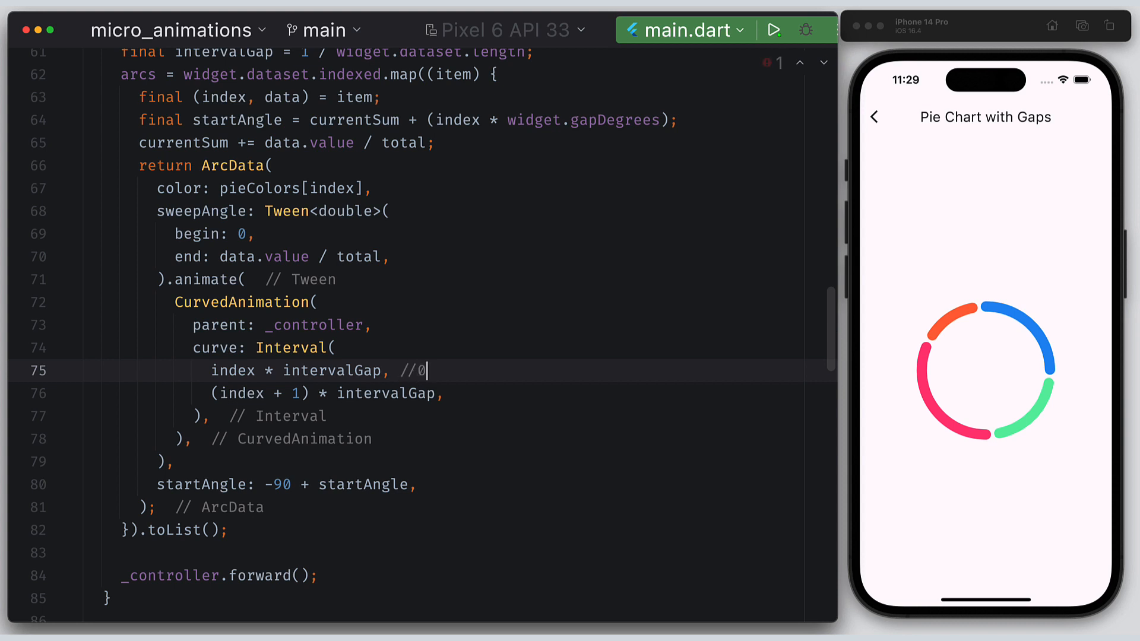
type("0.0")
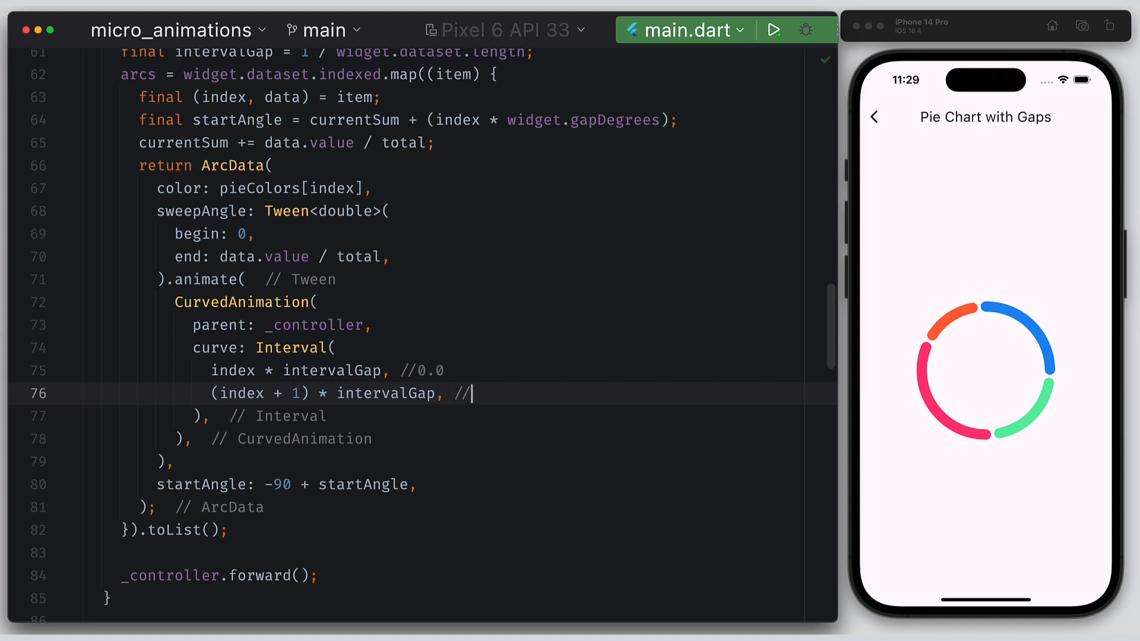
type("0.25")
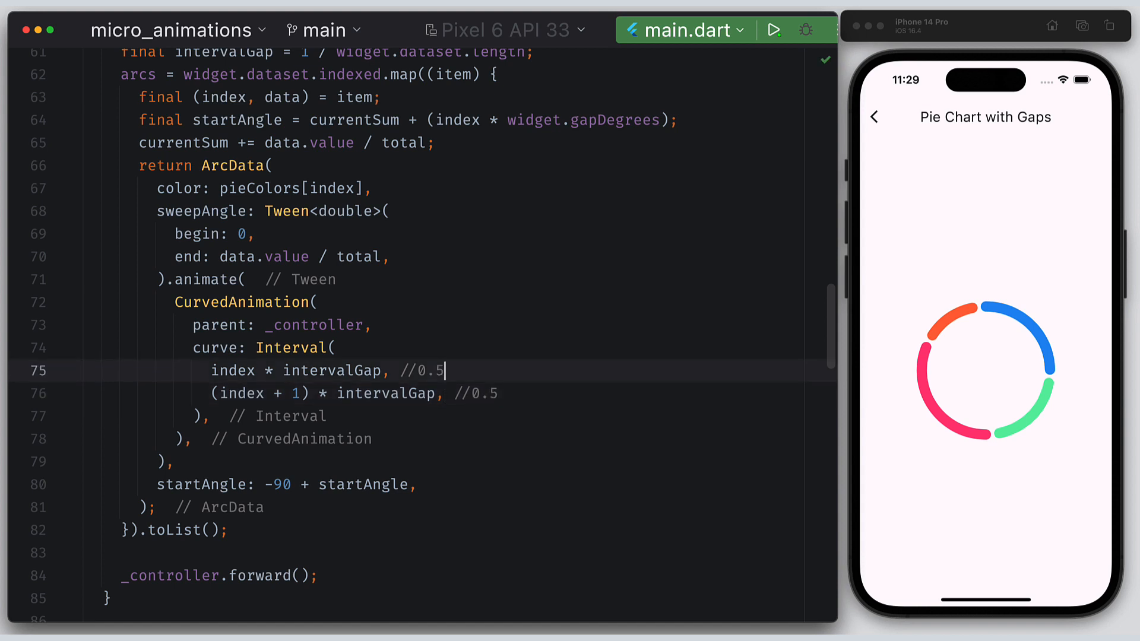
type("75")
left_click(476, 393)
type("7")
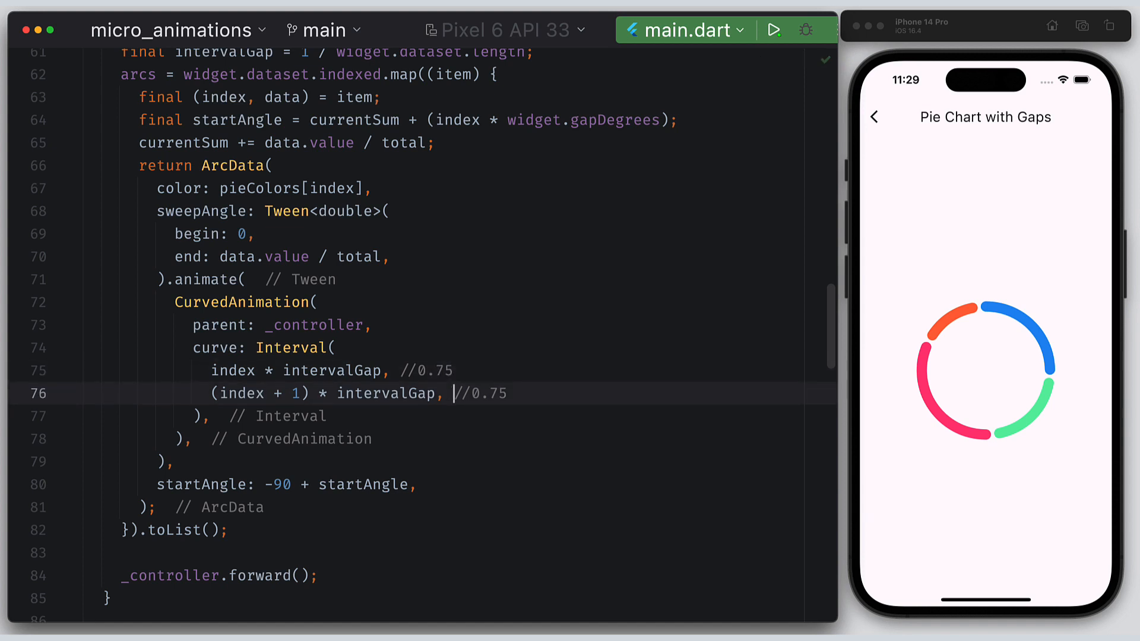
type("1")
left_click(477, 370)
type("66")
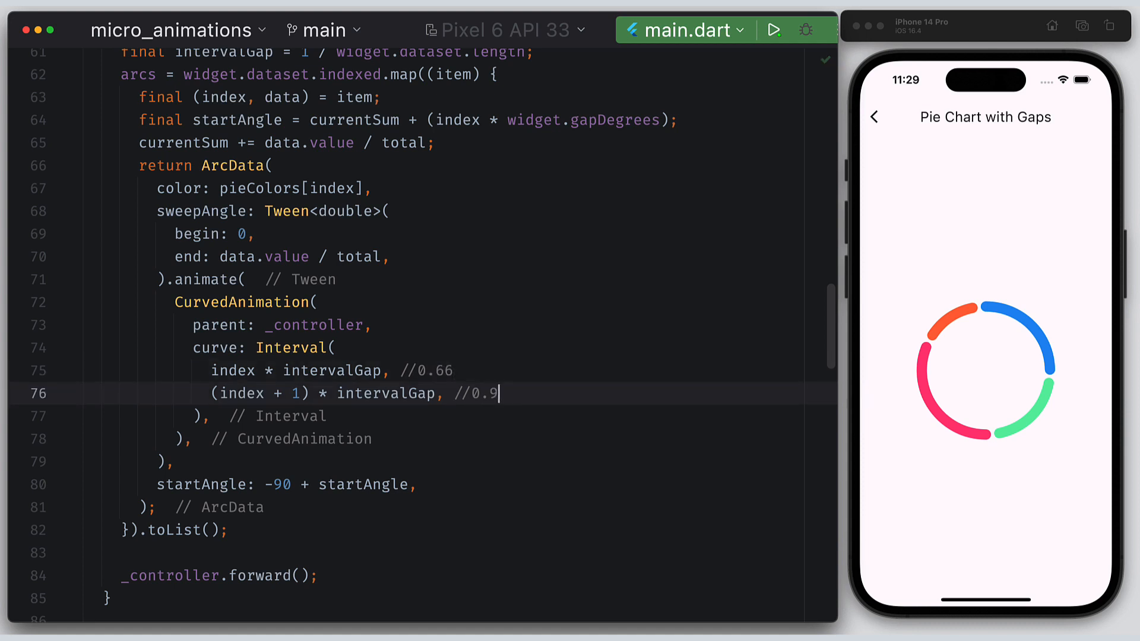
type("9")
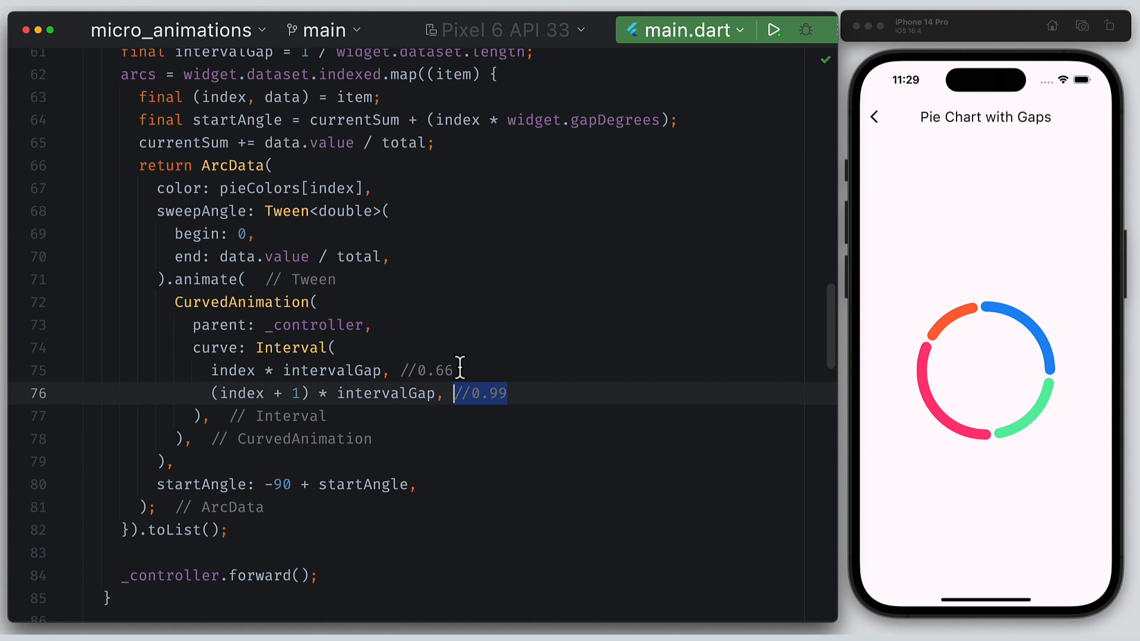
key("Delete")
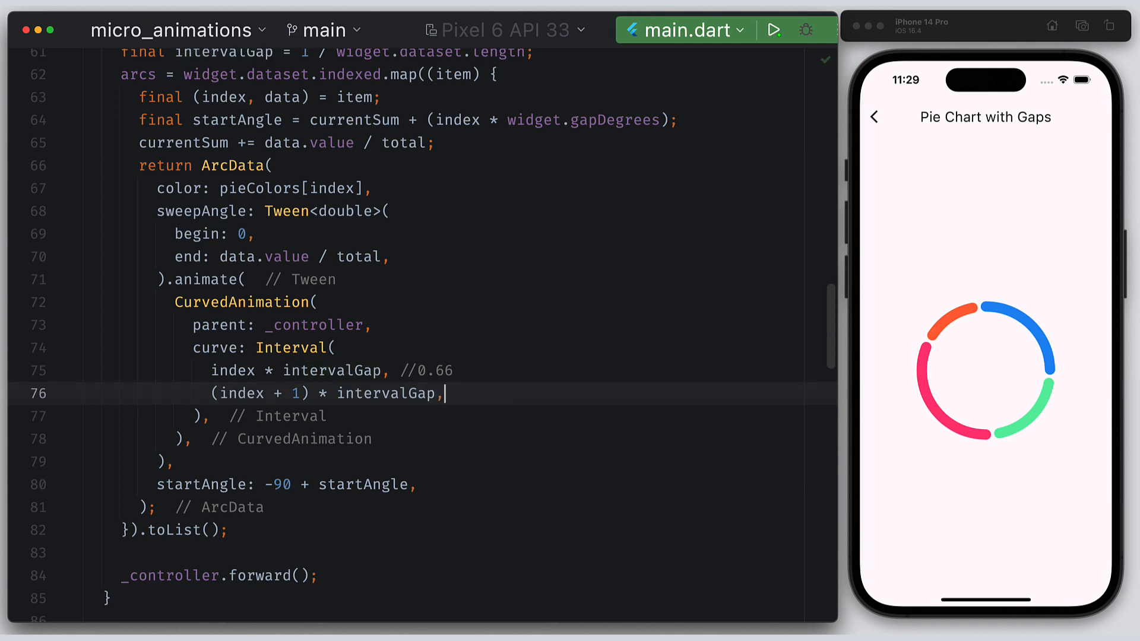
left_click(875, 116)
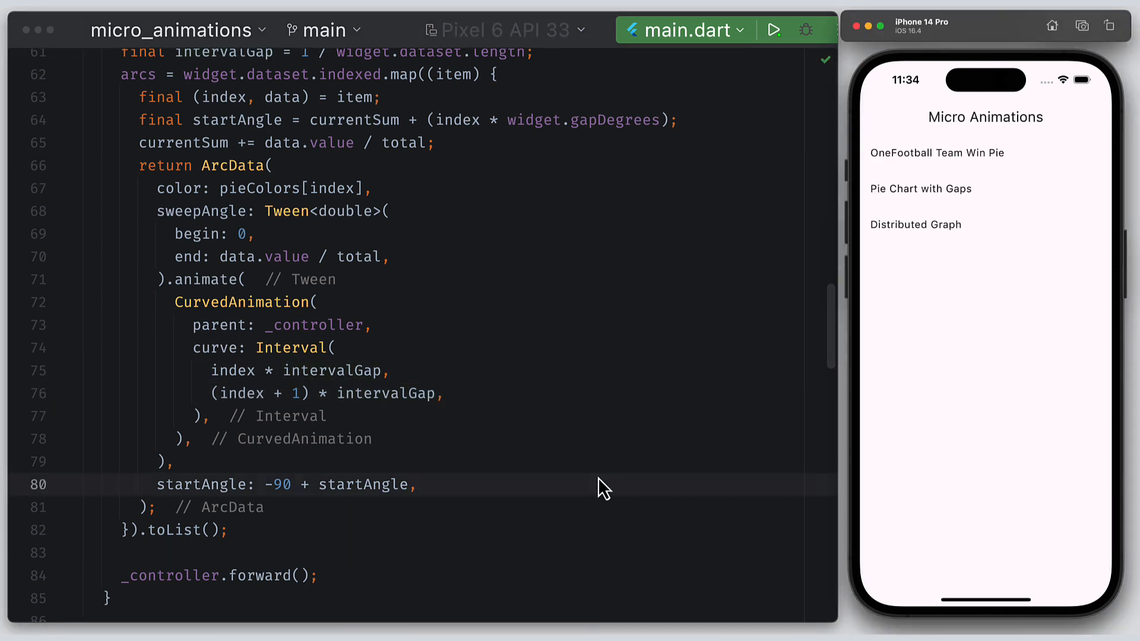
left_click(920, 188)
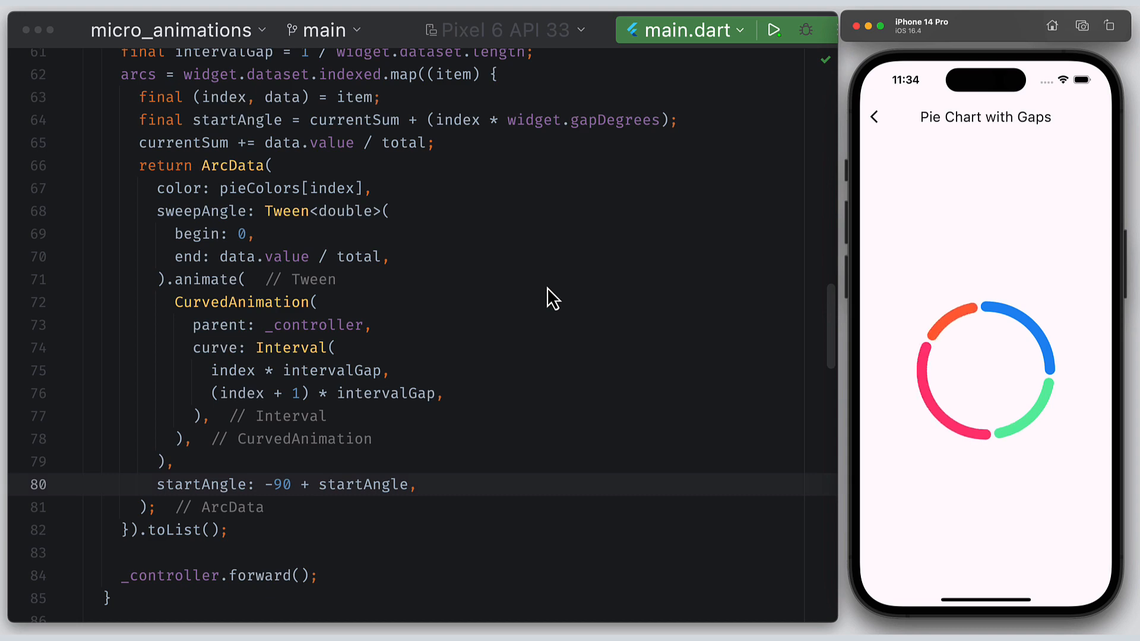
left_click(262, 301)
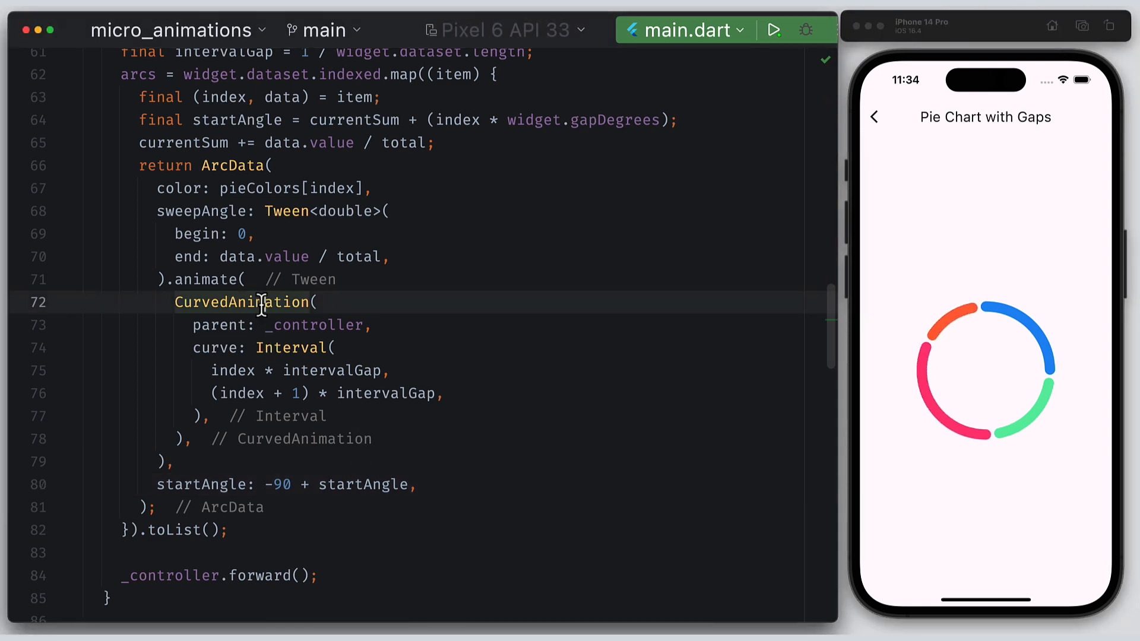
- Set the controller duration to Duration(seconds: 2 * widget.dataset.length)
scroll("up", 3)
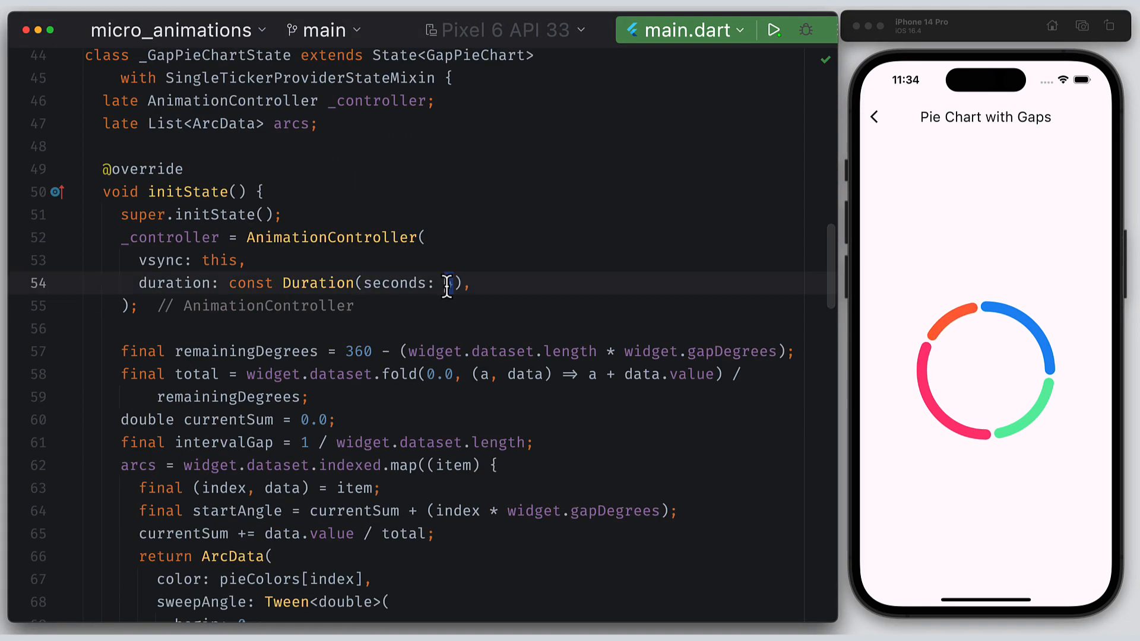
type("1")
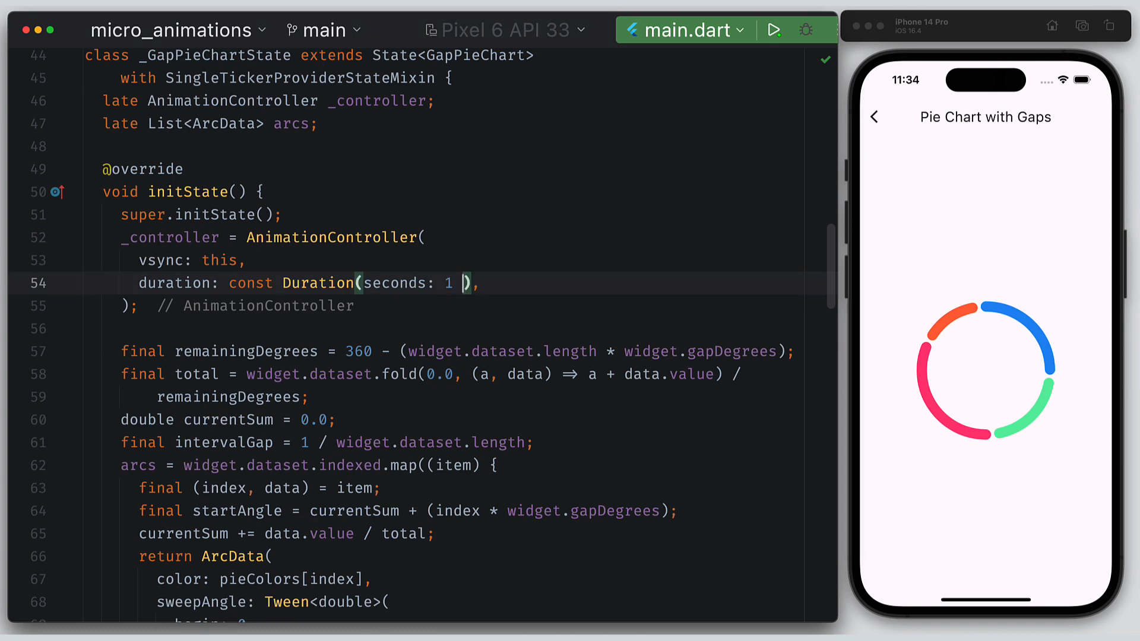
type("* widget.dataset.length")
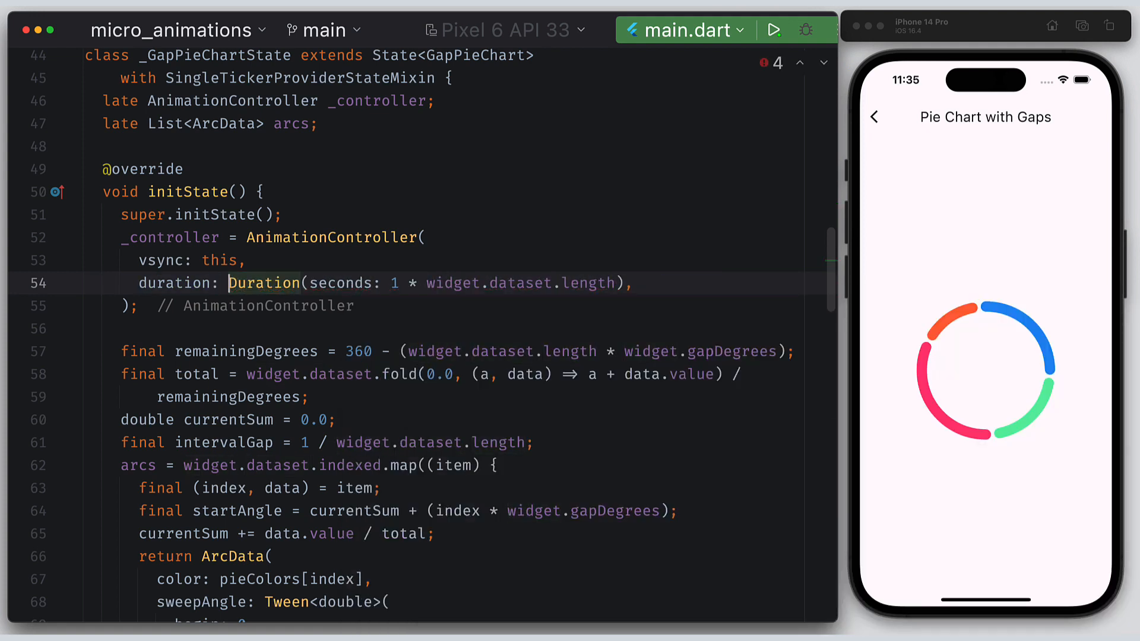
- Restart the app and reopen Pie Chart with Gaps to watch the longer animation
left_click(874, 116)
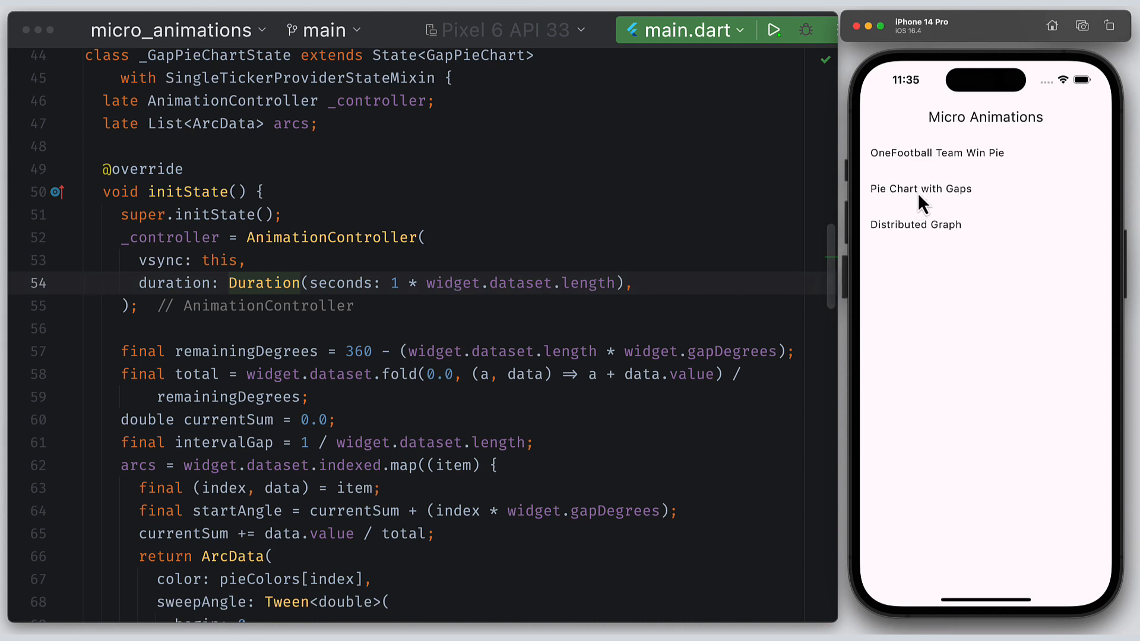
left_click(920, 188)
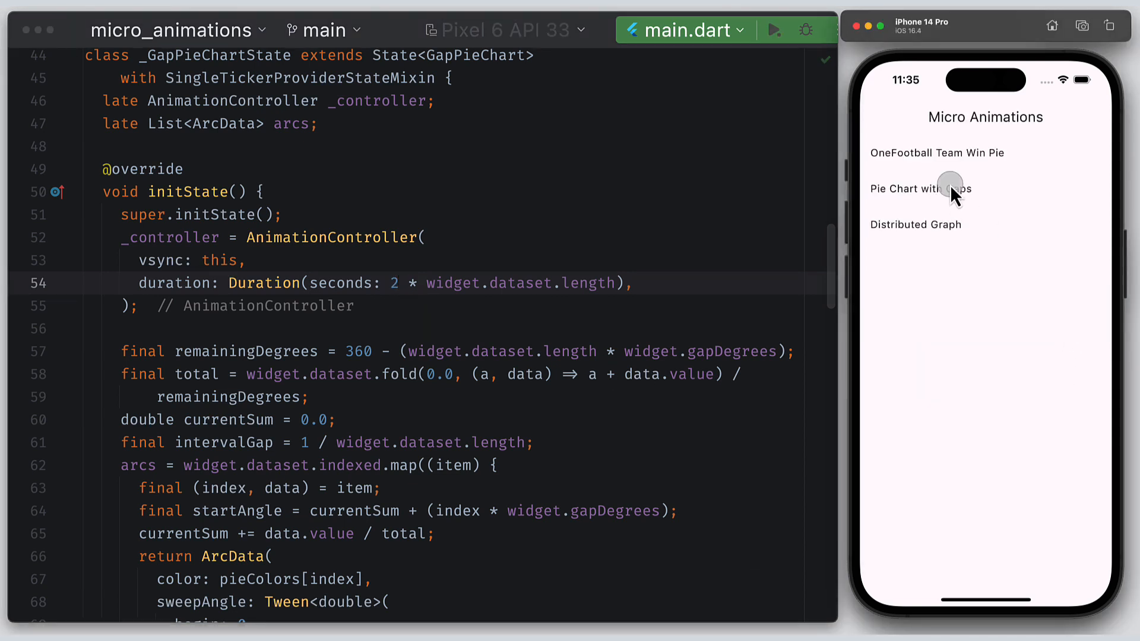
left_click(920, 188)
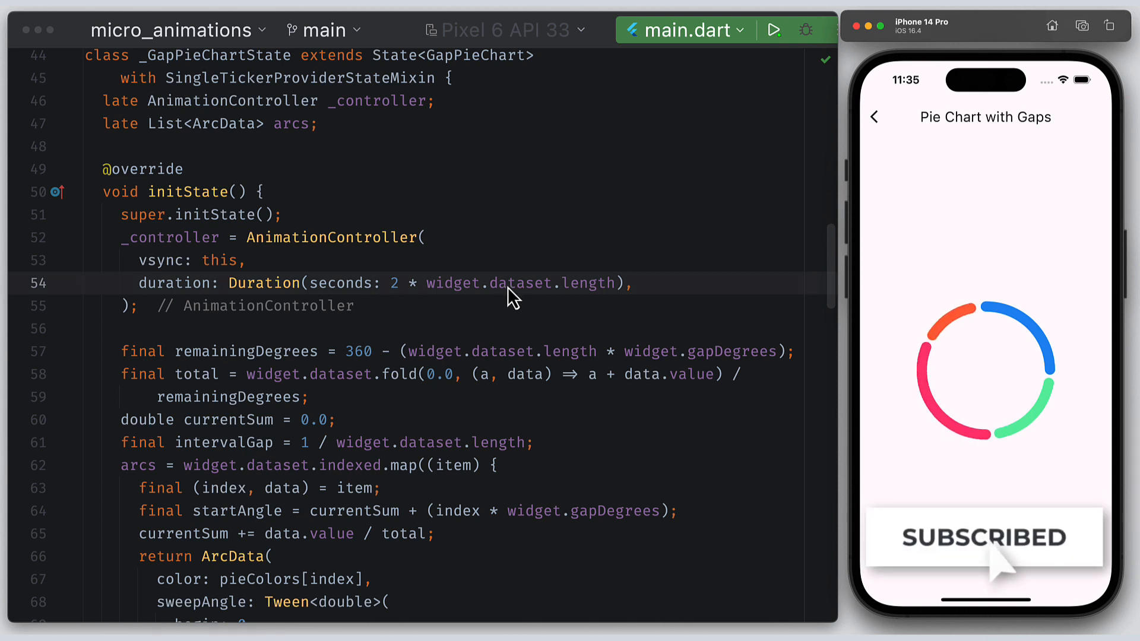
scroll("up", 3)
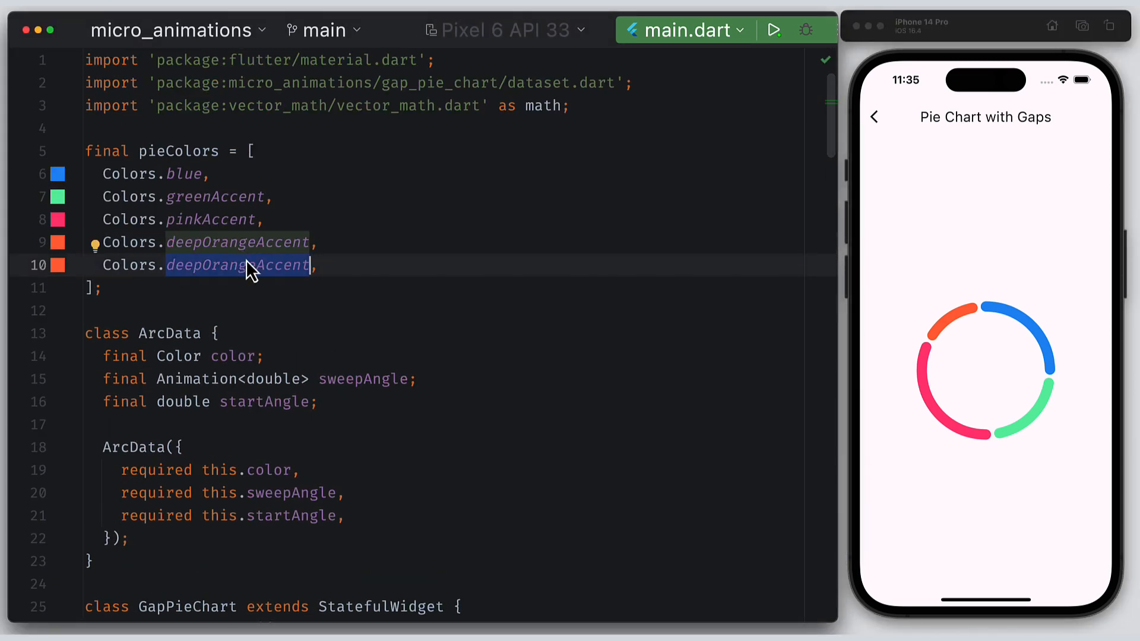
- Add Colors.lightGreen to pieColors and Data('Miscellaneous', 5000) to the dataset
type("lightGreen")
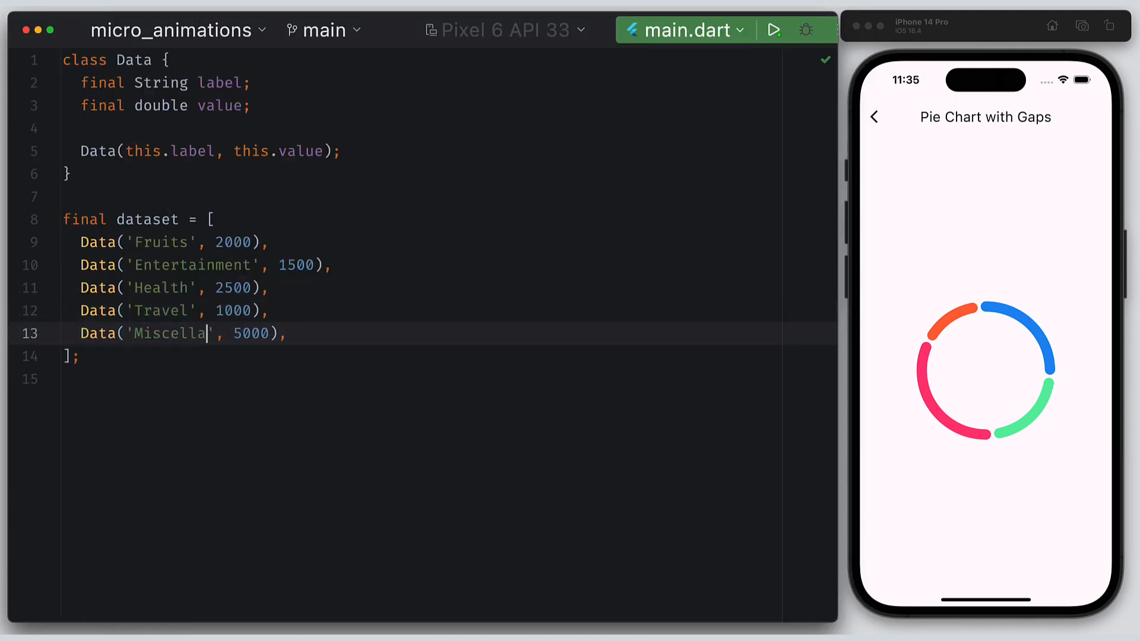
type("neous")
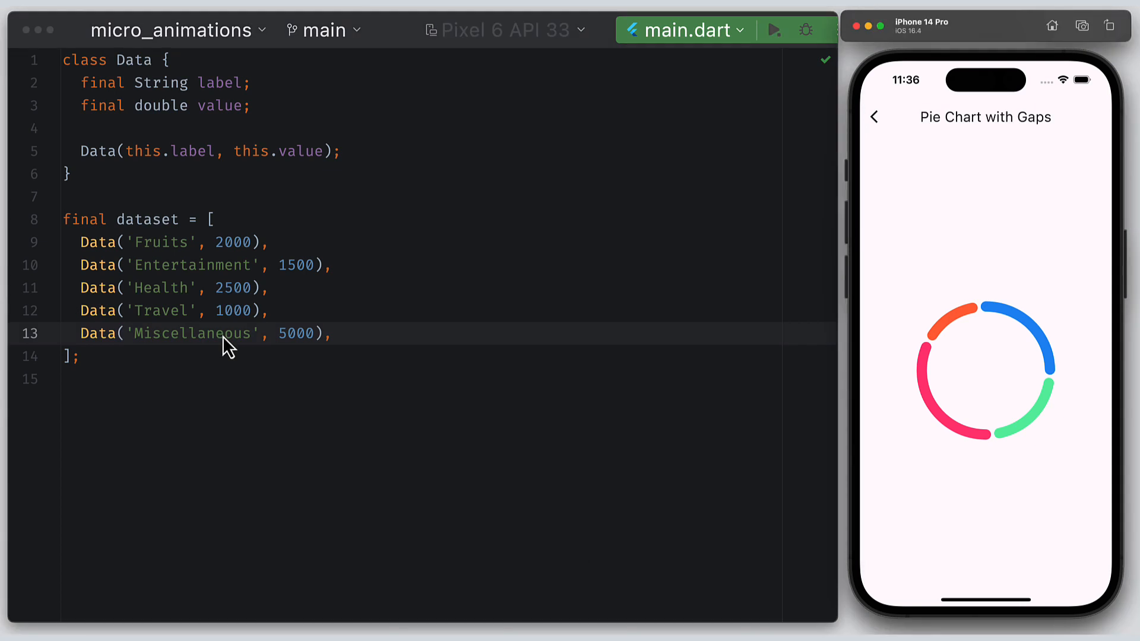